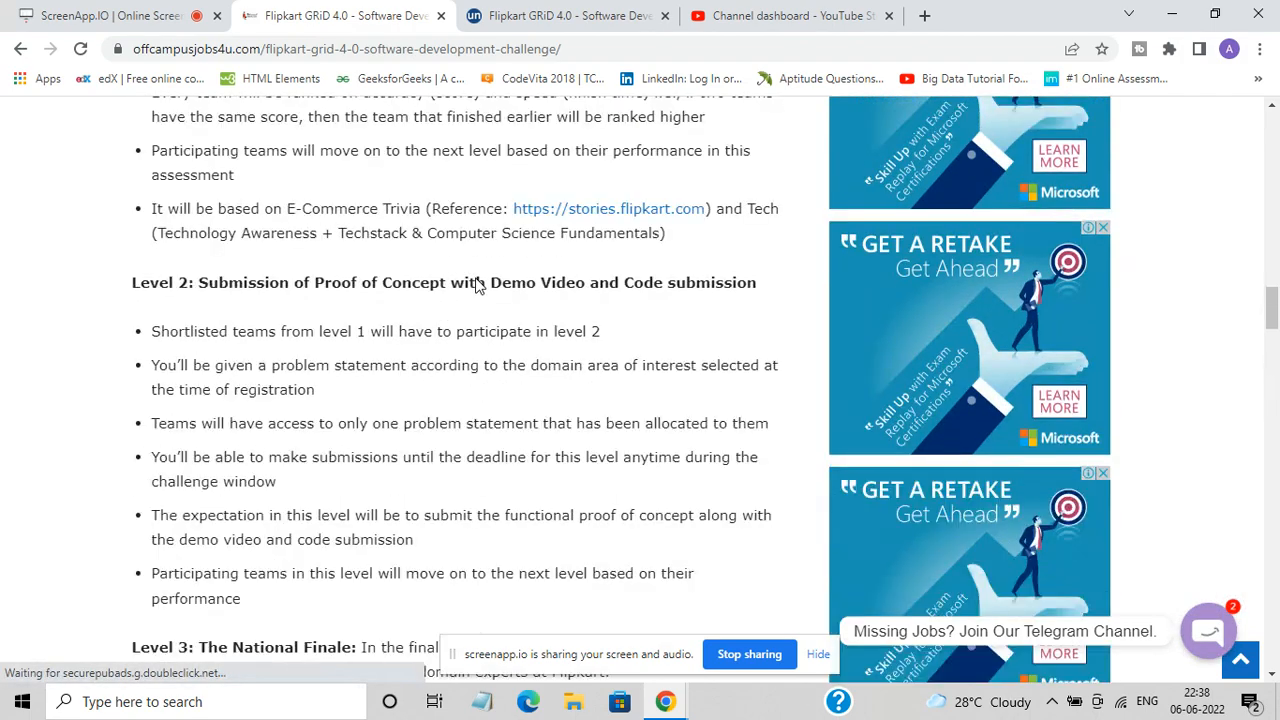
Scroll the offcampusjobs4u.com article back to the Flipkart GRiD 4.0 title and introduction
scroll("up", 3)
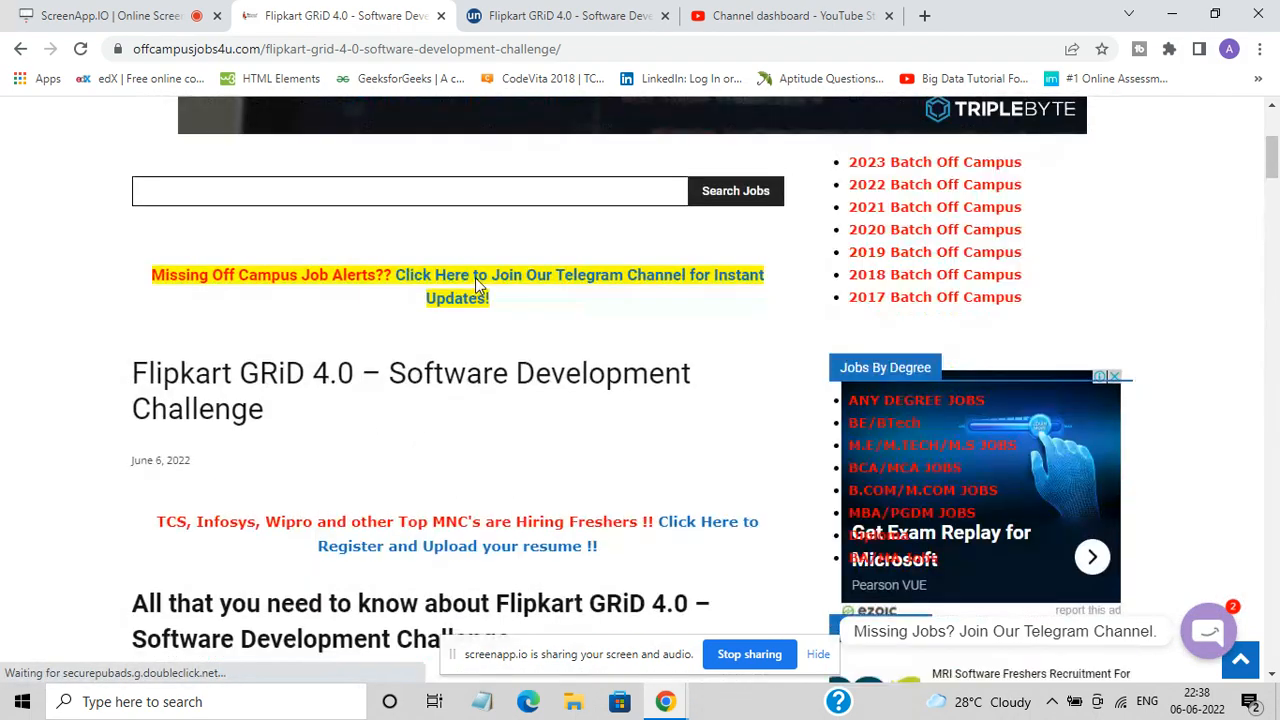
scroll("down", 3)
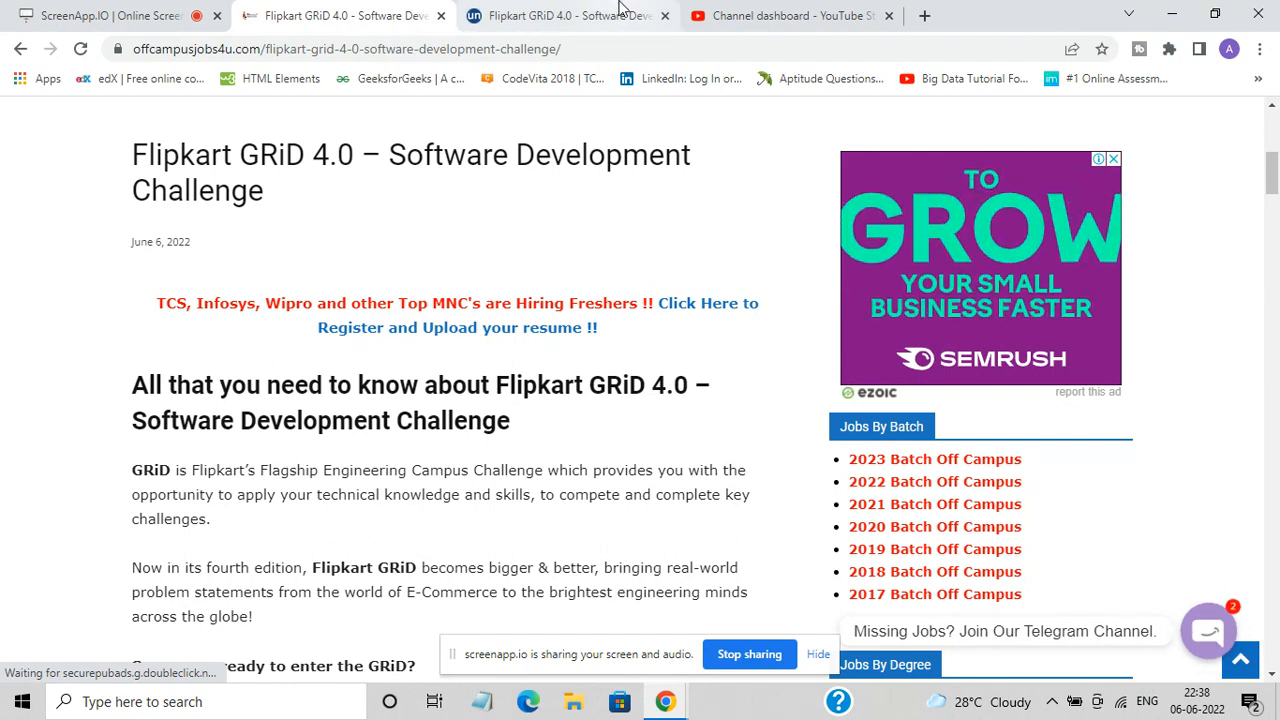
Switch to the Unstop GRiD 4.0 tab and scroll to the registration deadline and team size card
left_click(565, 15)
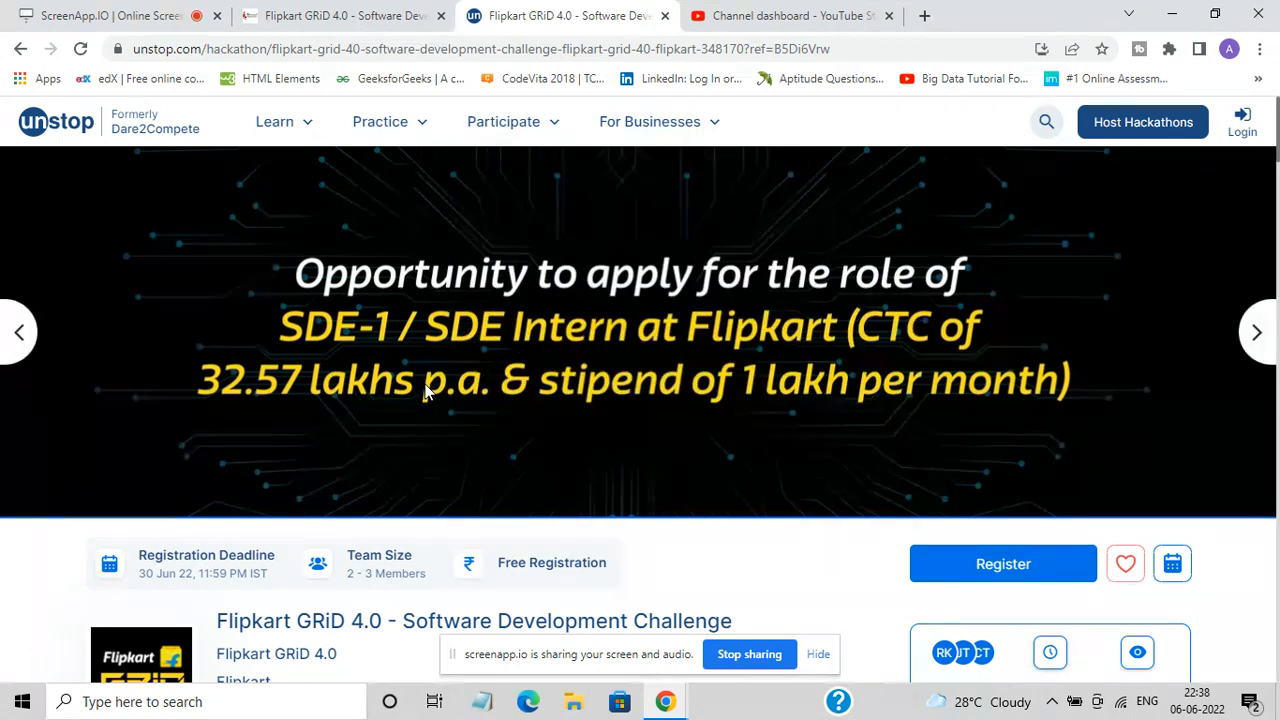
mouse_move(406, 491)
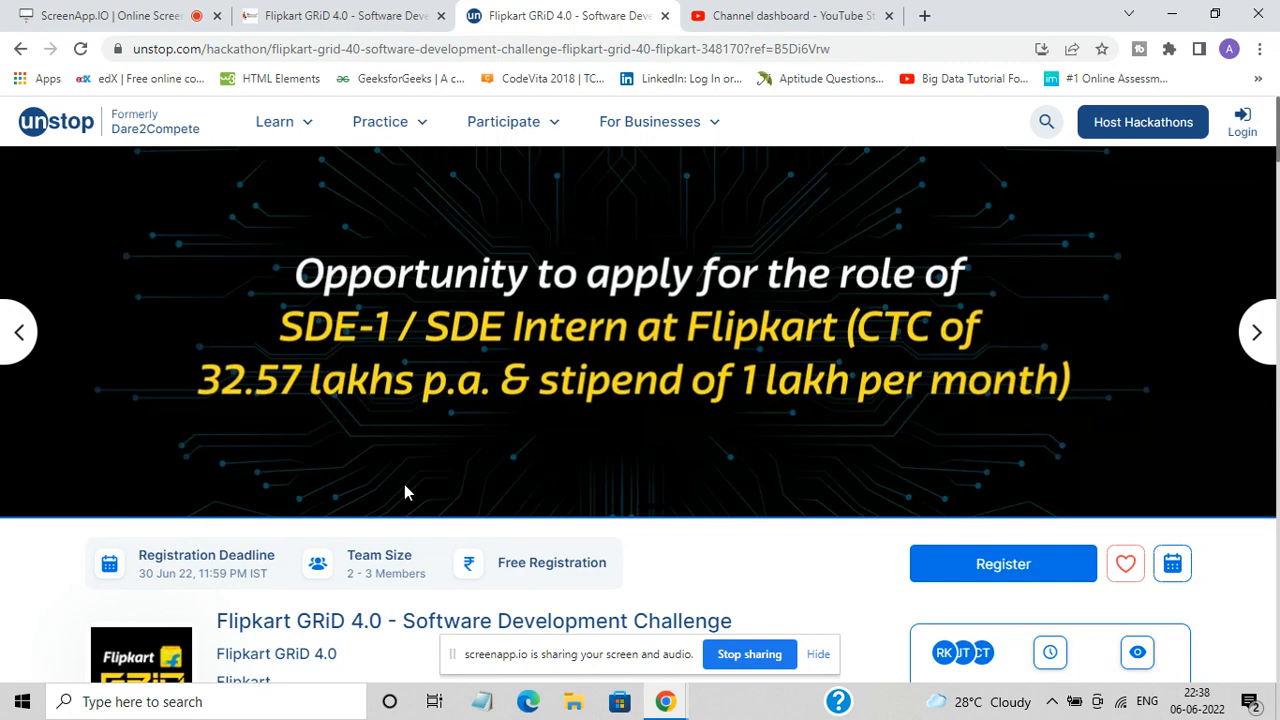
scroll("down", 3)
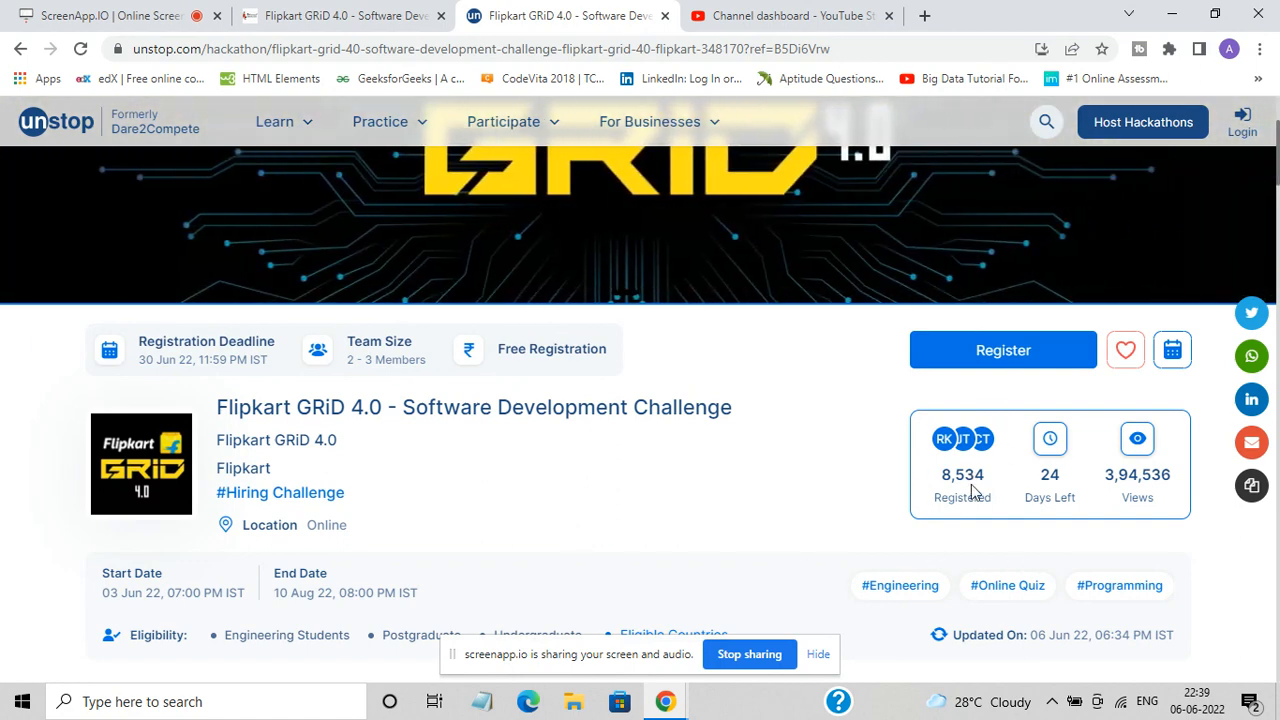
mouse_move(640, 527)
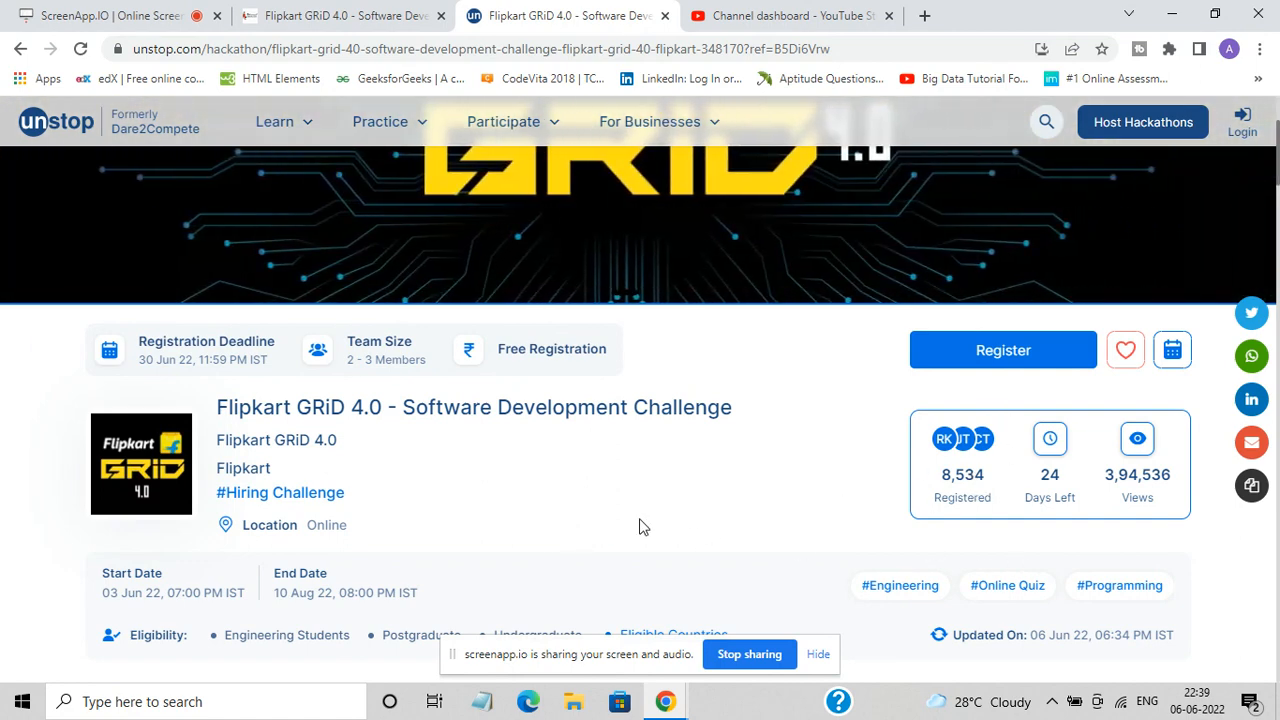
Scroll to Stages and Timelines showing Level 1 E-Commerce & Tech Quiz dates
scroll("down", 3)
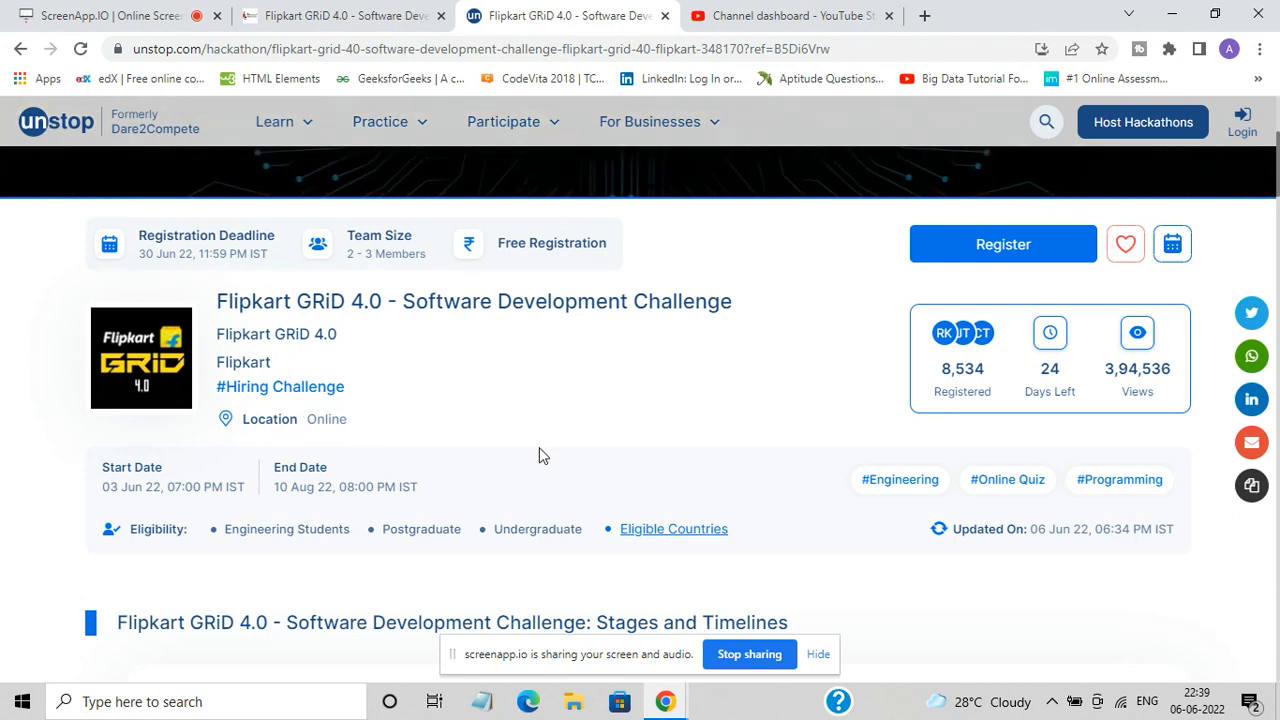
mouse_move(662, 484)
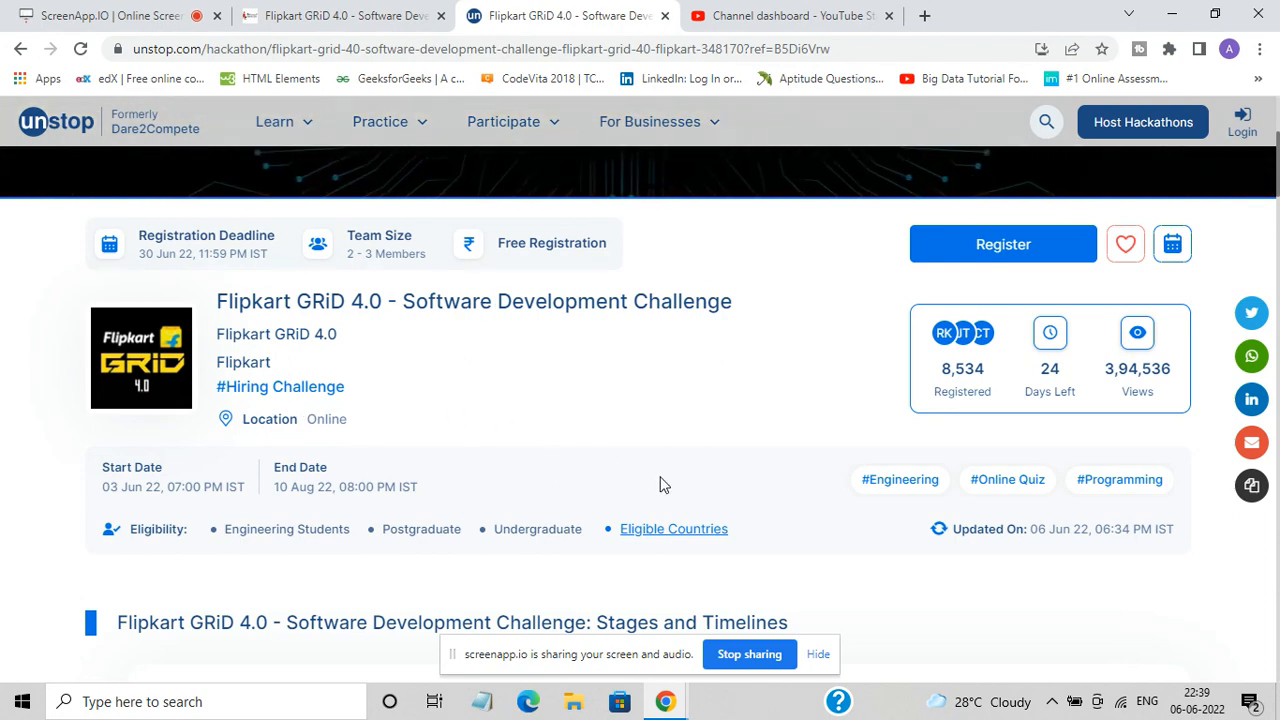
scroll("down", 3)
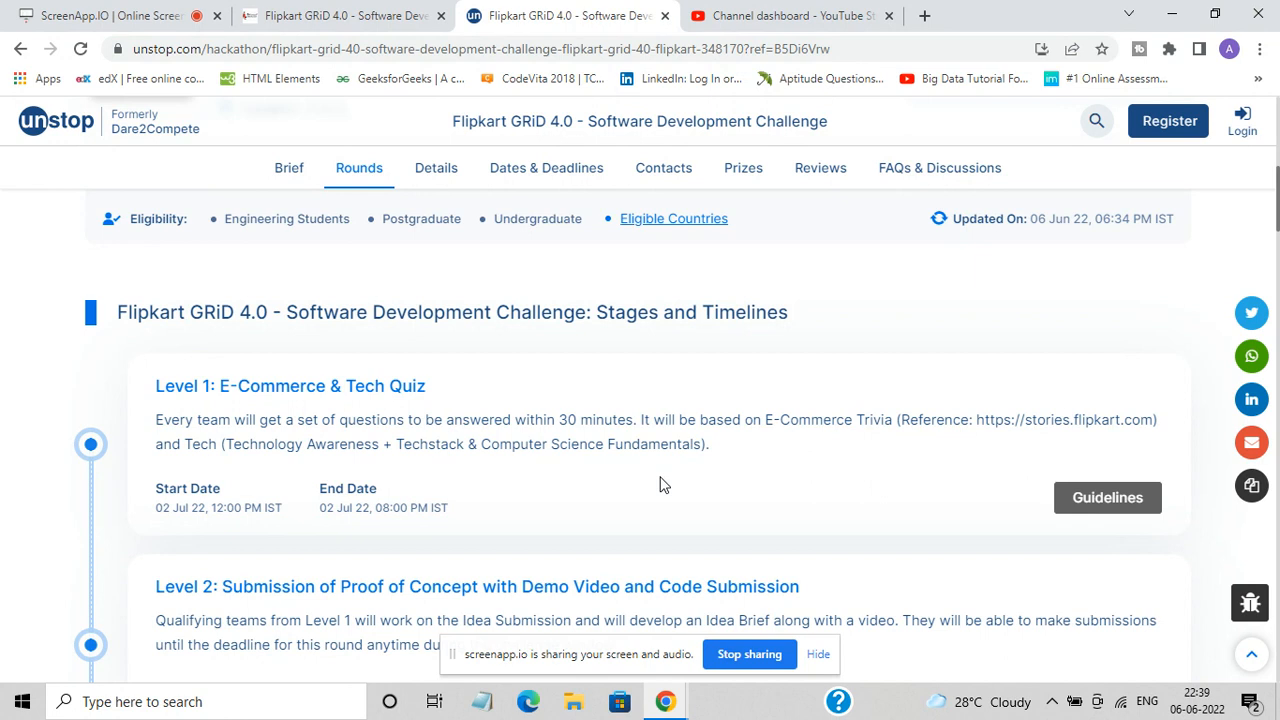
mouse_move(159, 536)
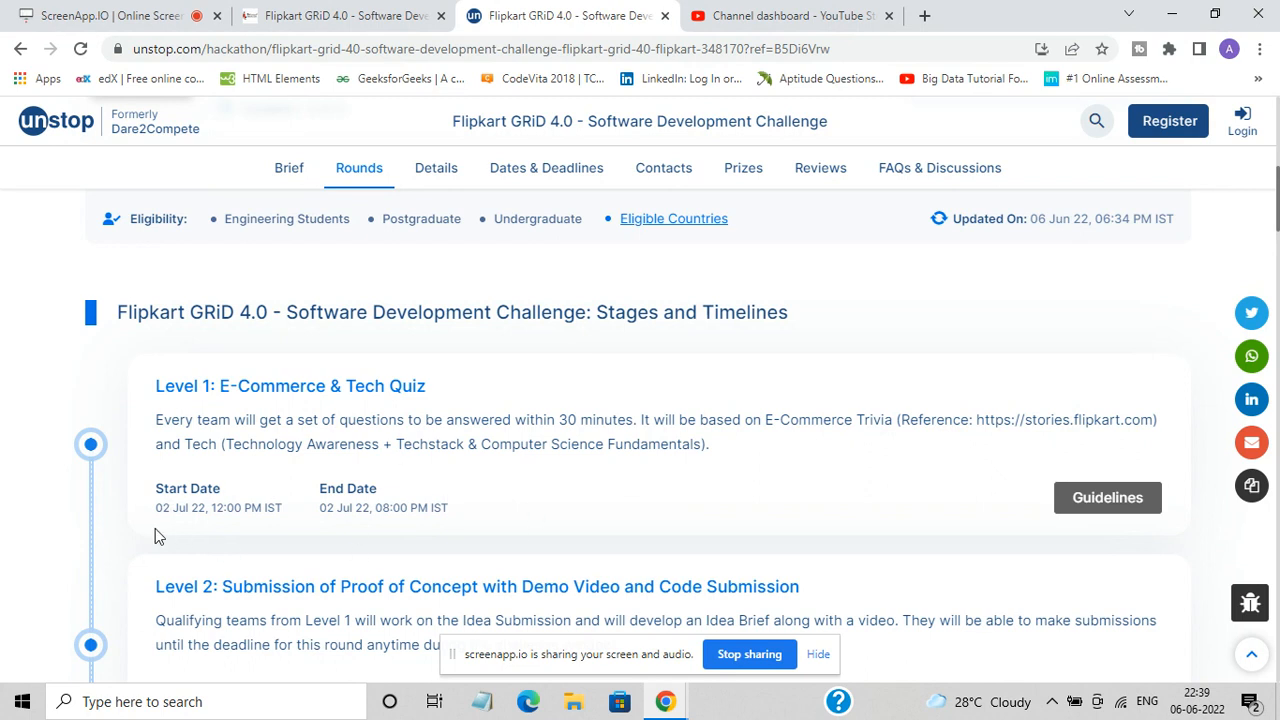
mouse_move(351, 495)
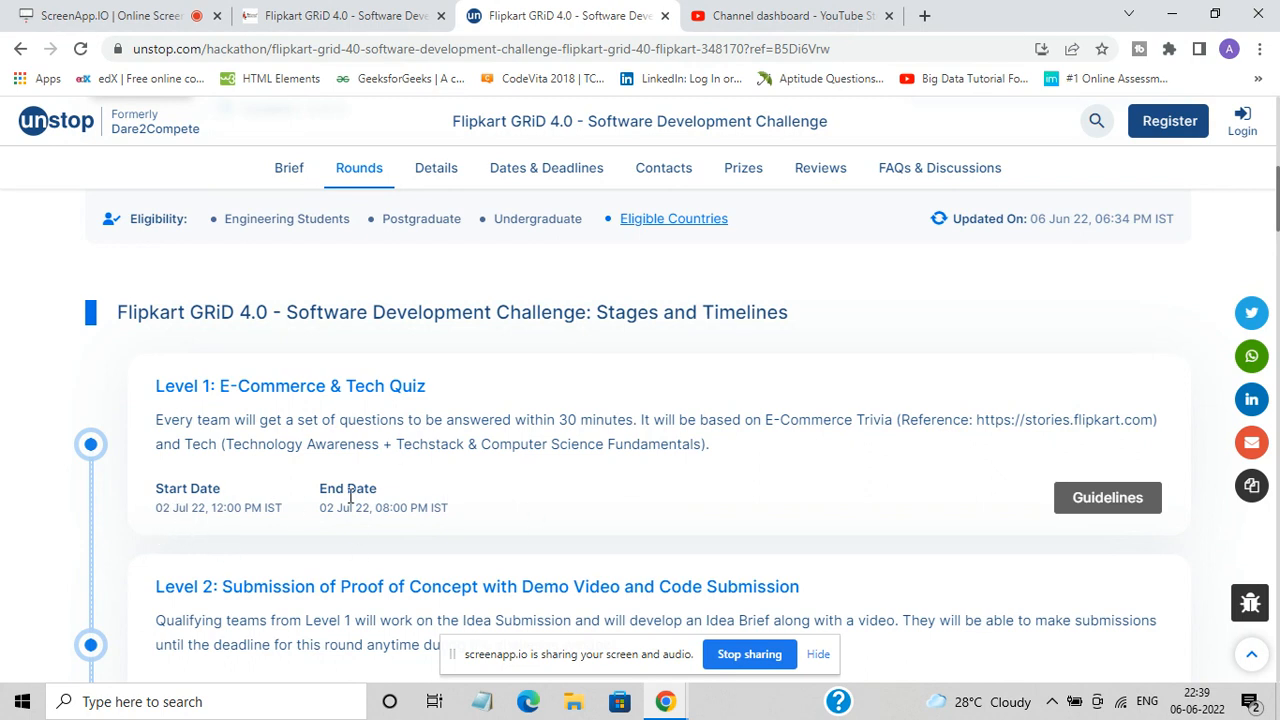
mouse_move(380, 538)
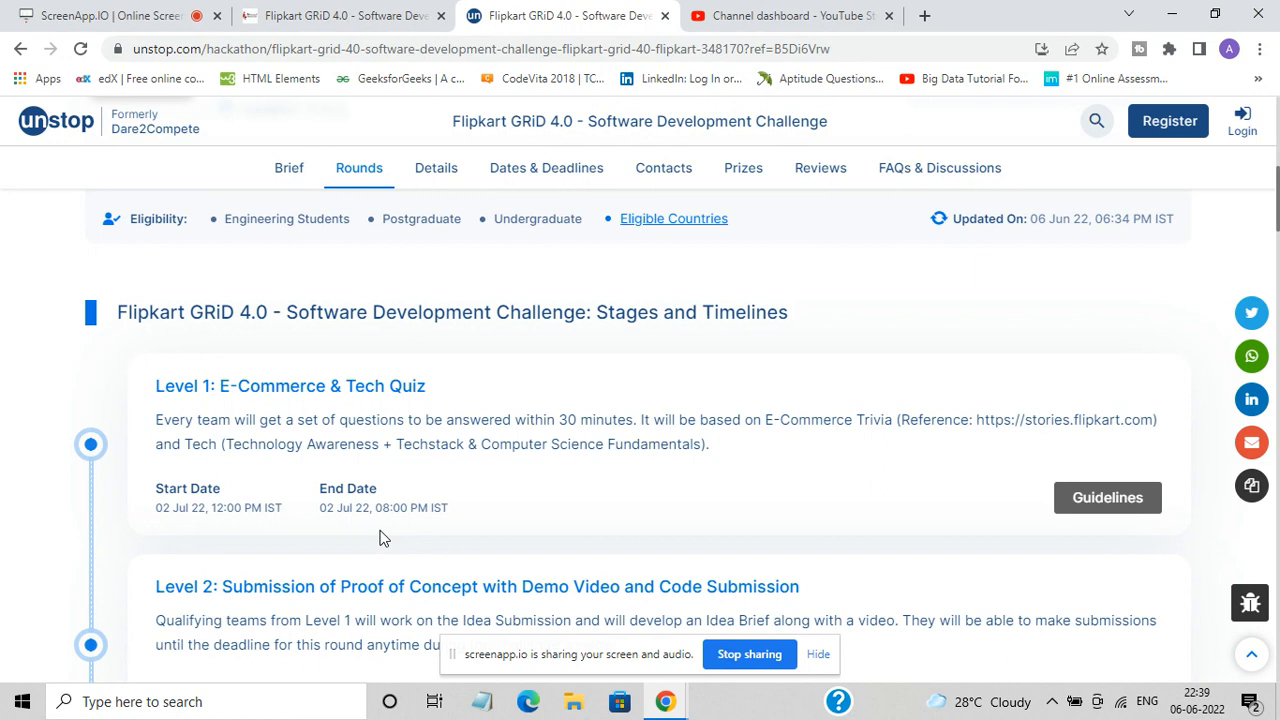
mouse_move(452, 523)
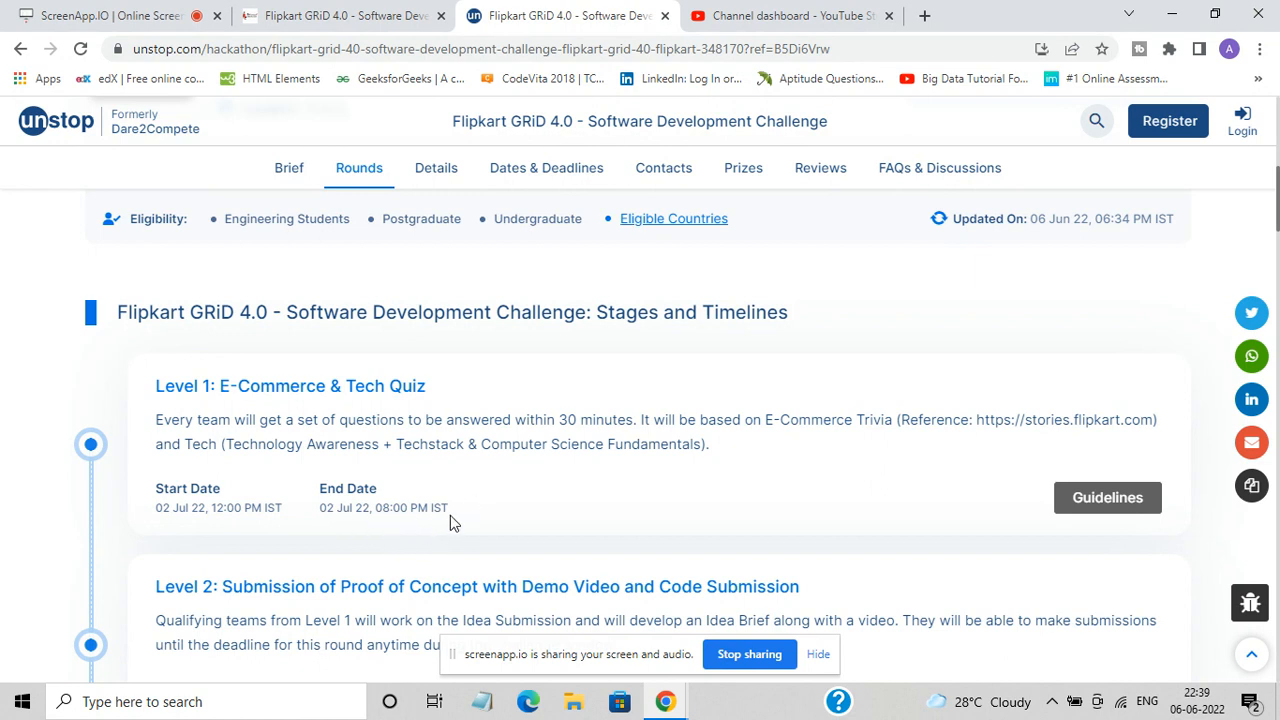
mouse_move(335, 470)
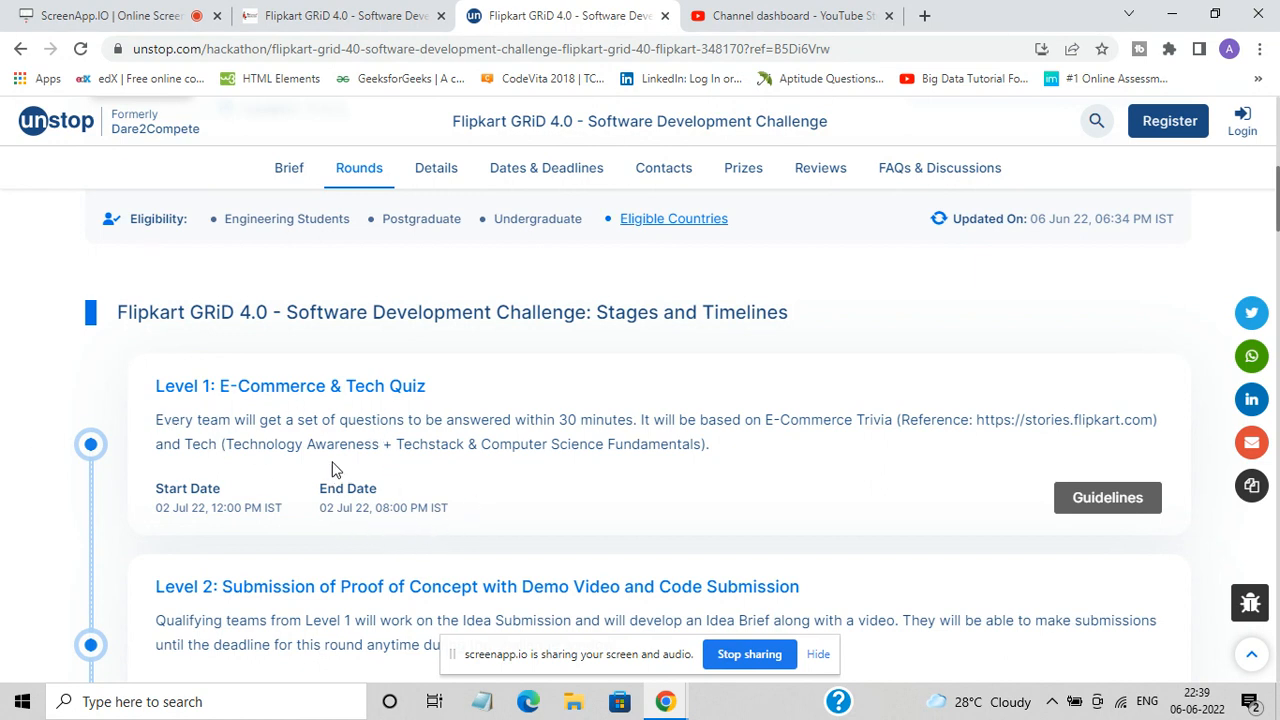
mouse_move(400, 423)
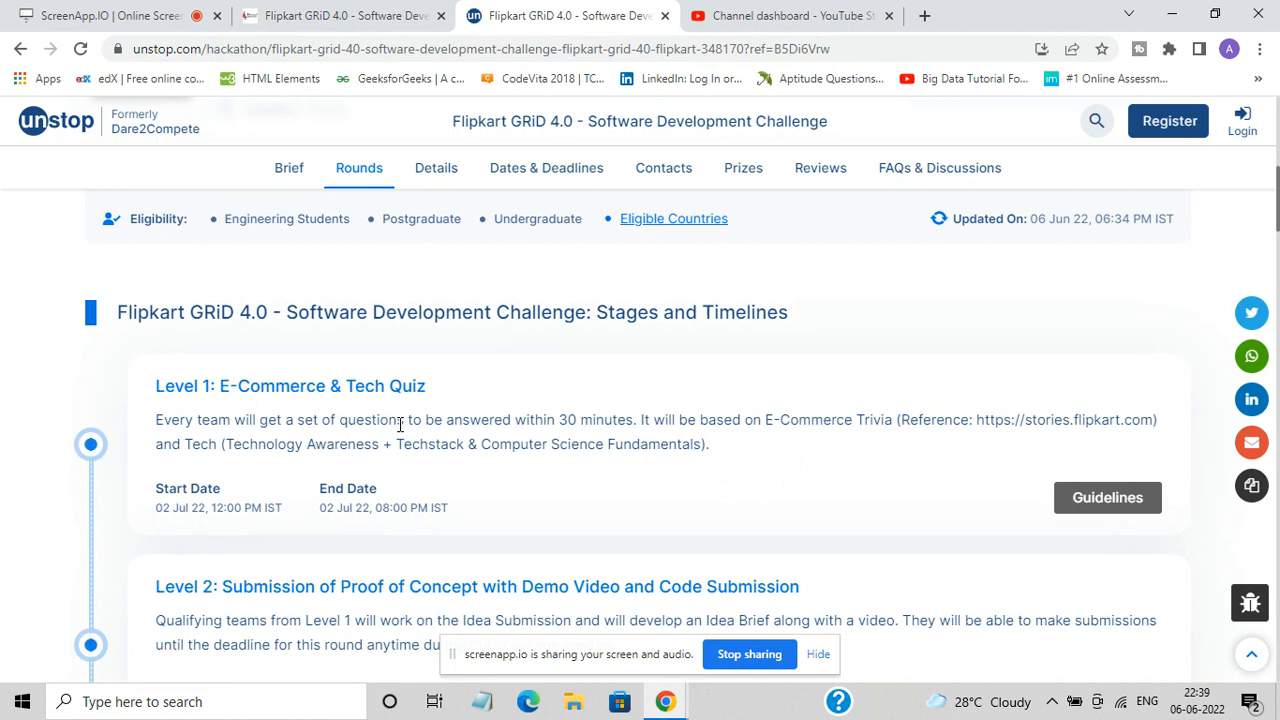
mouse_move(1037, 587)
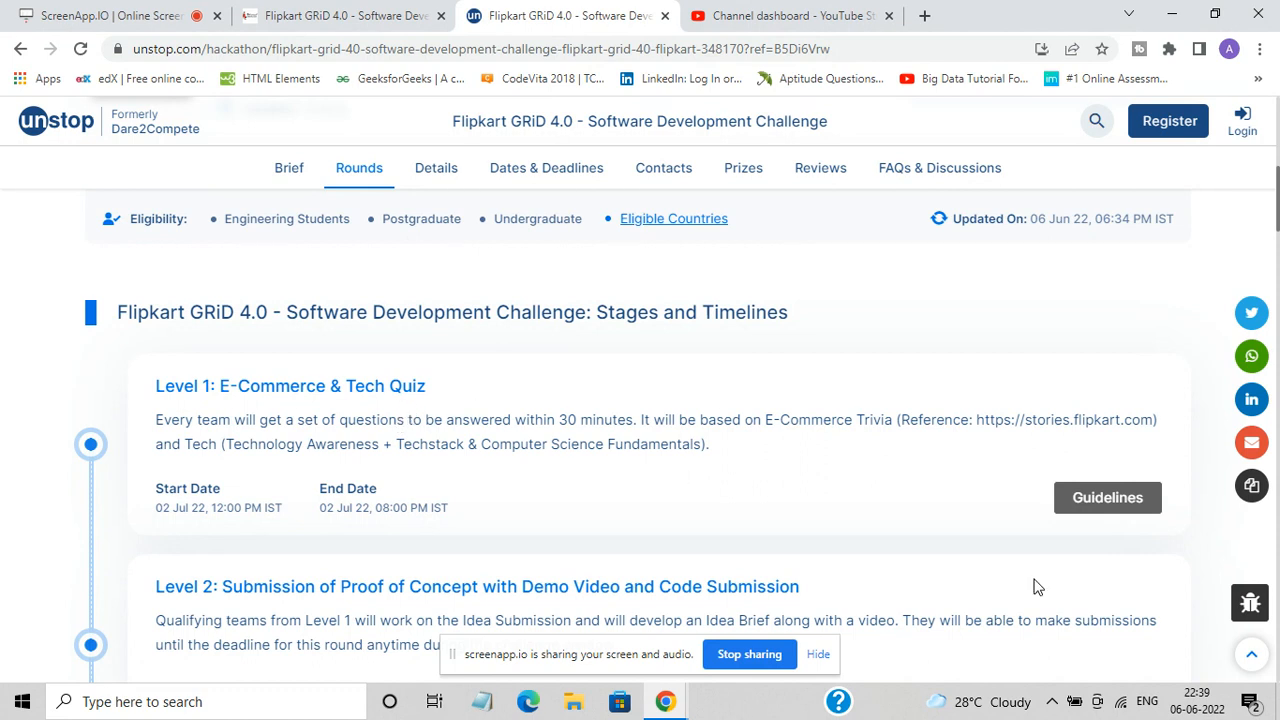
mouse_move(1107, 497)
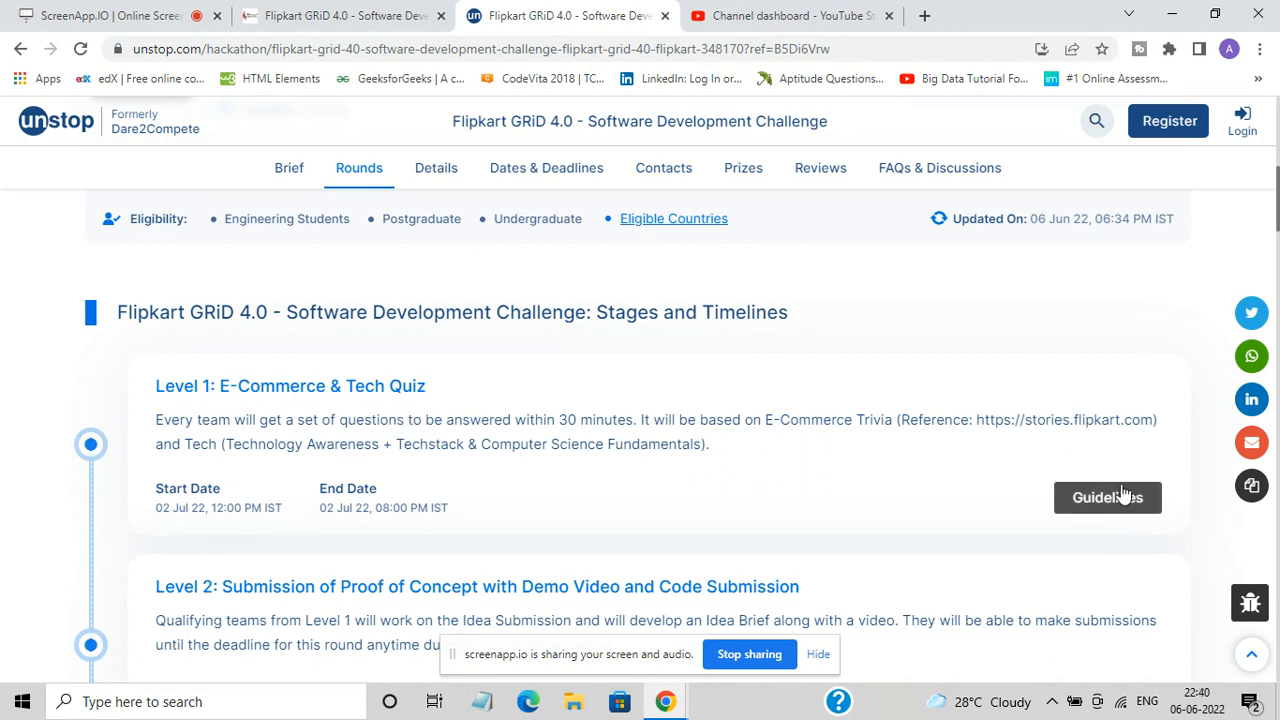
left_click(1107, 497)
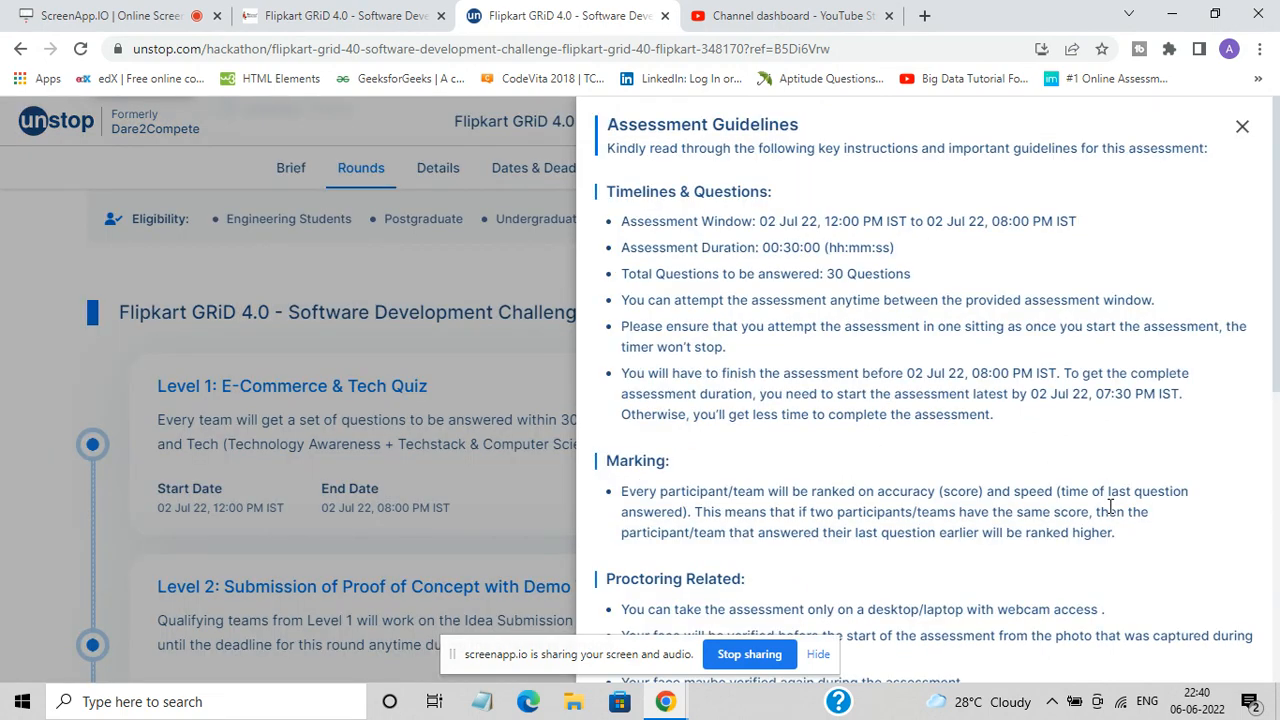
scroll("down", 3)
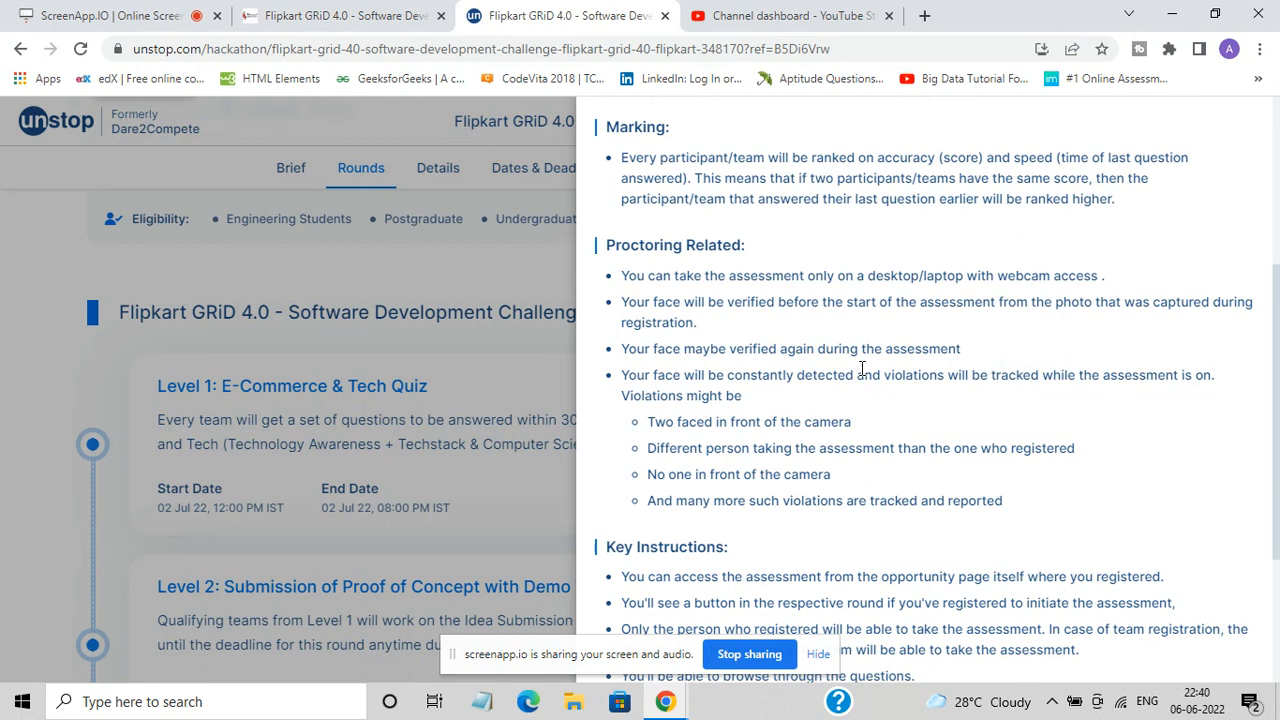
scroll("down", 3)
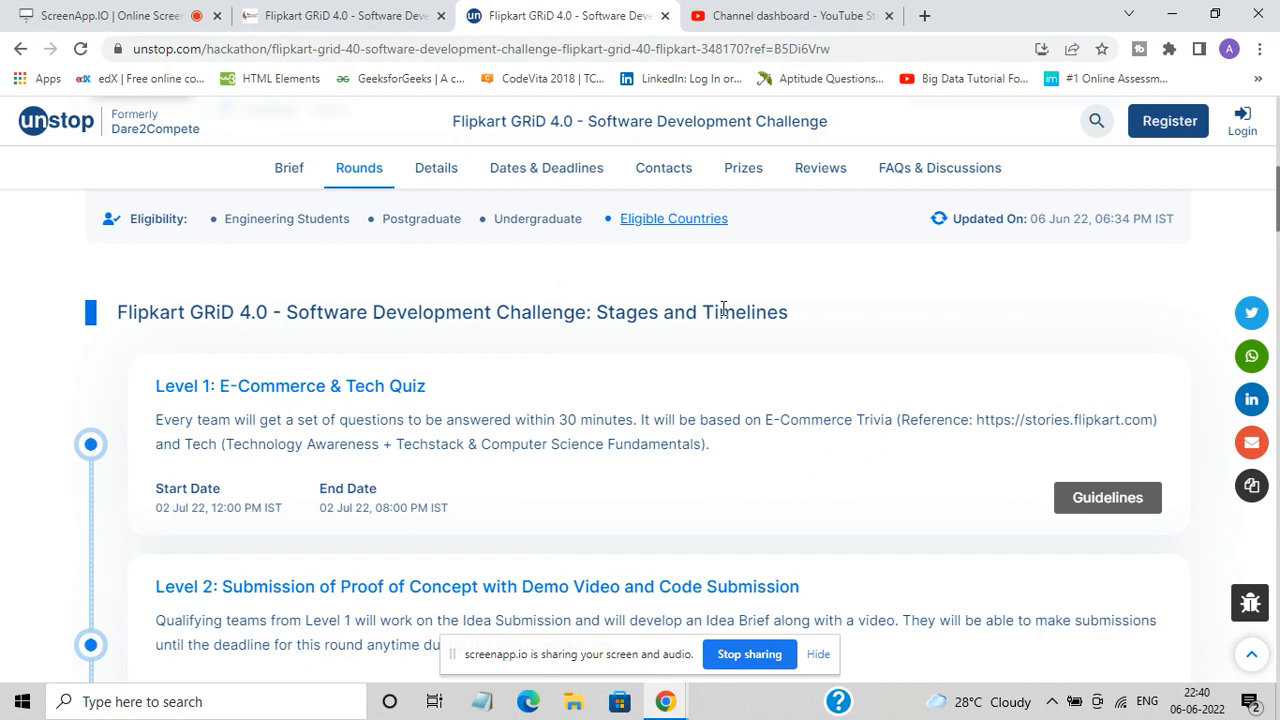
Scroll through Level 2 proof-of-concept dates and the Level 3 National Finale on 10 Aug 22
scroll("down", 3)
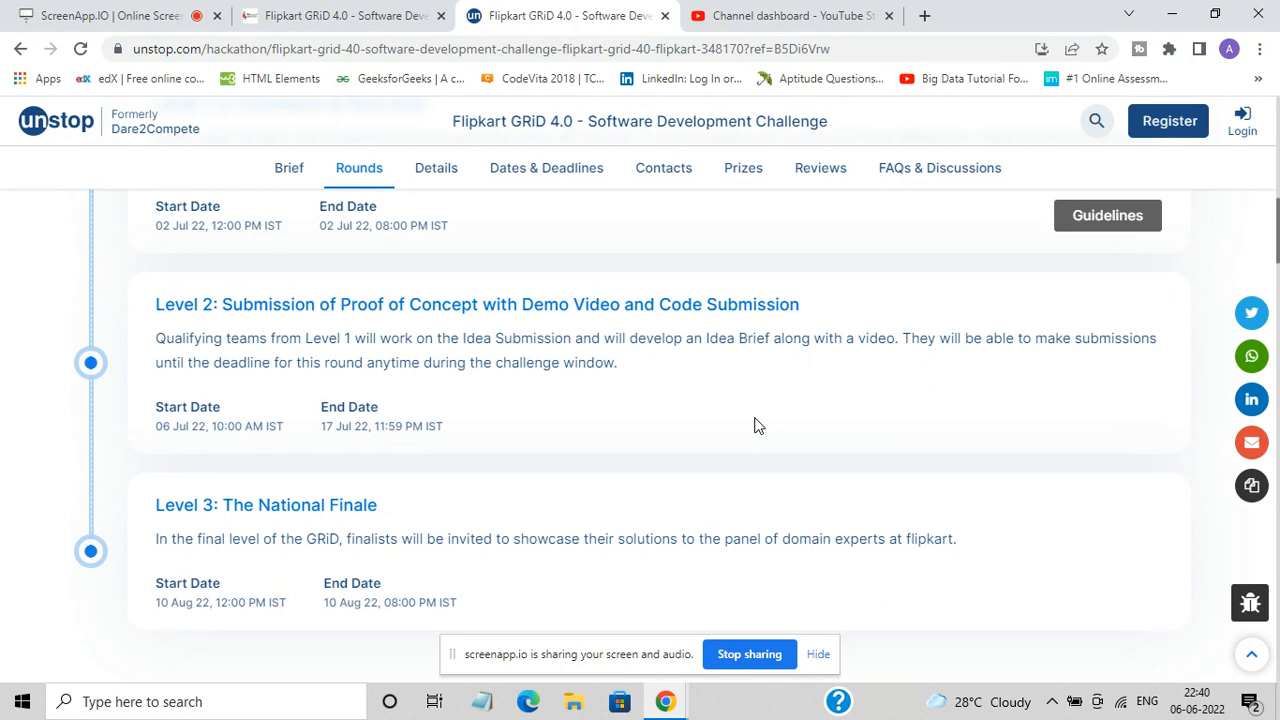
mouse_move(252, 368)
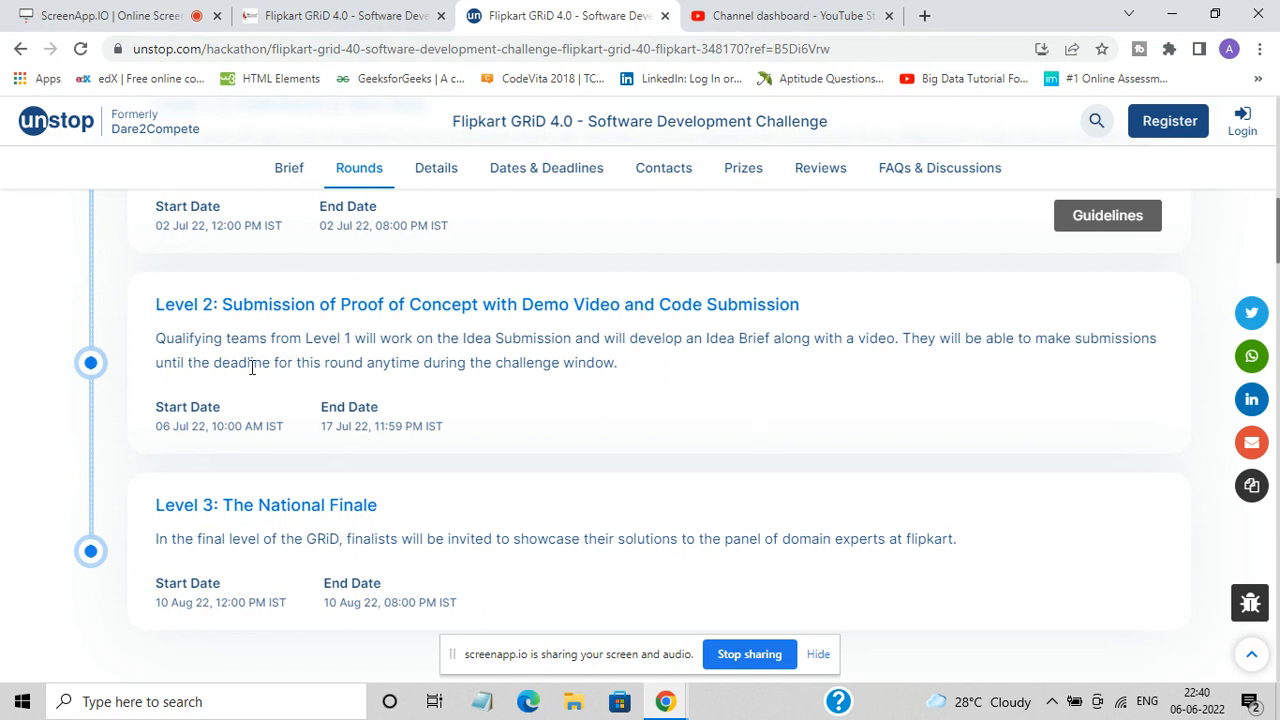
mouse_move(307, 444)
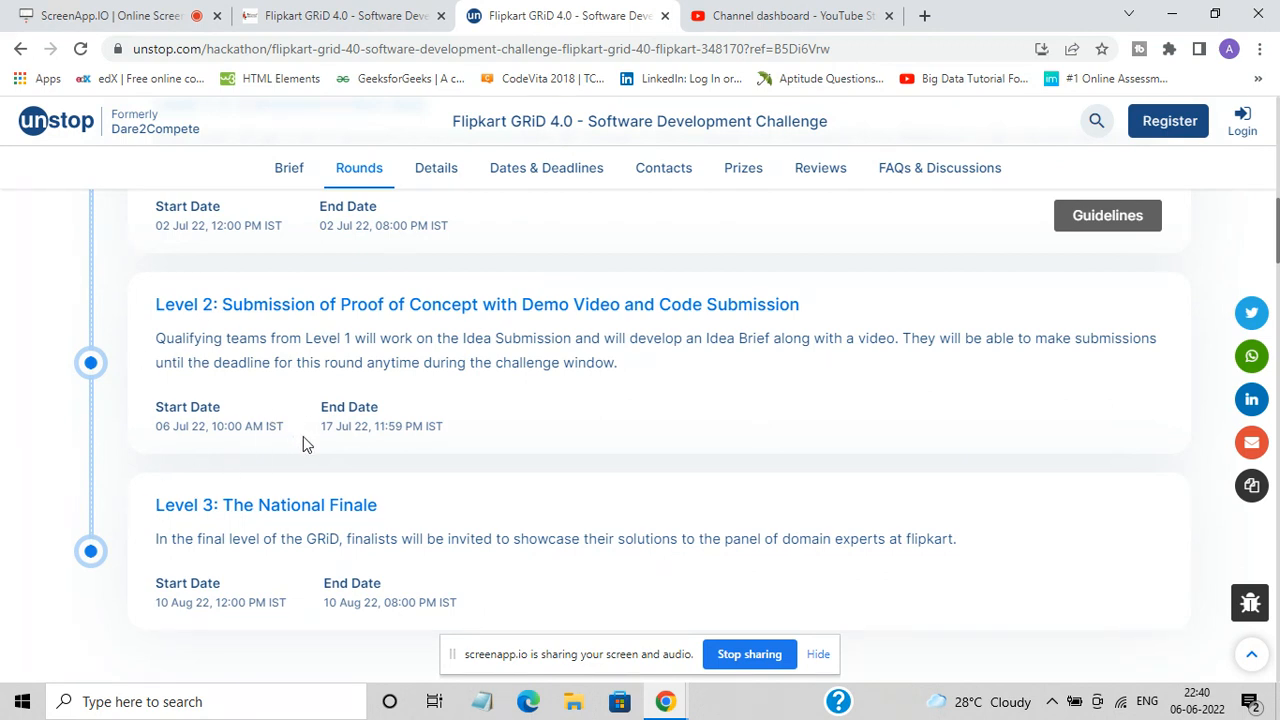
mouse_move(395, 441)
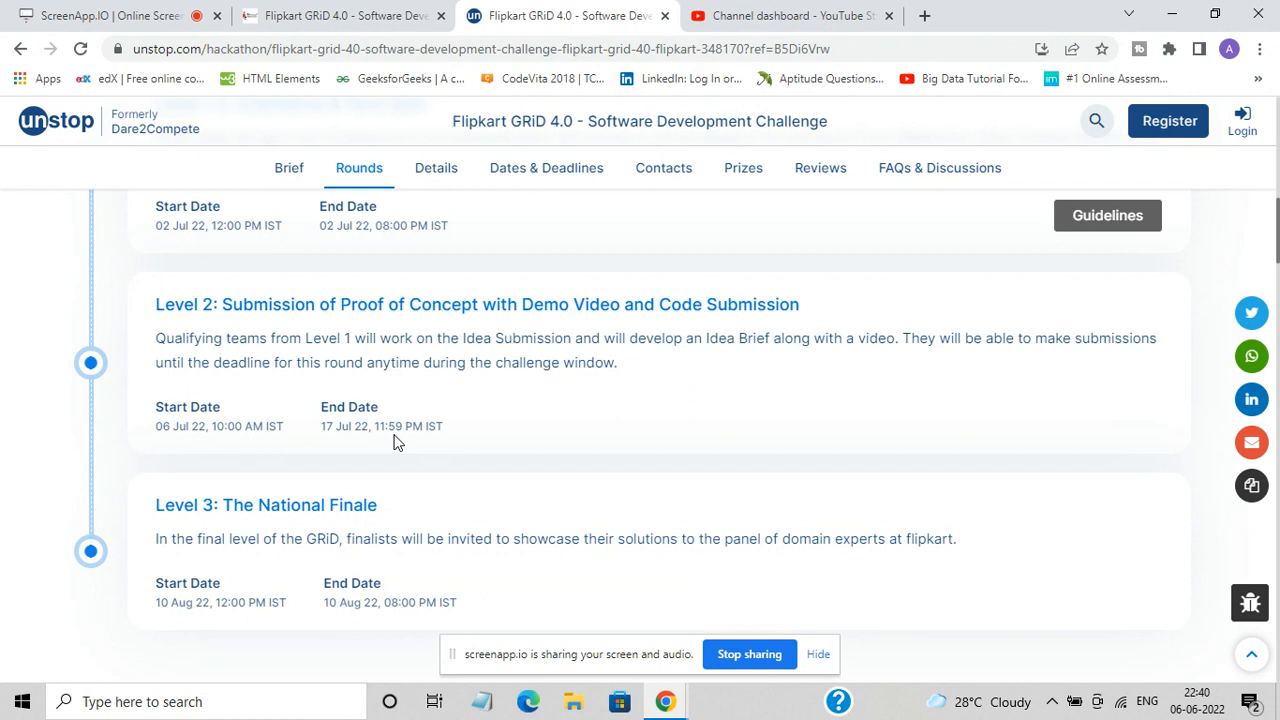
mouse_move(374, 423)
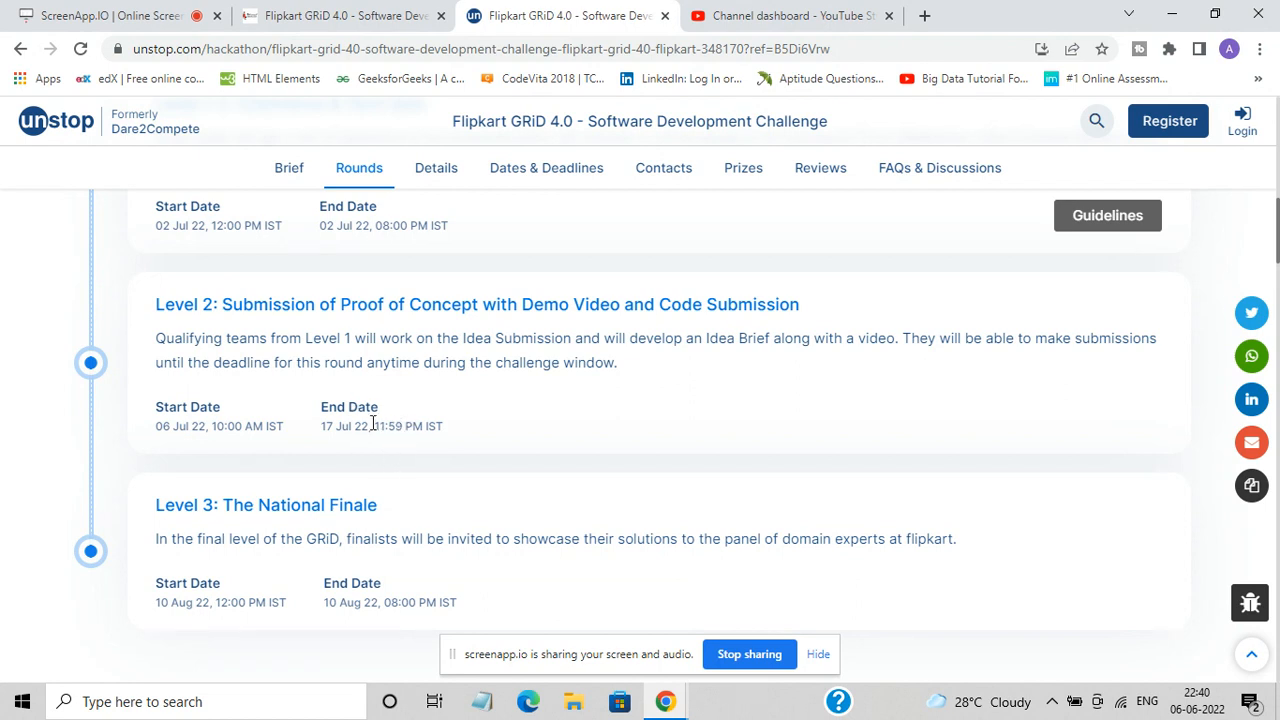
scroll("down", 3)
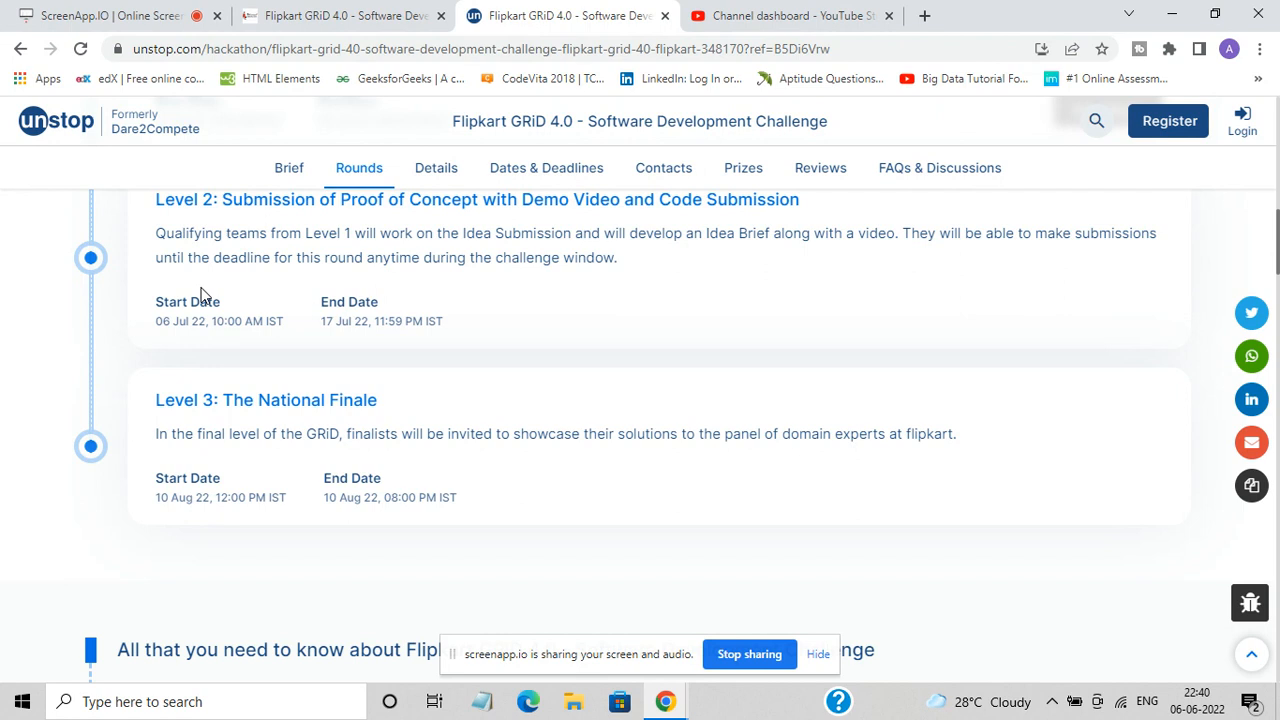
mouse_move(225, 430)
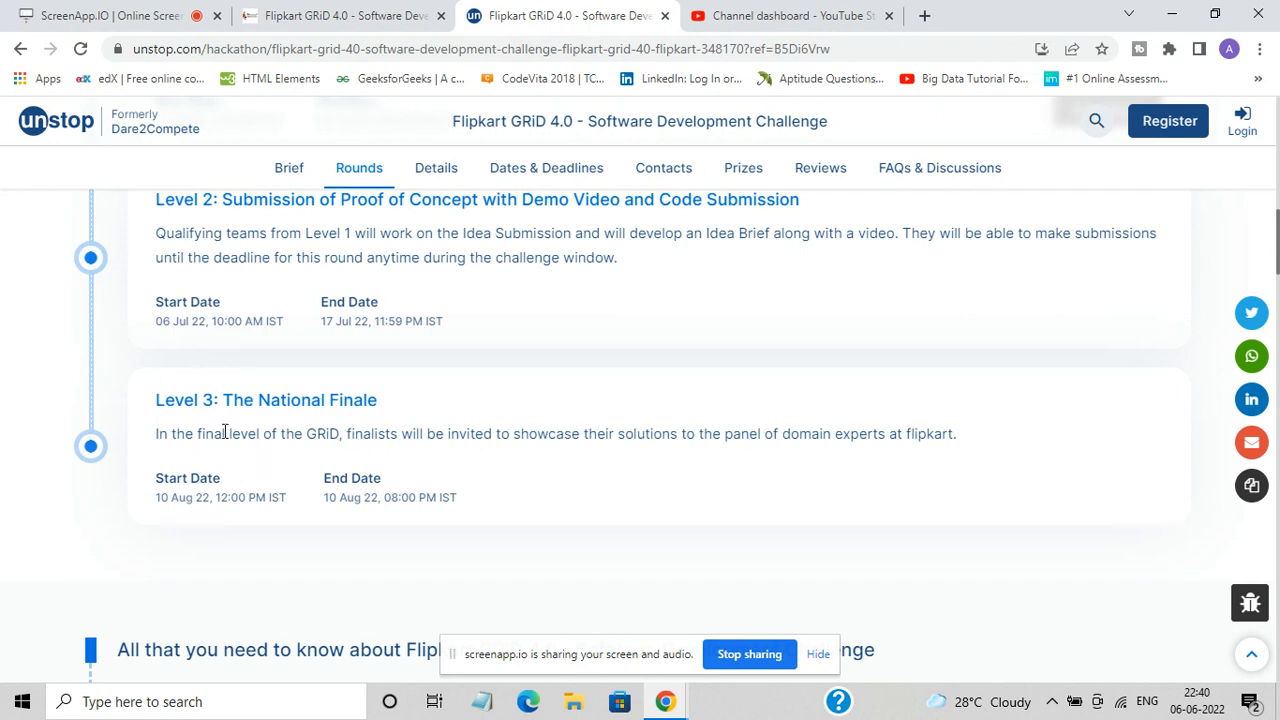
mouse_move(262, 450)
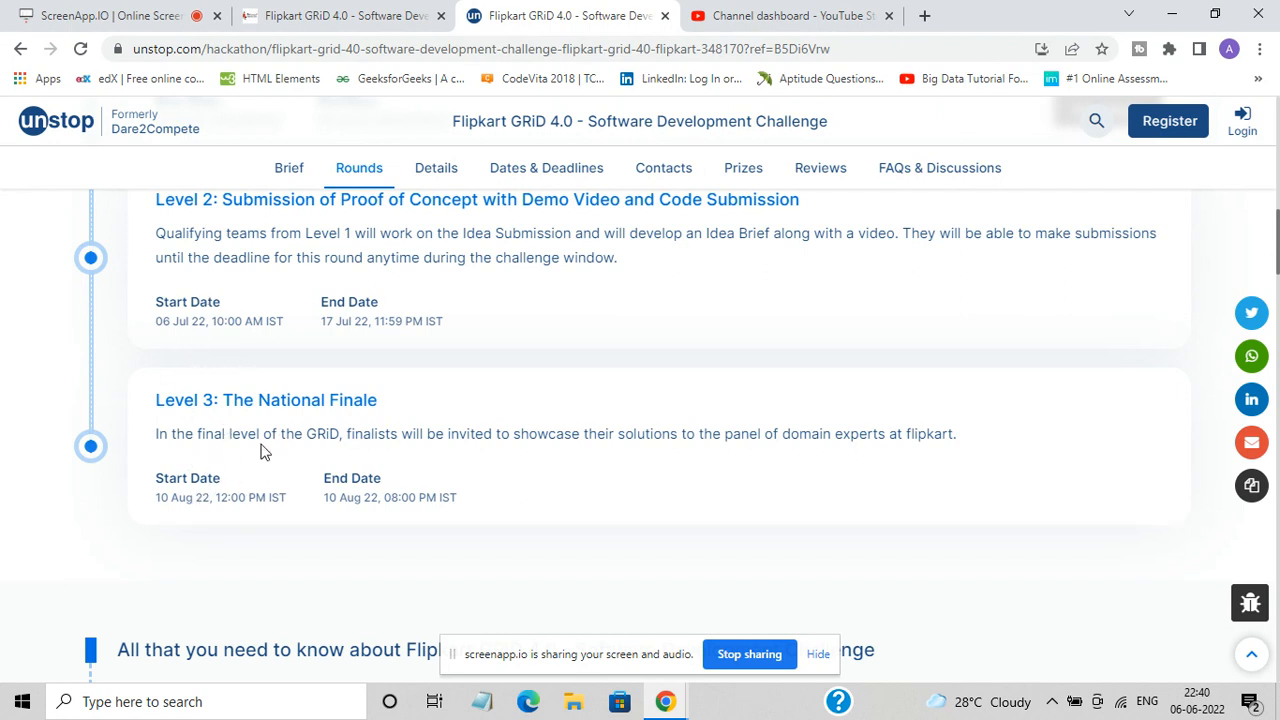
mouse_move(568, 490)
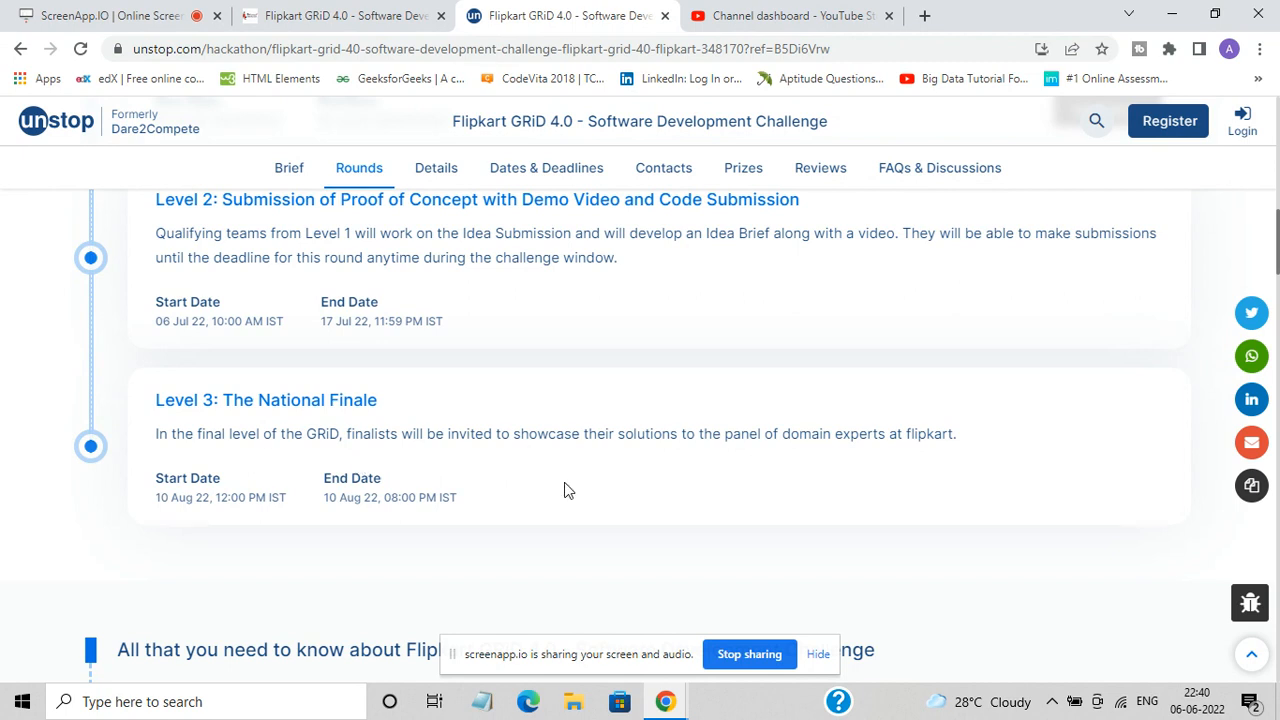
mouse_move(870, 463)
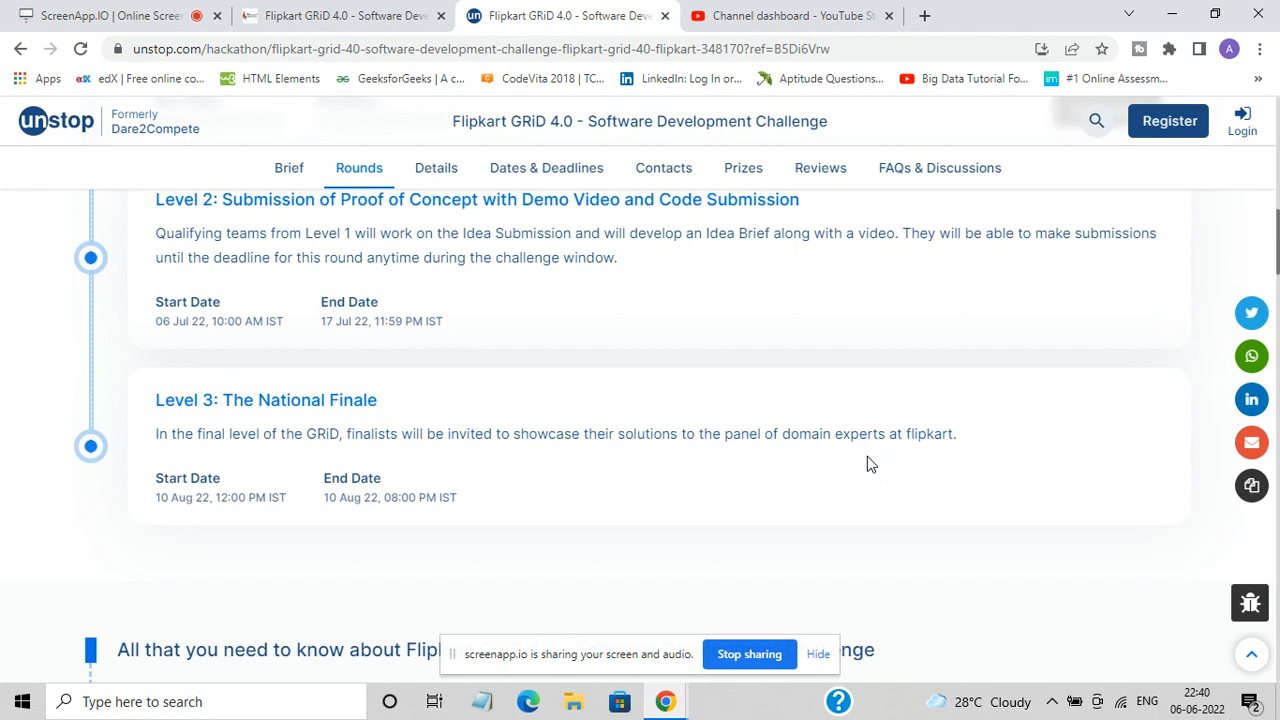
mouse_move(190, 458)
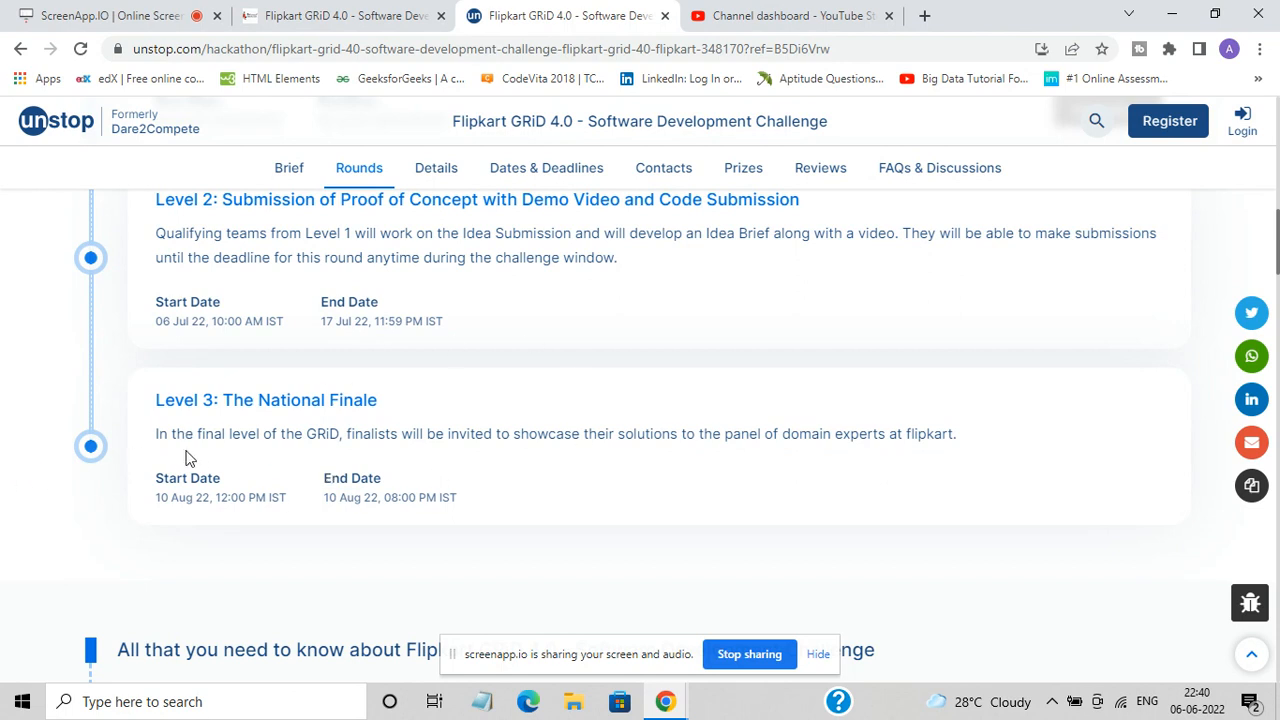
mouse_move(610, 534)
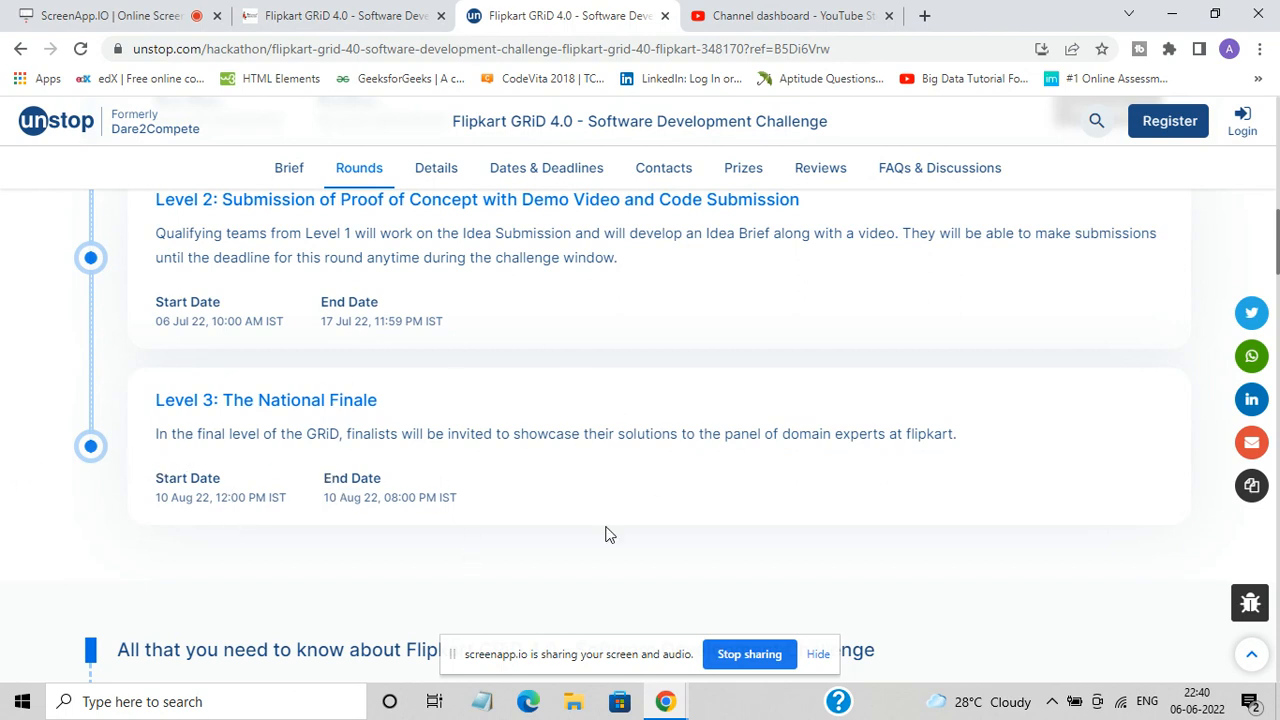
mouse_move(68, 500)
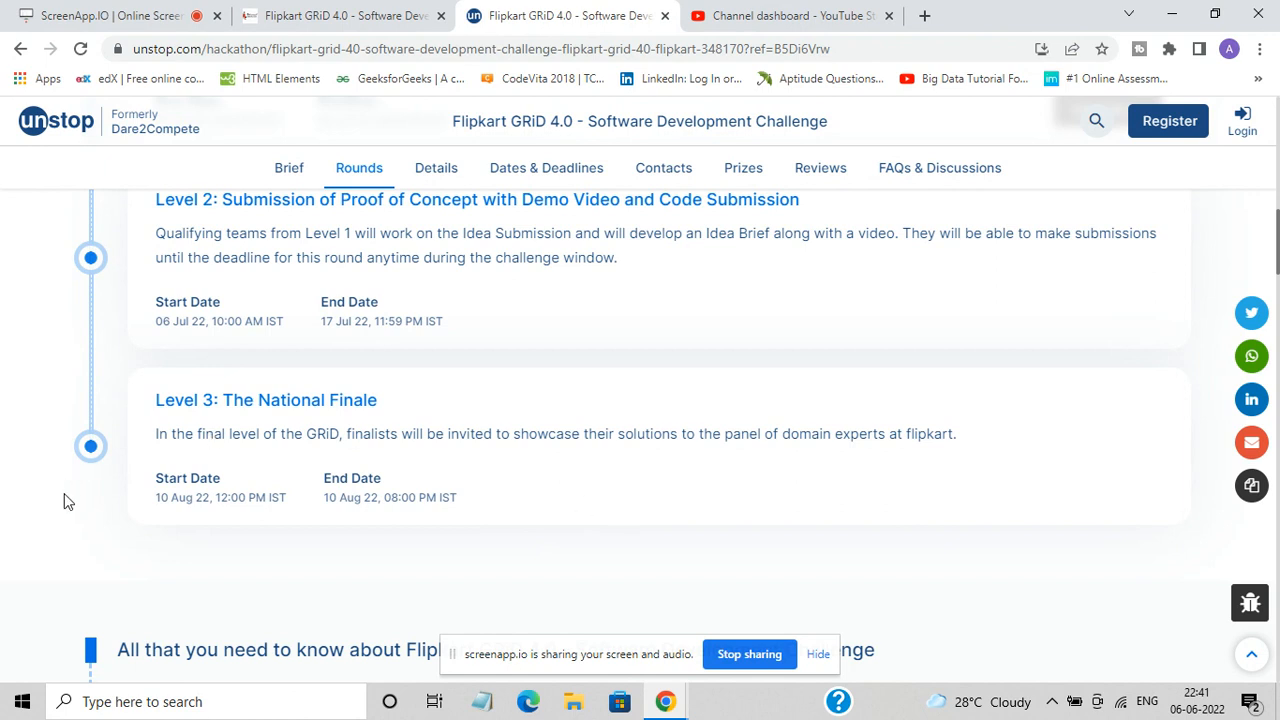
mouse_move(170, 524)
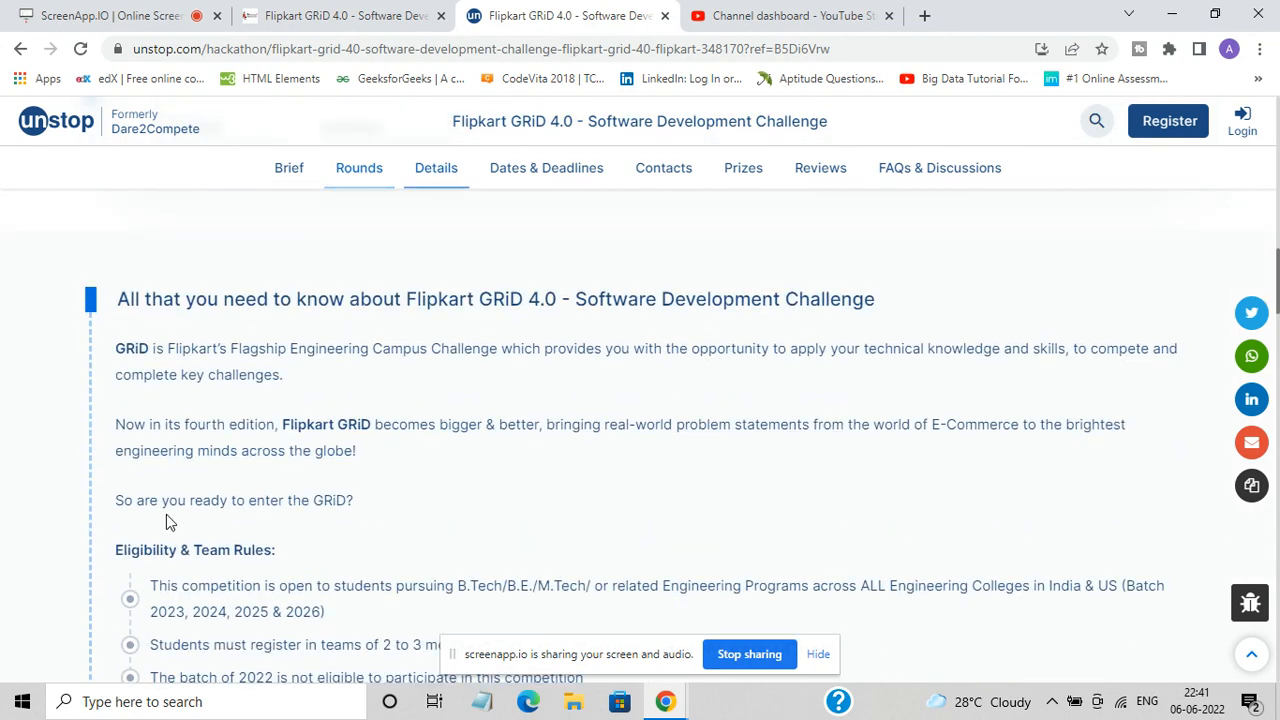
Scroll through eligibility rules and Level 1–3 descriptions to 'What's at stake? - Rewards and Prizes'
scroll("down", 3)
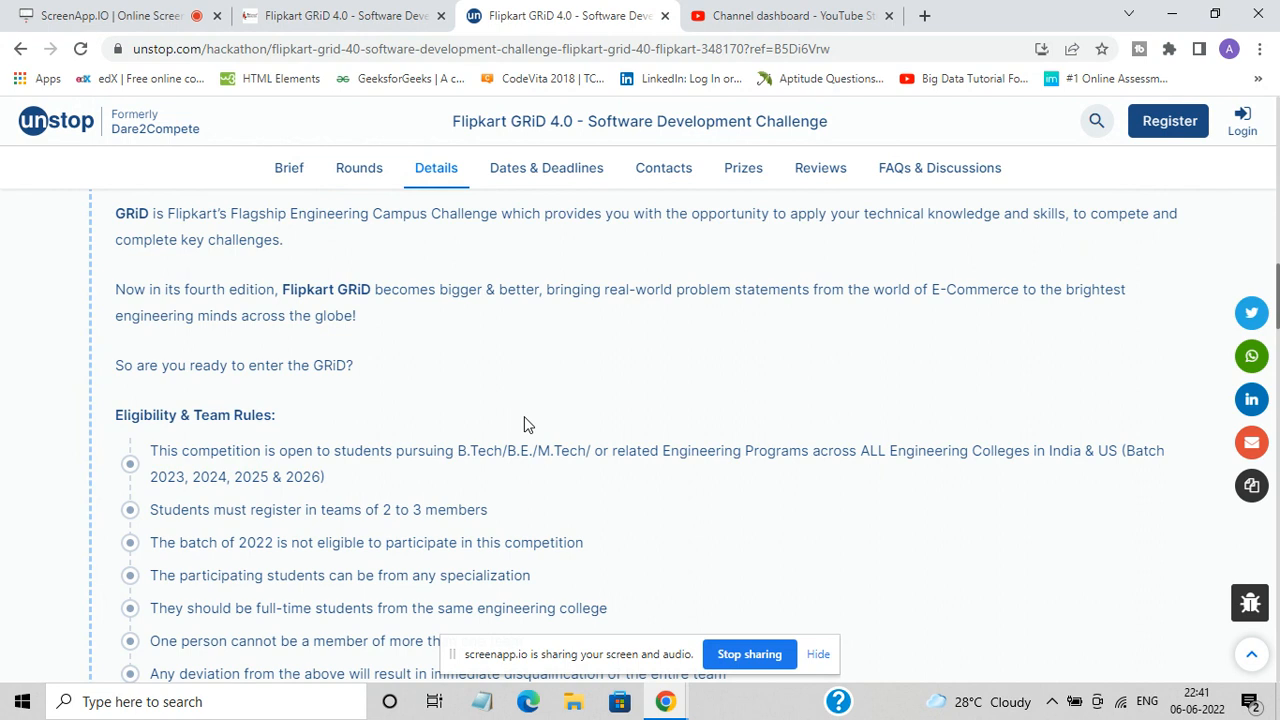
mouse_move(664, 487)
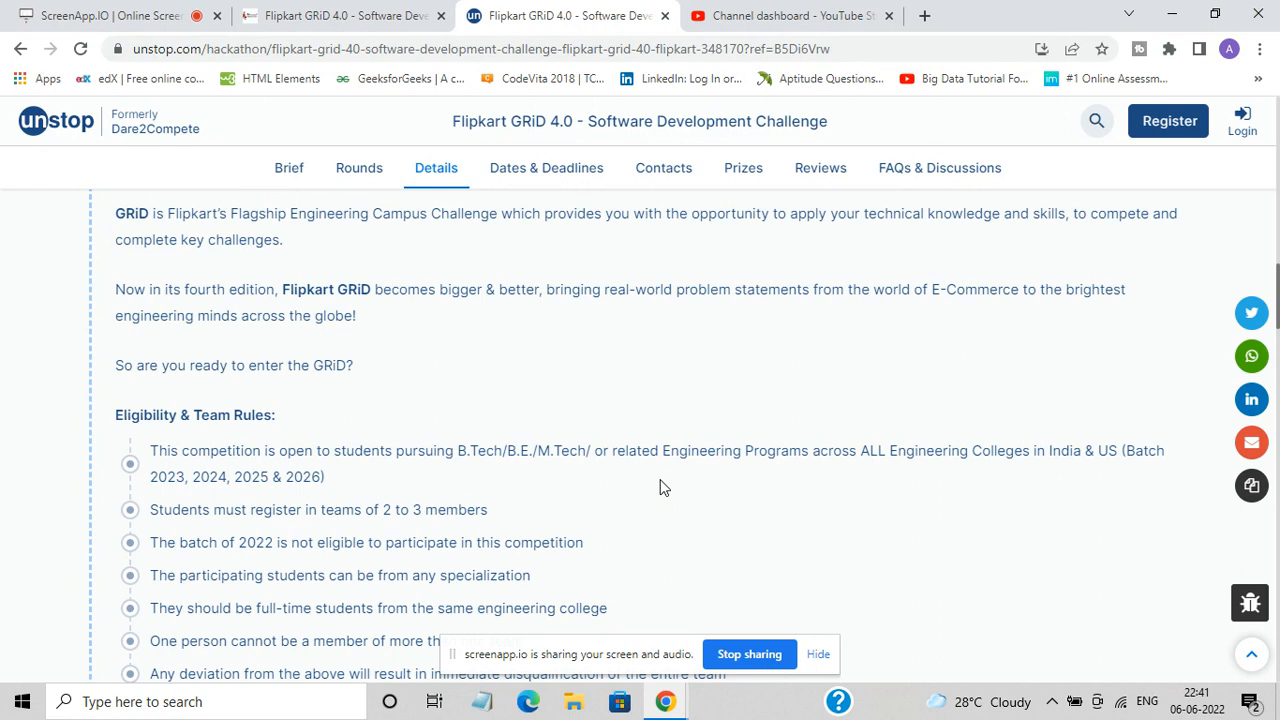
mouse_move(260, 509)
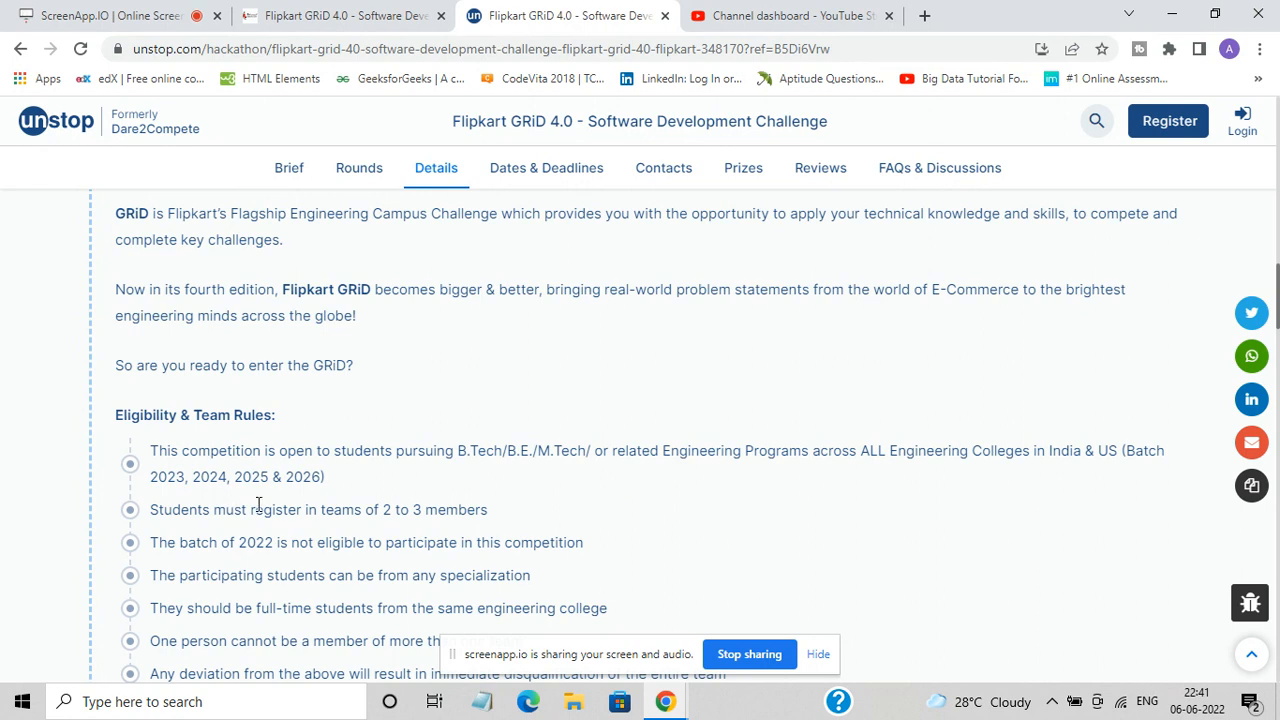
scroll("down", 3)
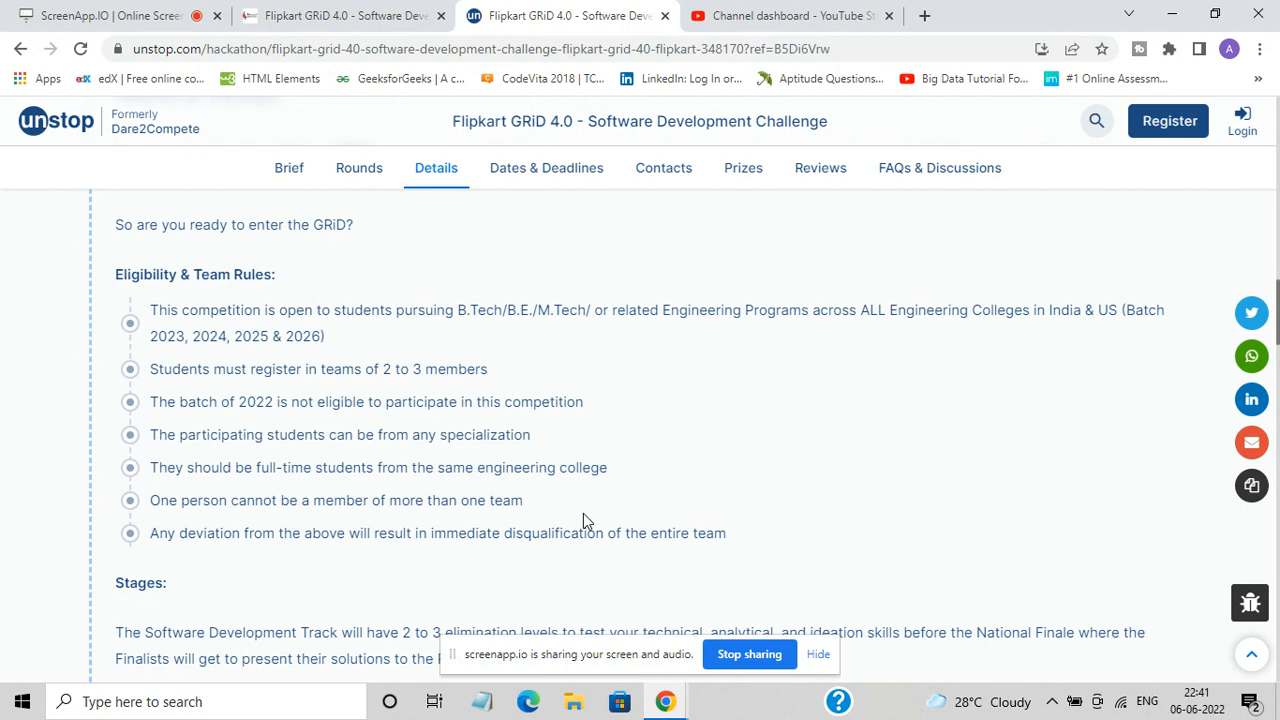
scroll("down", 3)
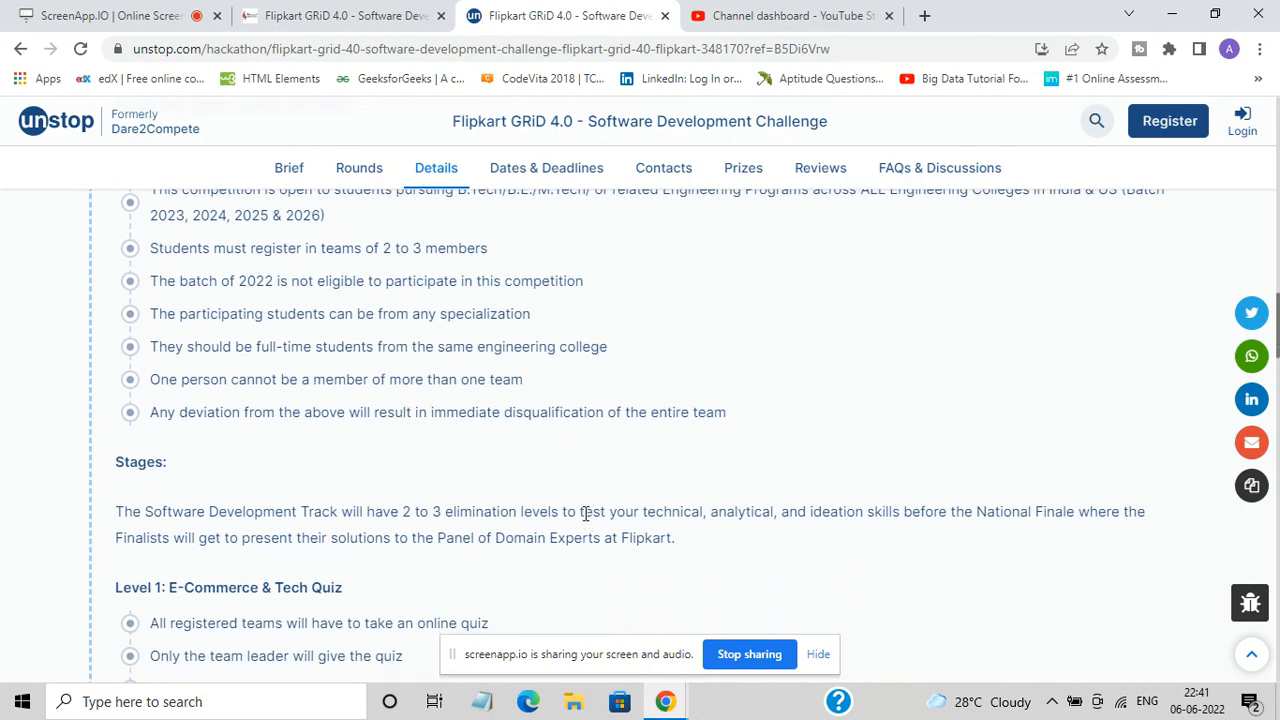
scroll("down", 3)
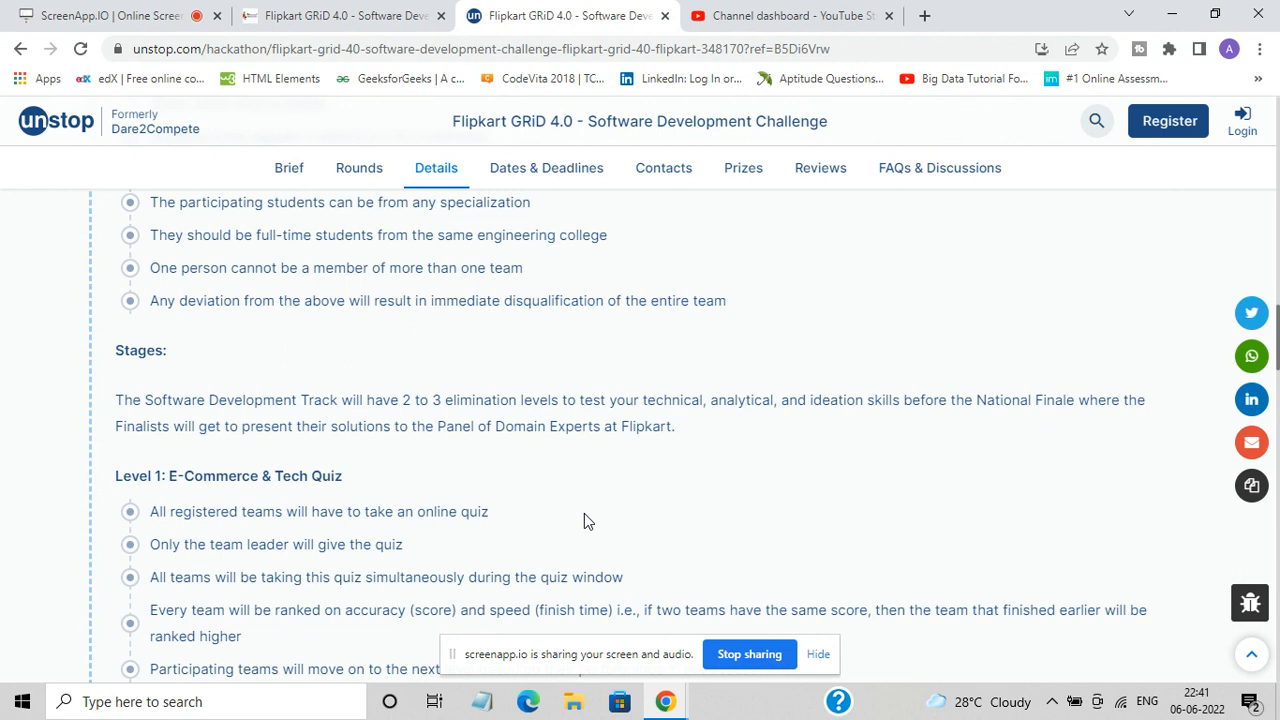
scroll("down", 3)
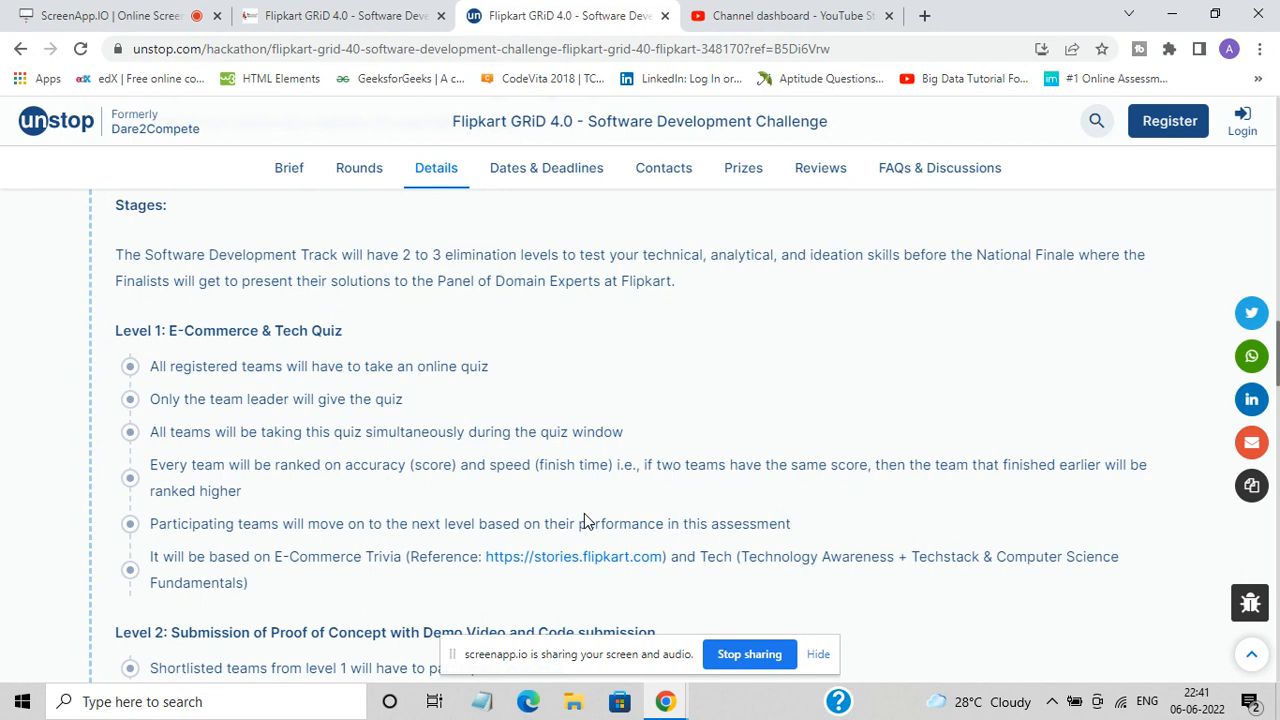
scroll("down", 3)
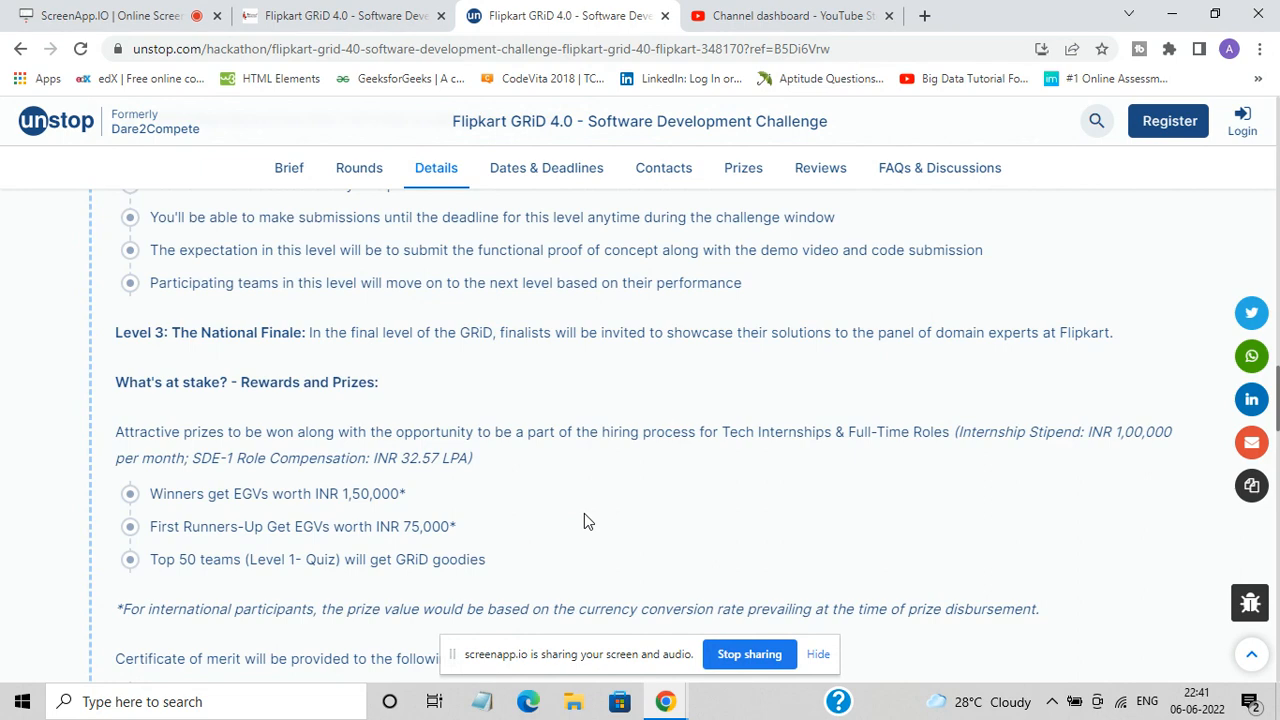
Scroll to the certificates of merit for top 20 teams per college, qualifiers and finalists
scroll("down", 3)
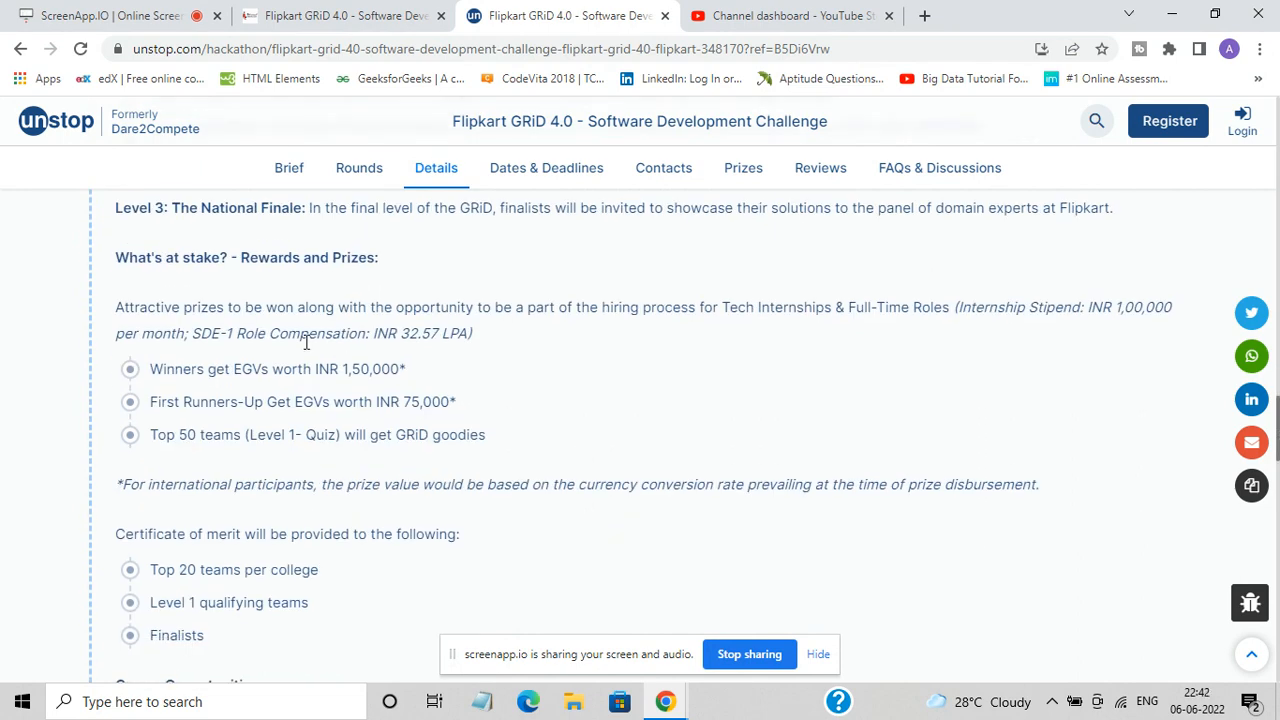
mouse_move(205, 424)
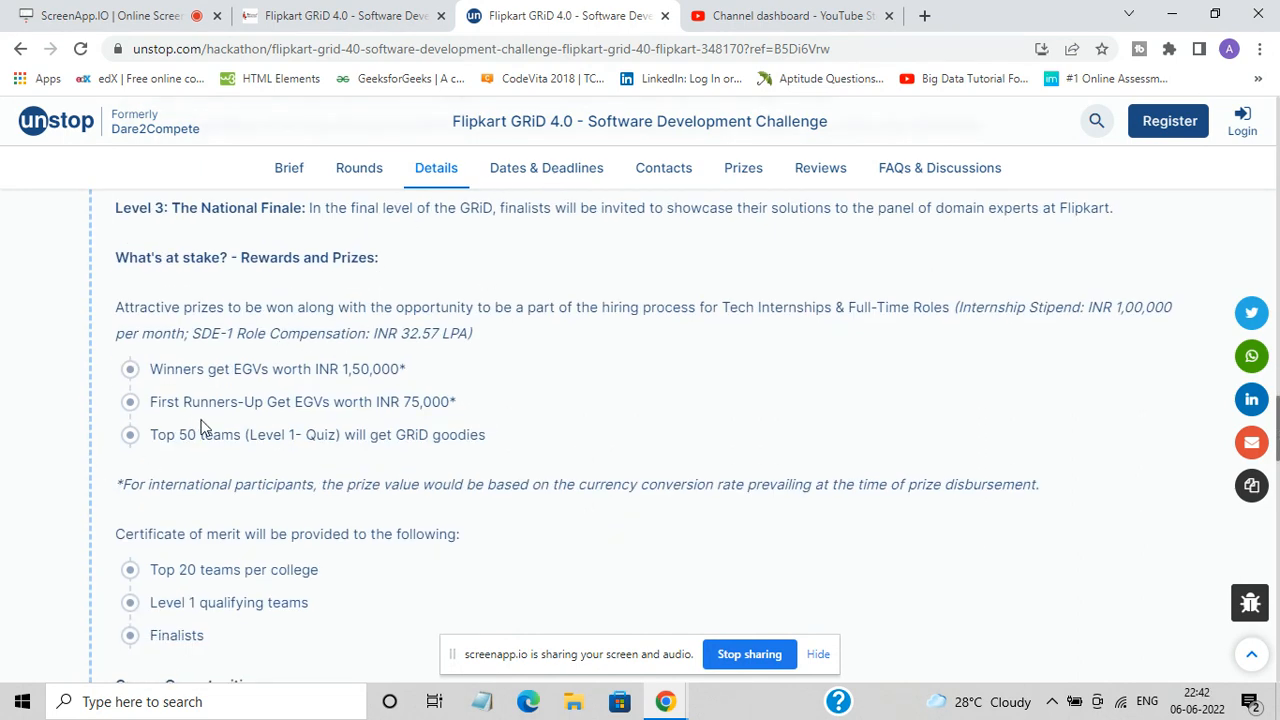
mouse_move(387, 388)
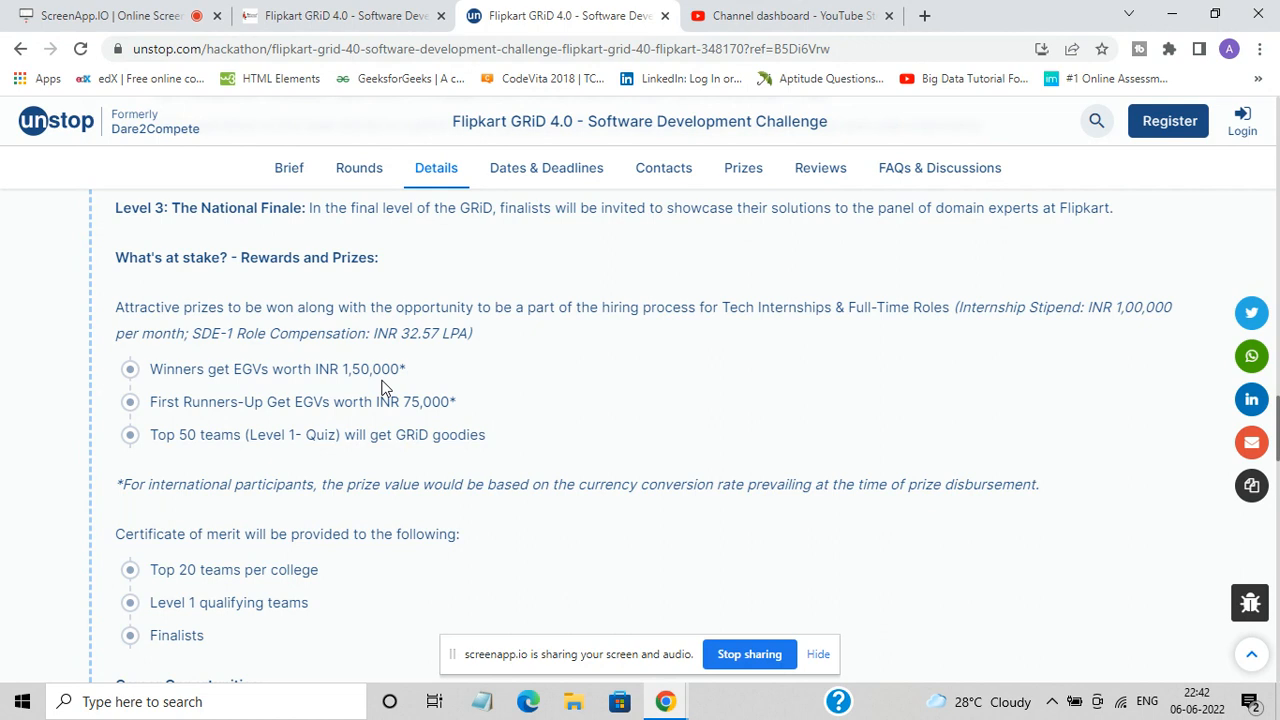
mouse_move(424, 428)
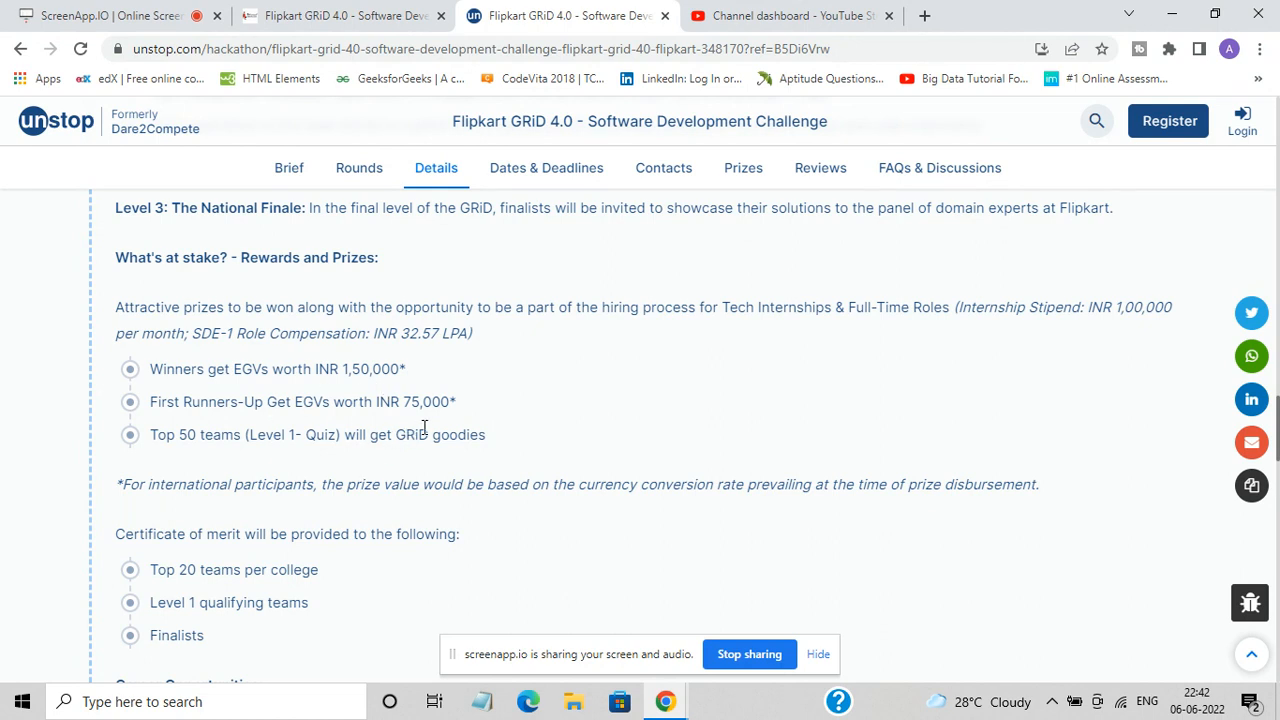
mouse_move(256, 476)
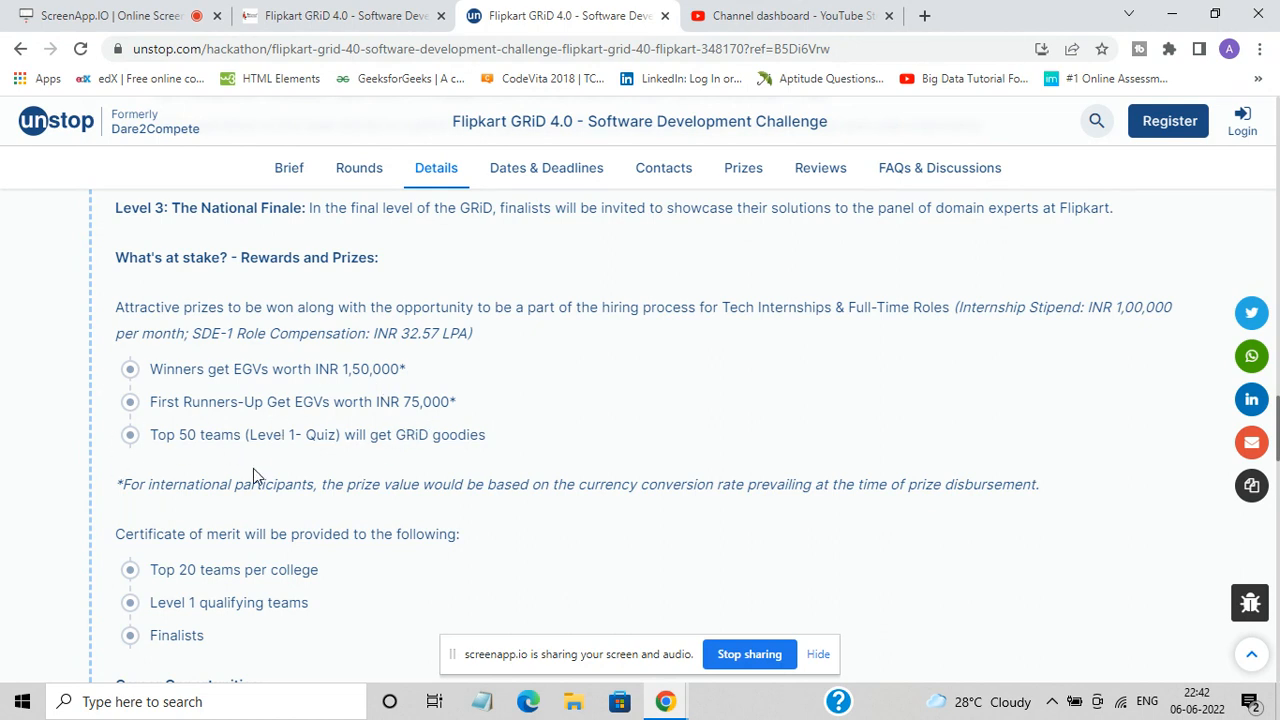
mouse_move(423, 458)
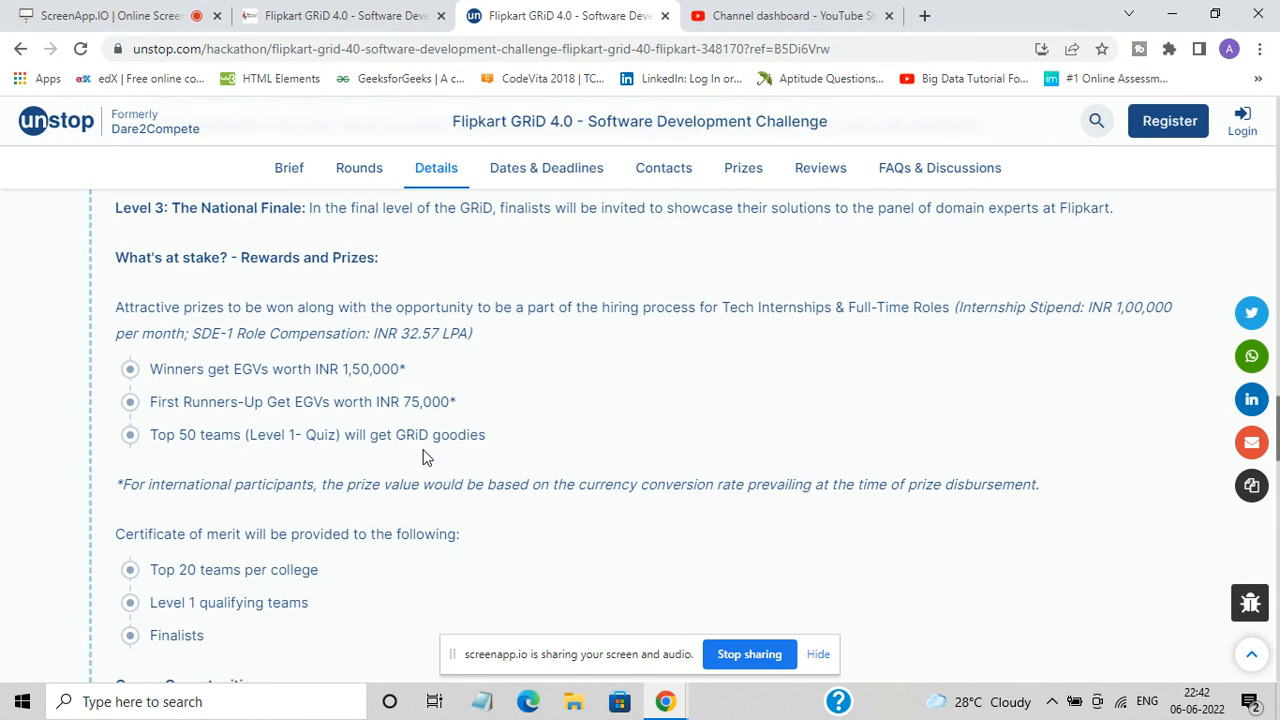
mouse_move(322, 395)
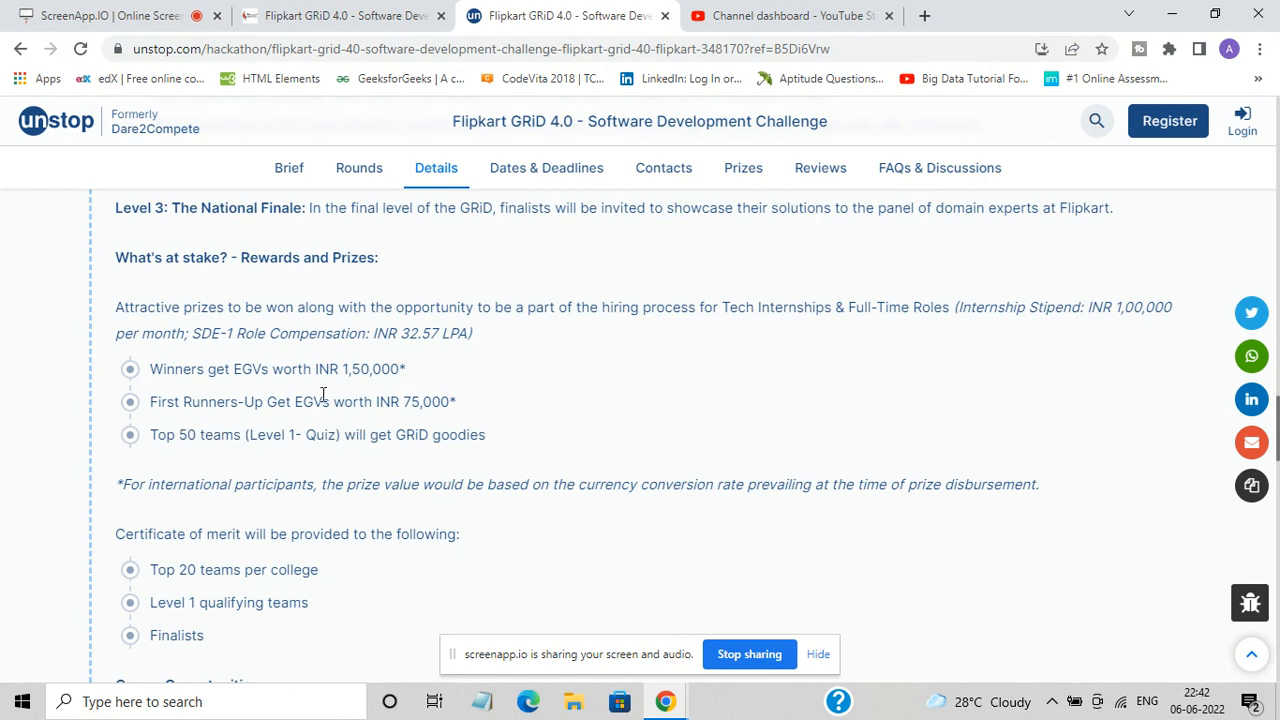
mouse_move(211, 322)
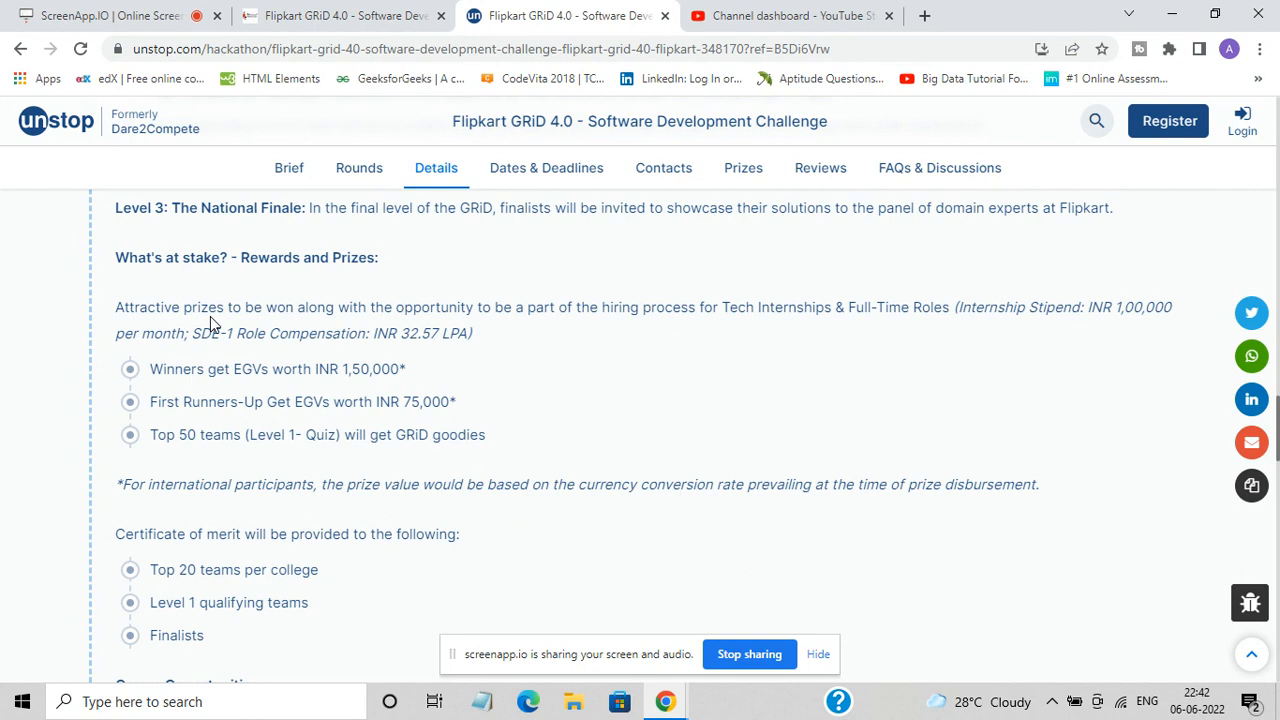
mouse_move(749, 357)
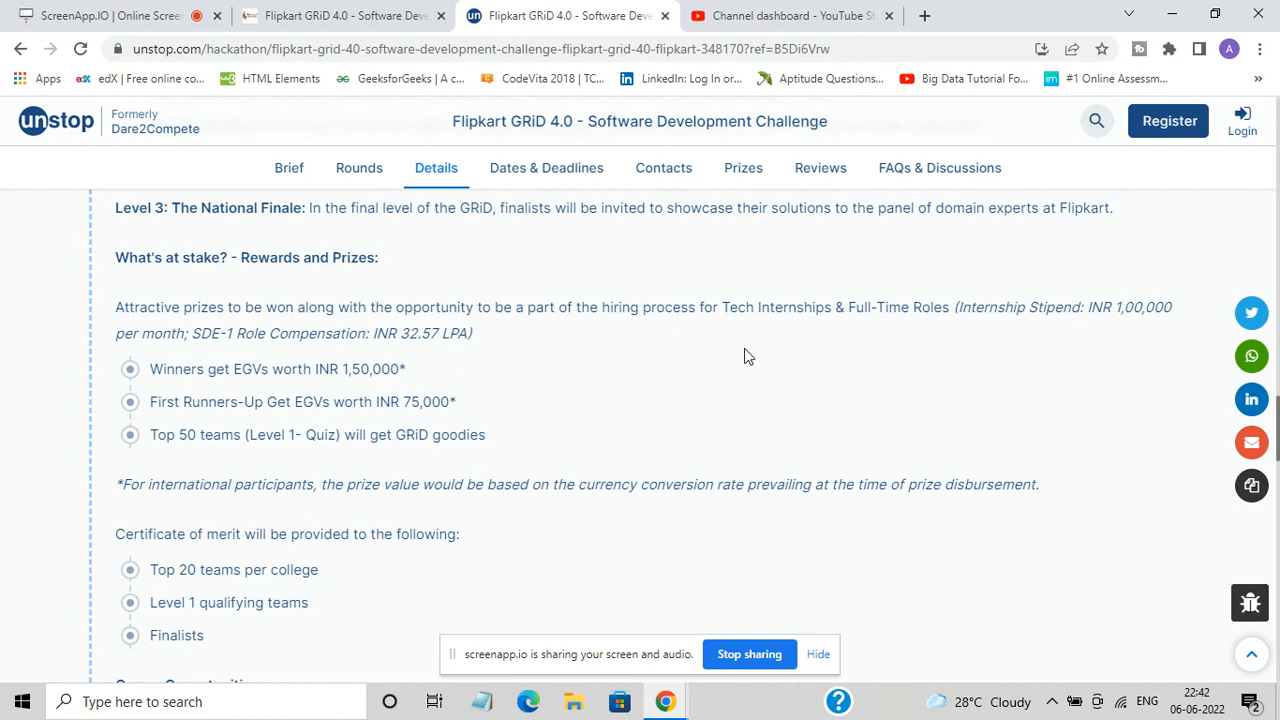
mouse_move(674, 306)
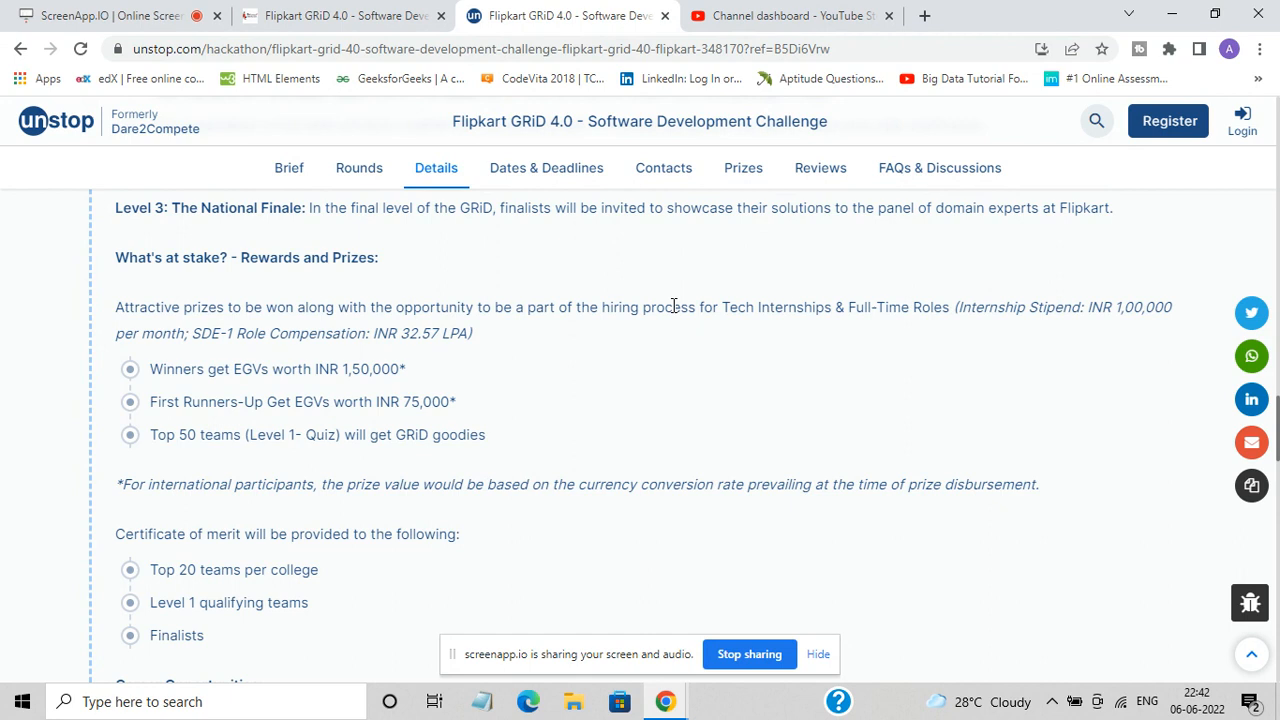
mouse_move(279, 323)
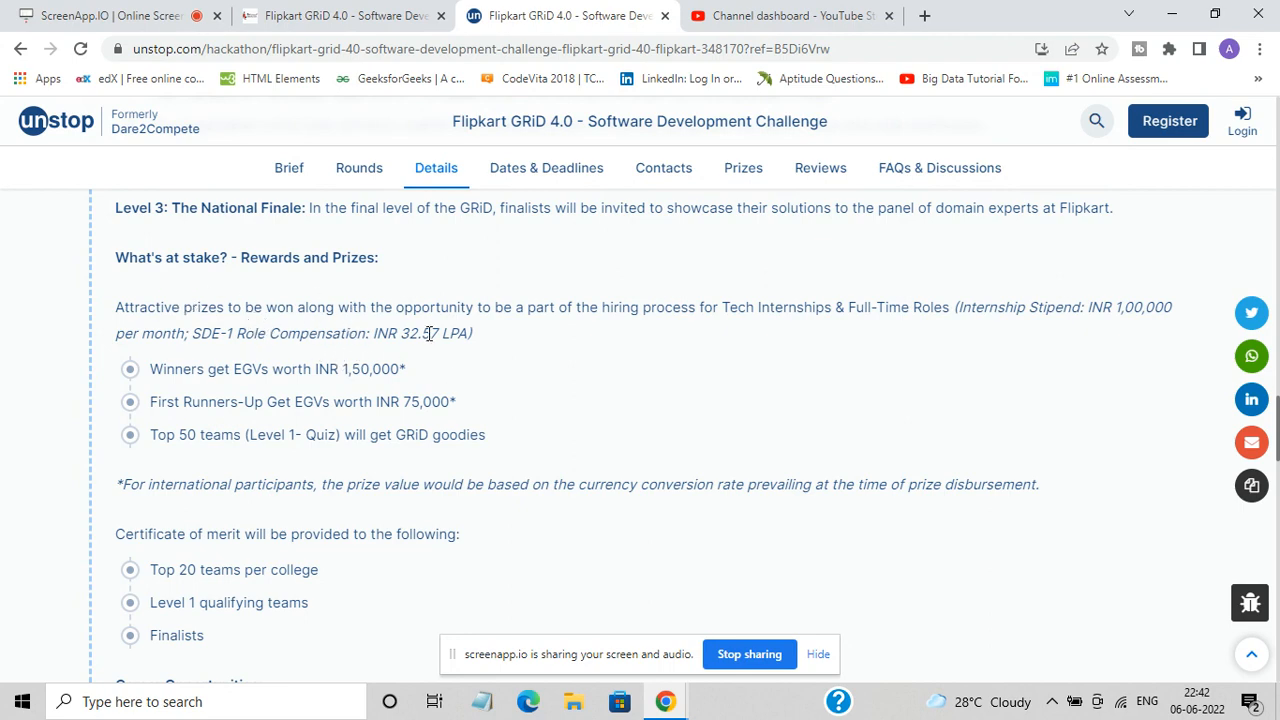
Scroll past Career Opportunities toward the important dates and organiser contact sections
scroll("down", 3)
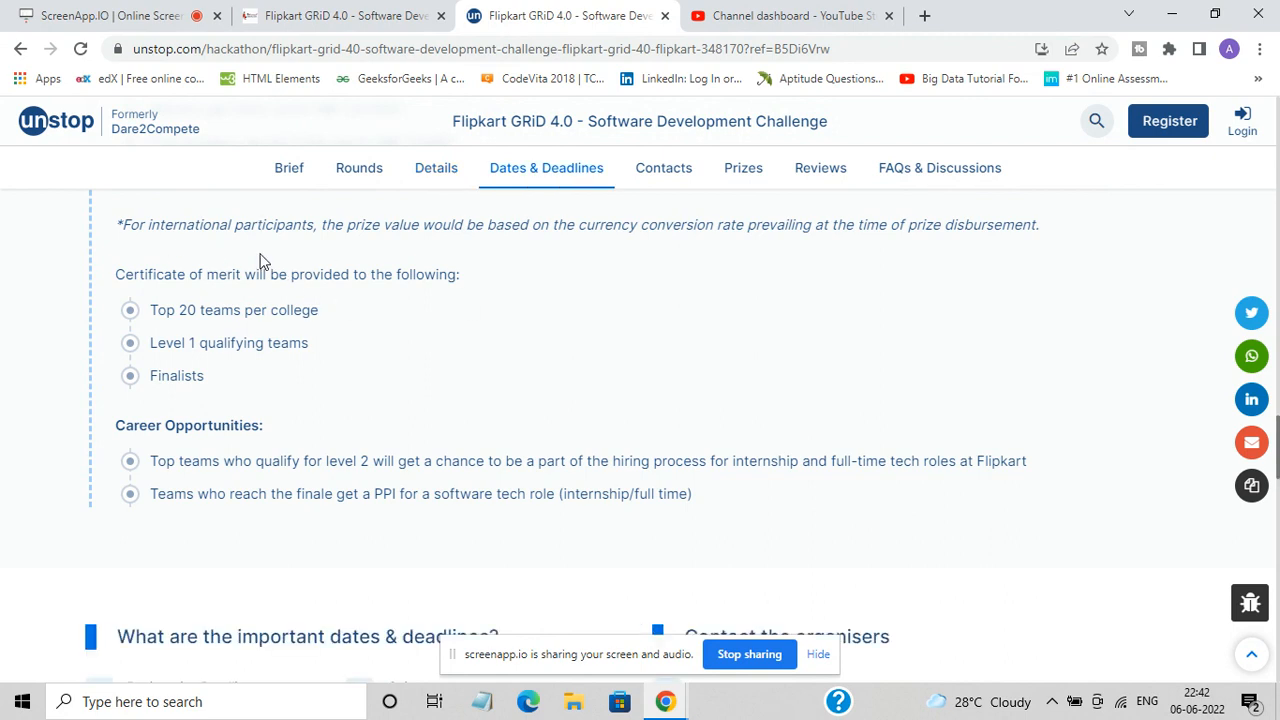
mouse_move(173, 317)
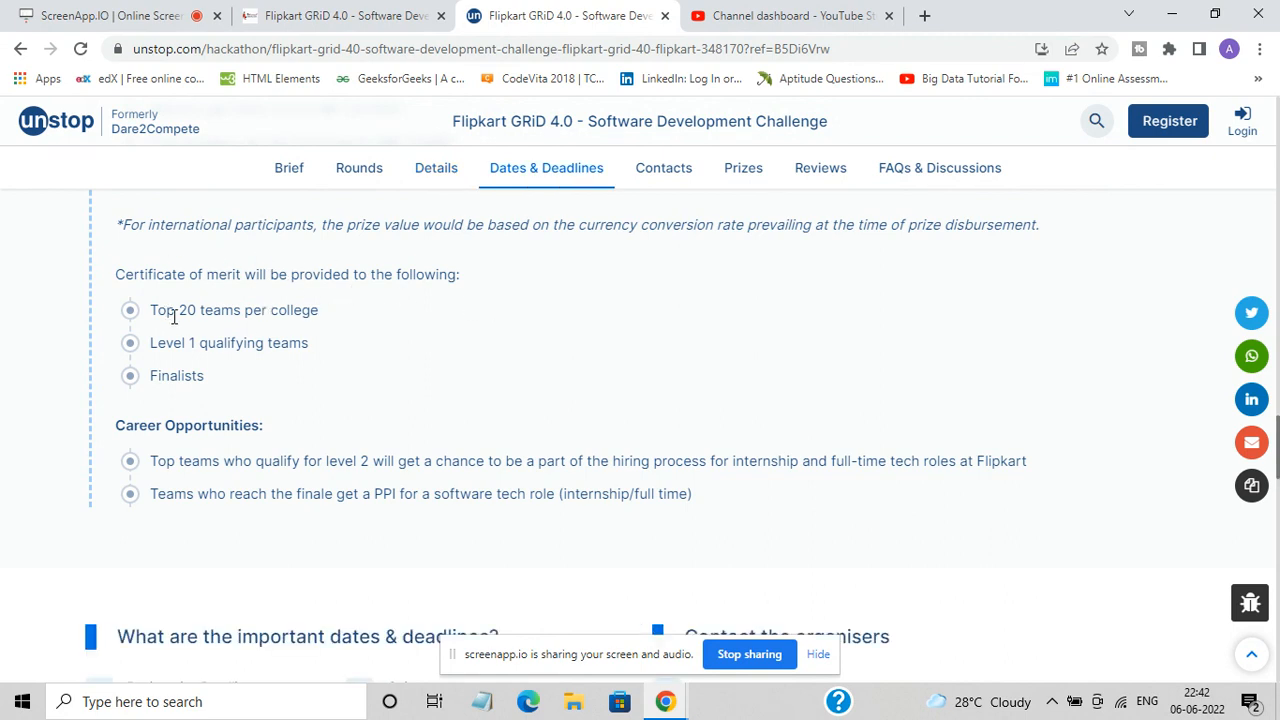
mouse_move(260, 342)
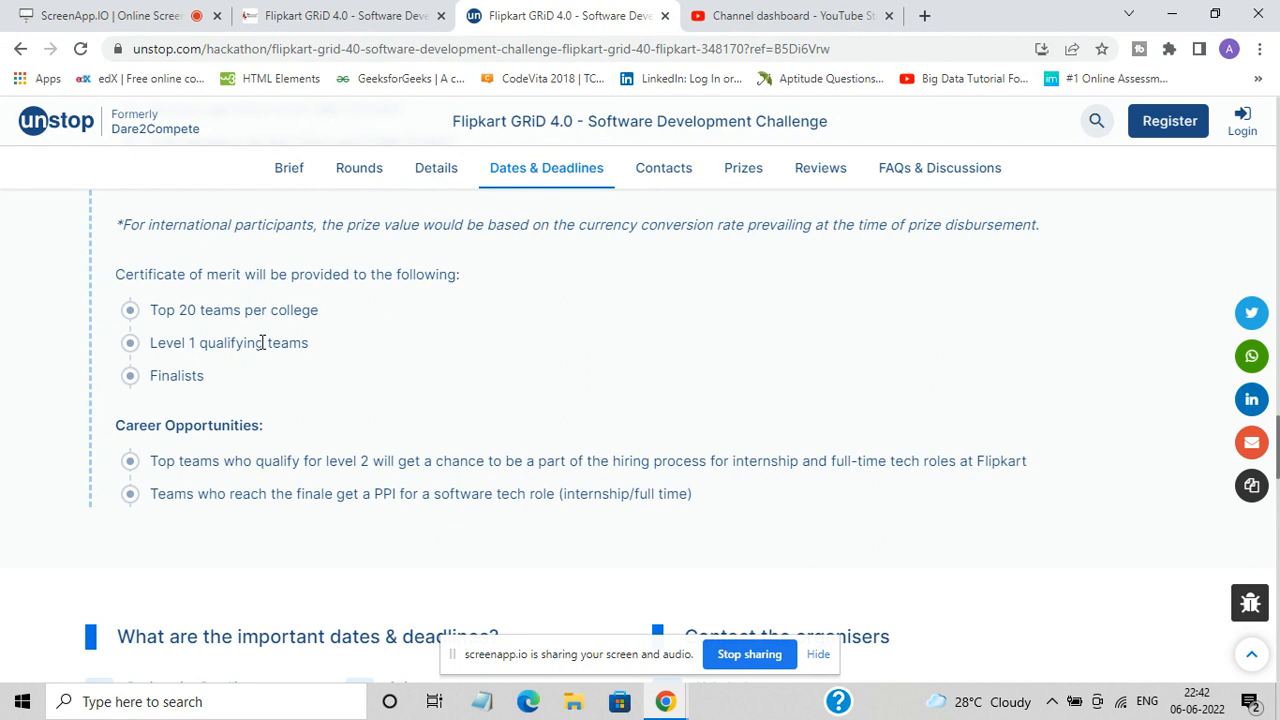
mouse_move(462, 343)
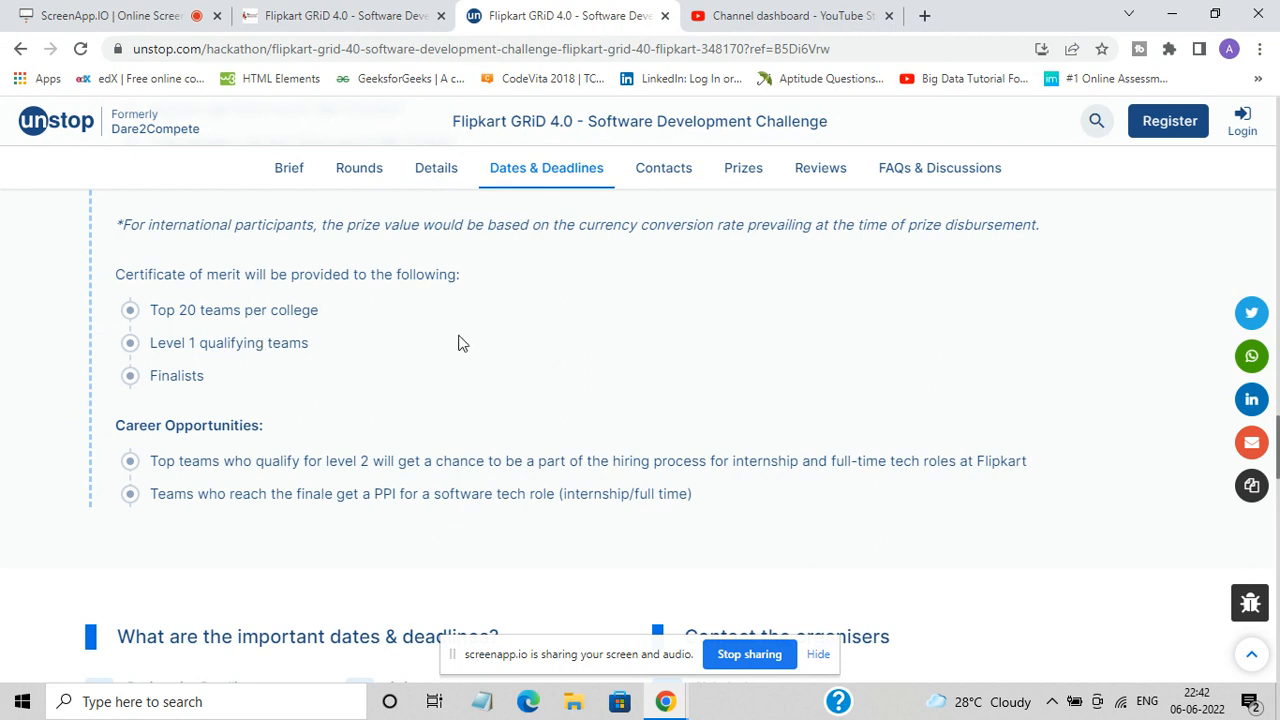
scroll("down", 3)
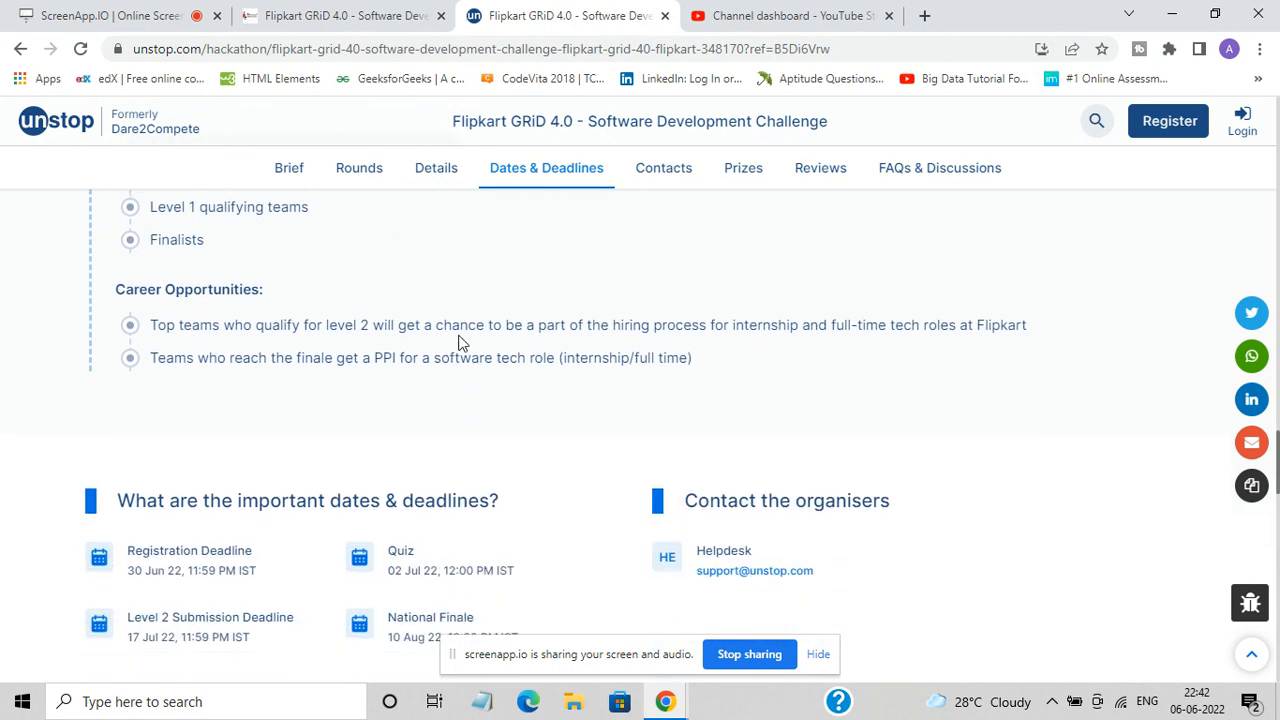
mouse_move(533, 399)
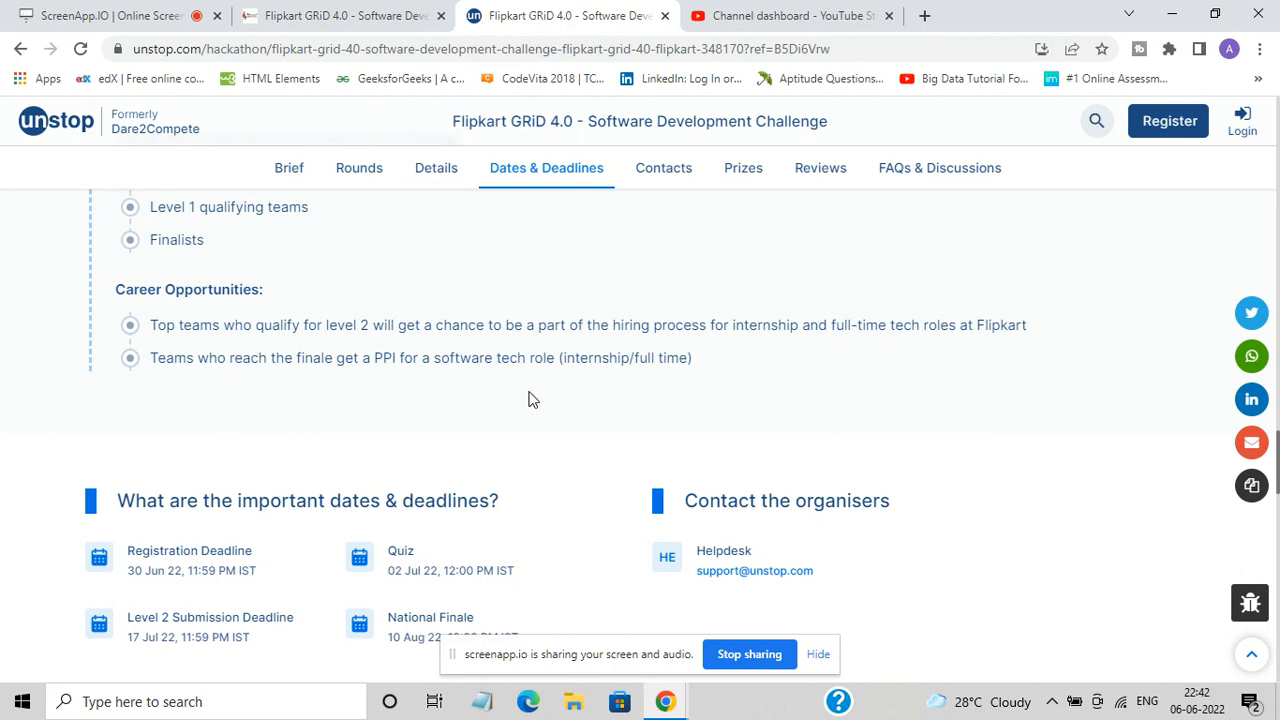
mouse_move(483, 350)
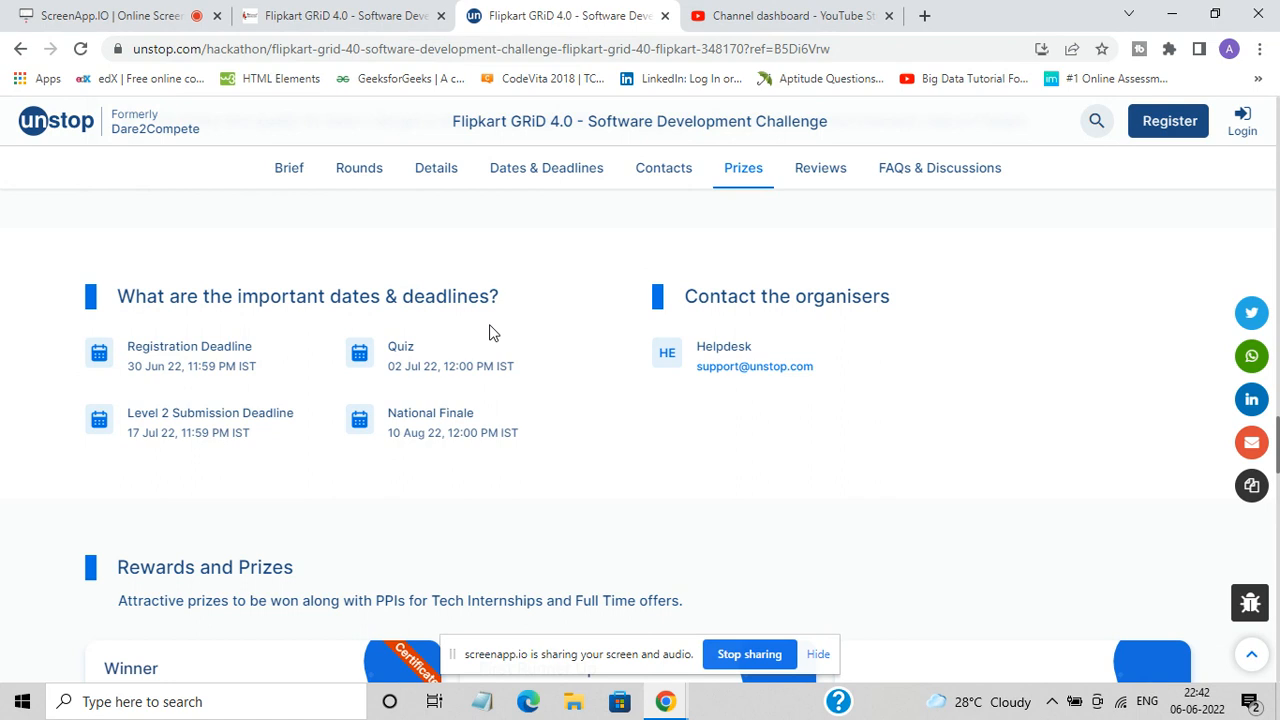
Scroll to the Rewards and Prizes cards, then jump back to the Details overview
scroll("down", 3)
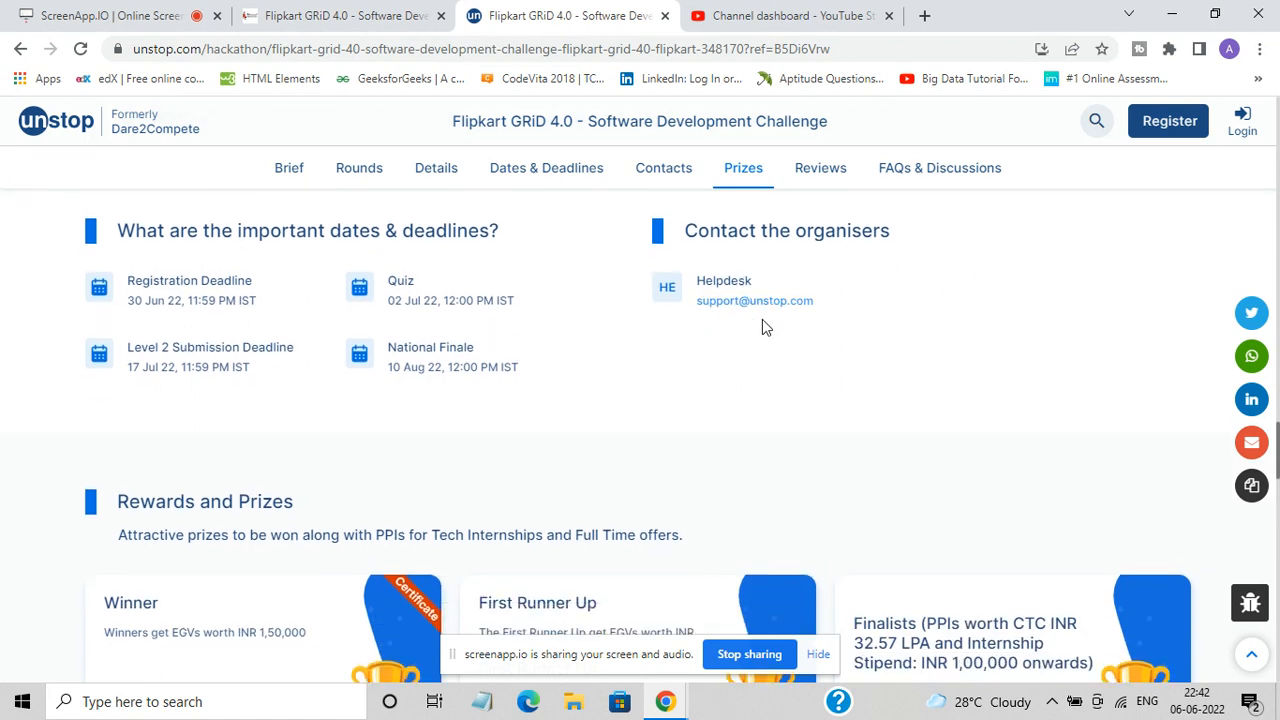
scroll("down", 3)
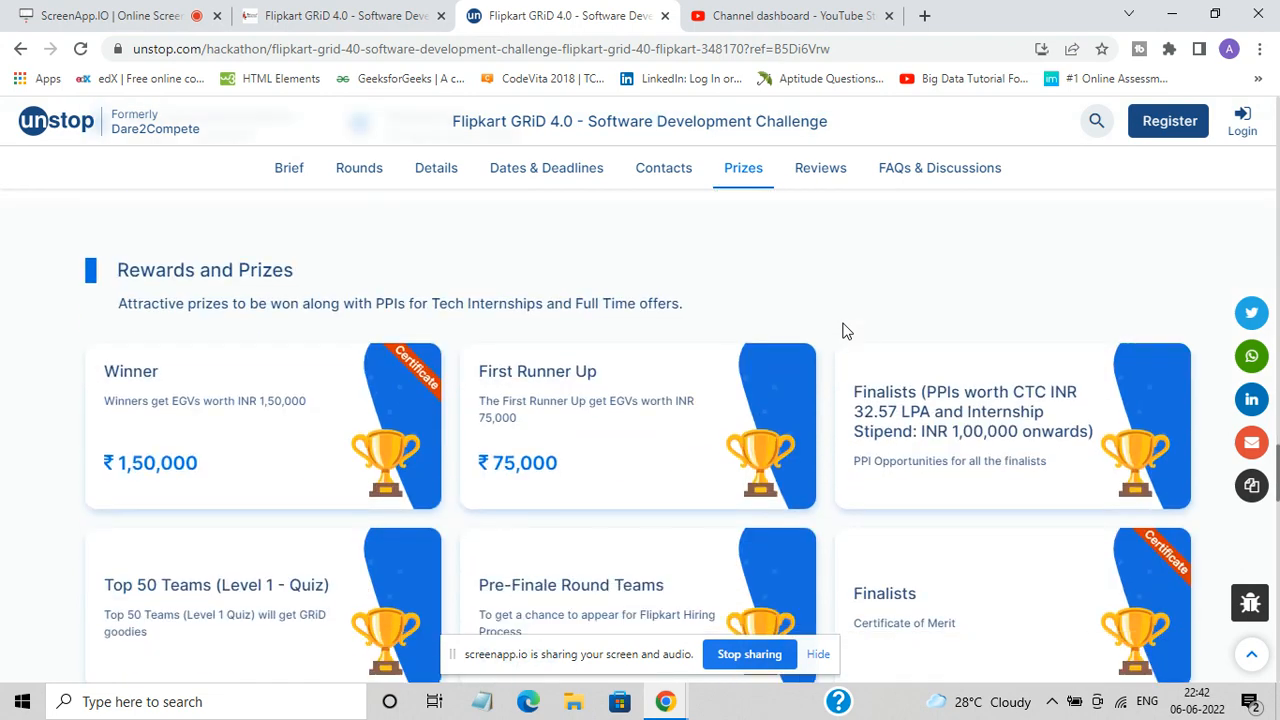
scroll("down", 3)
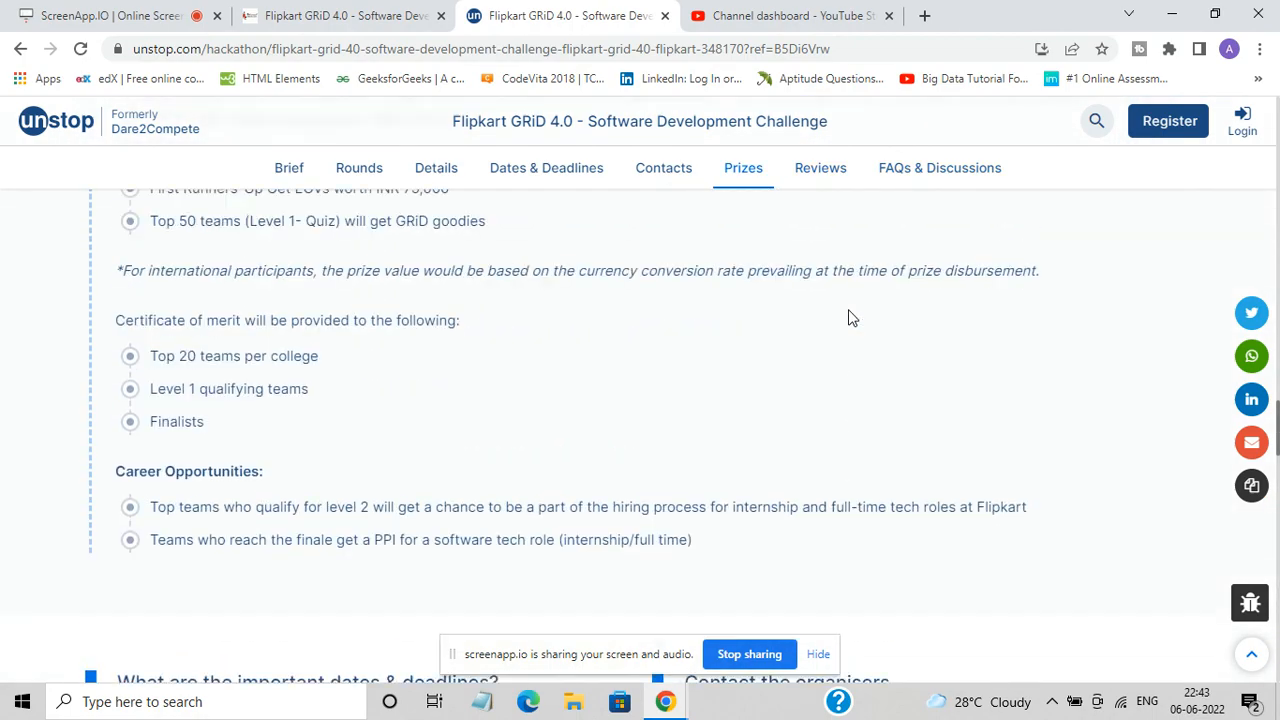
left_click(435, 167)
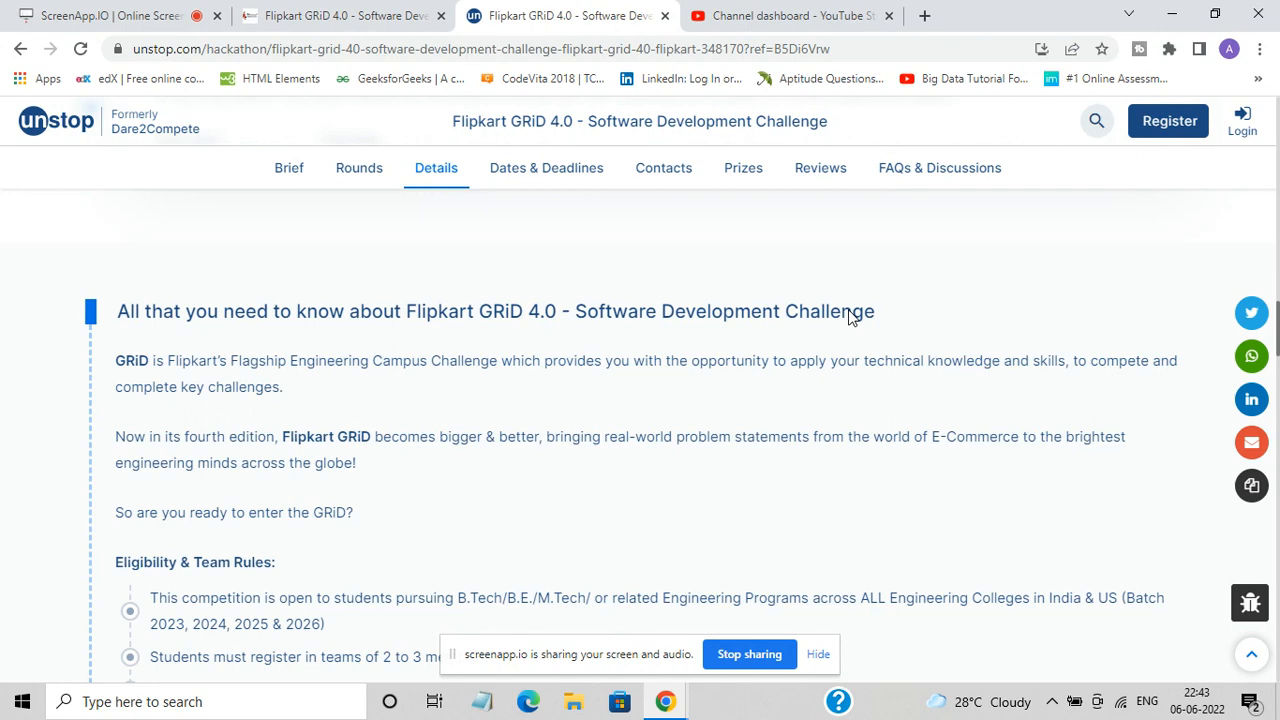
Scroll to the page top and start registration, bringing up the sign-in prompt
scroll("up", 3)
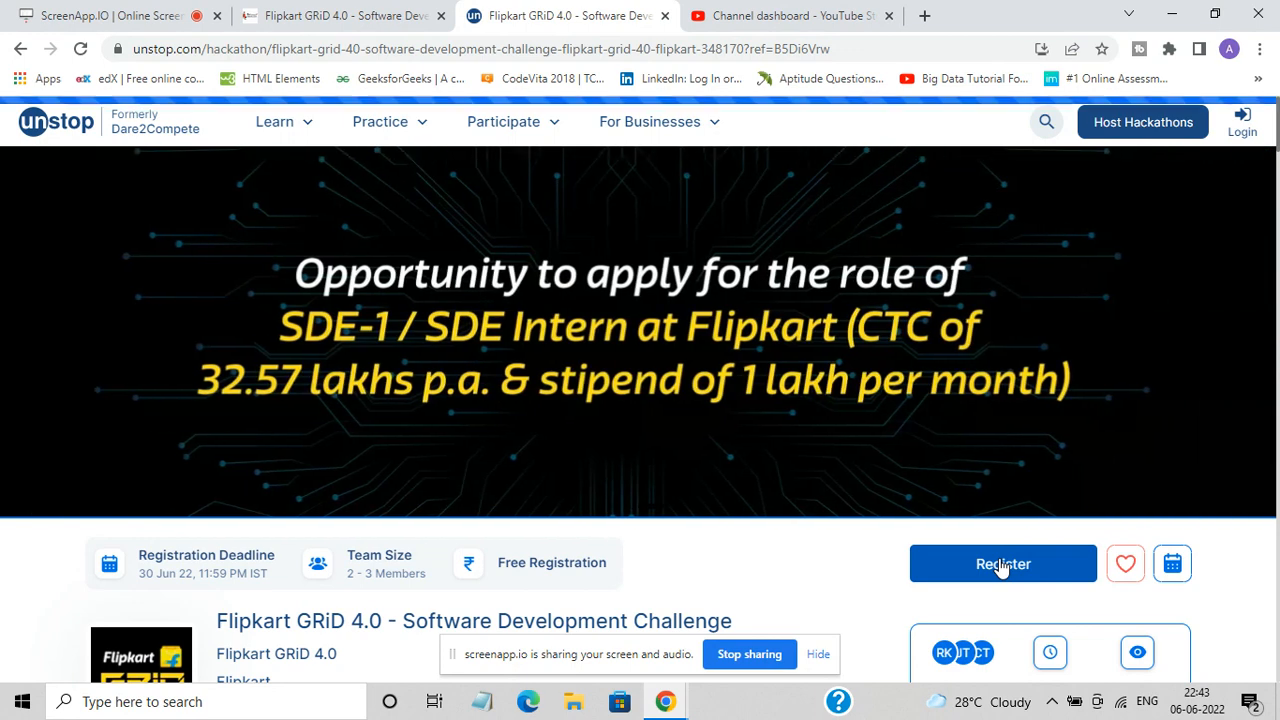
left_click(1002, 563)
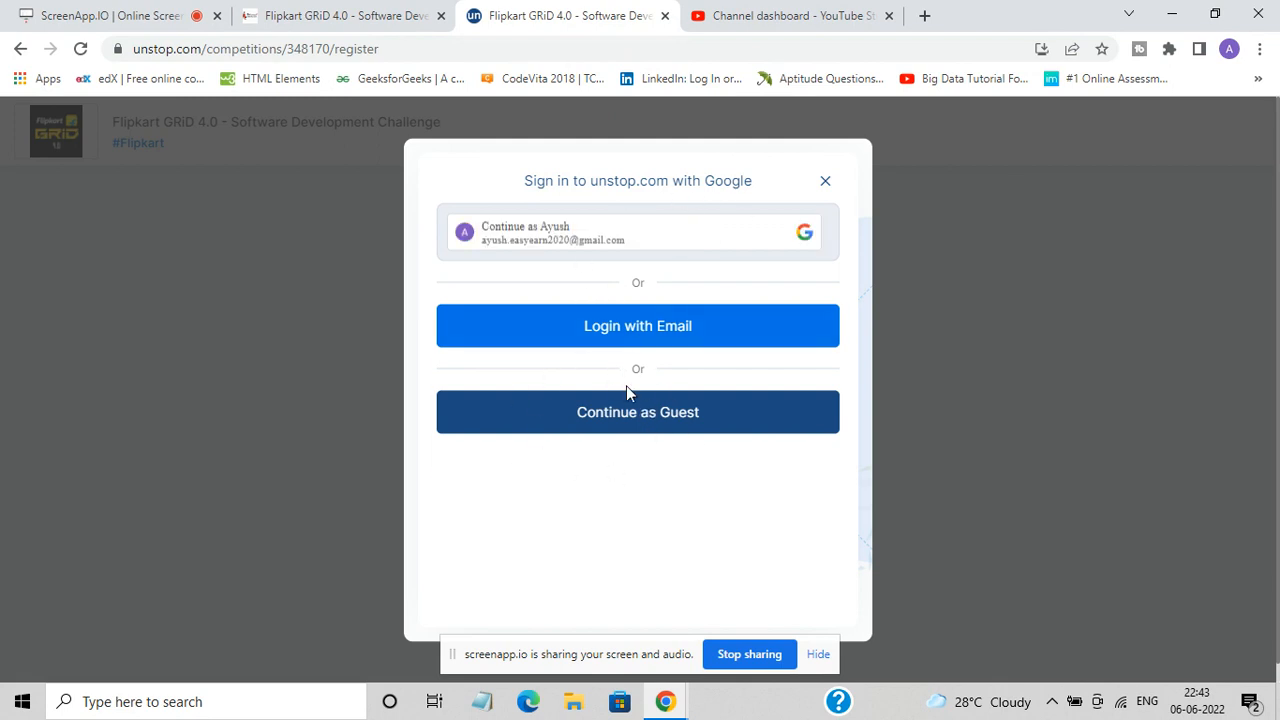
Continue as Guest and scroll to the team name and team leader fields
left_click(637, 412)
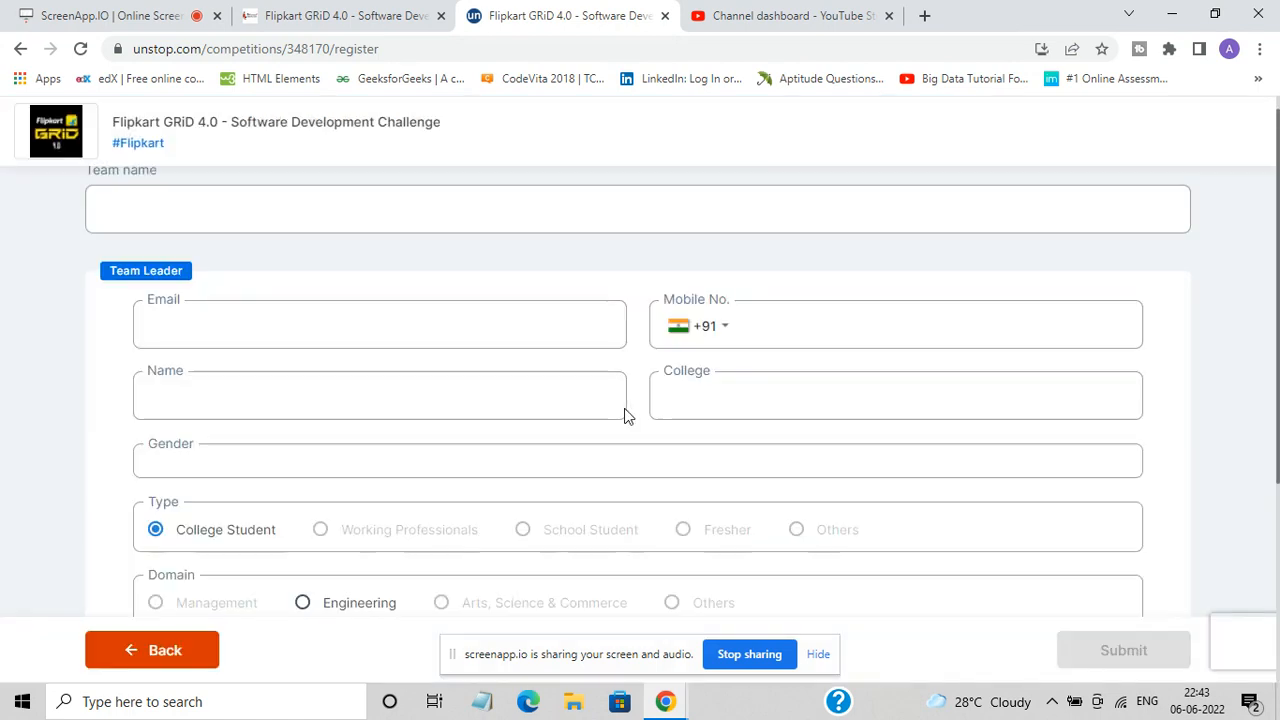
scroll("down", 3)
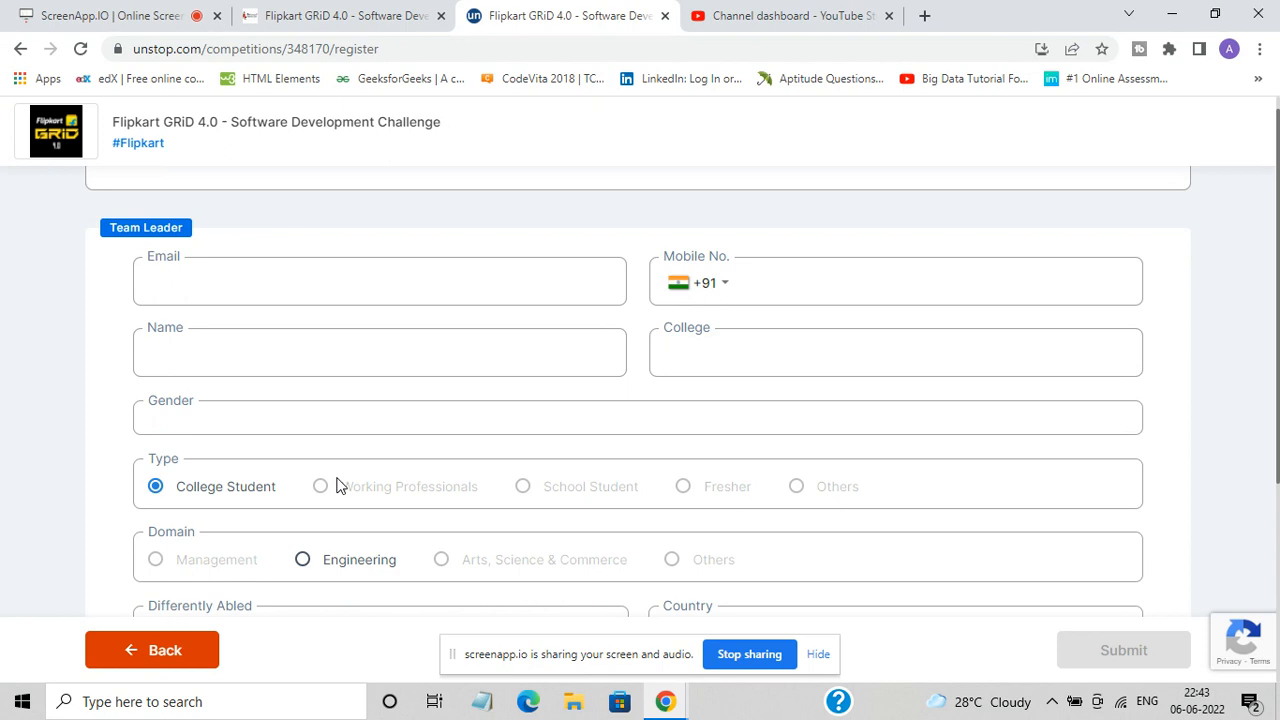
scroll("down", 3)
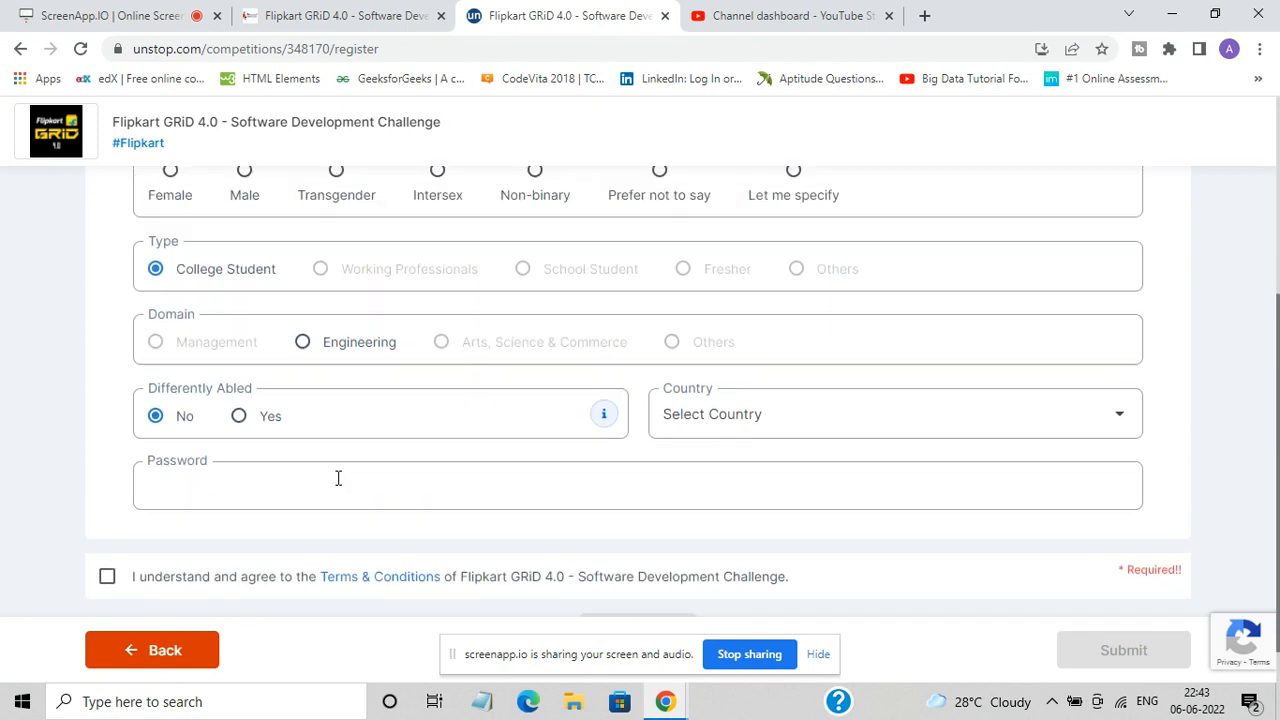
scroll("down", 3)
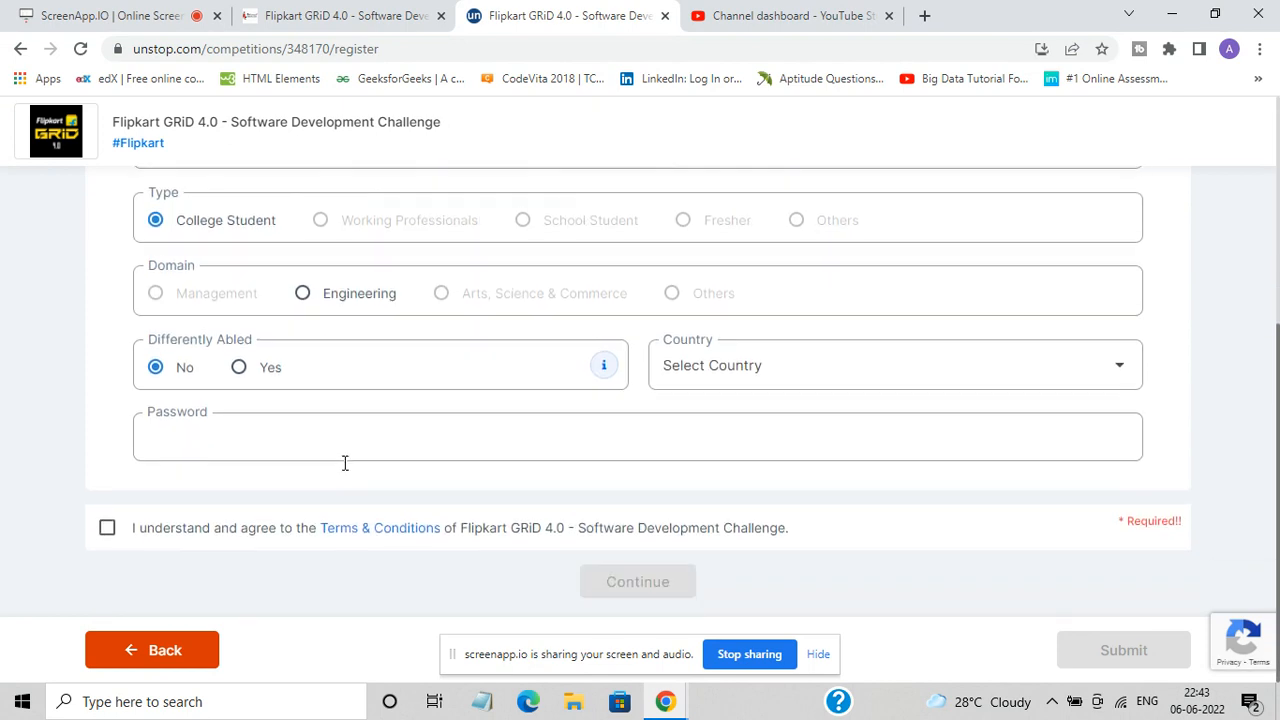
scroll("up", 3)
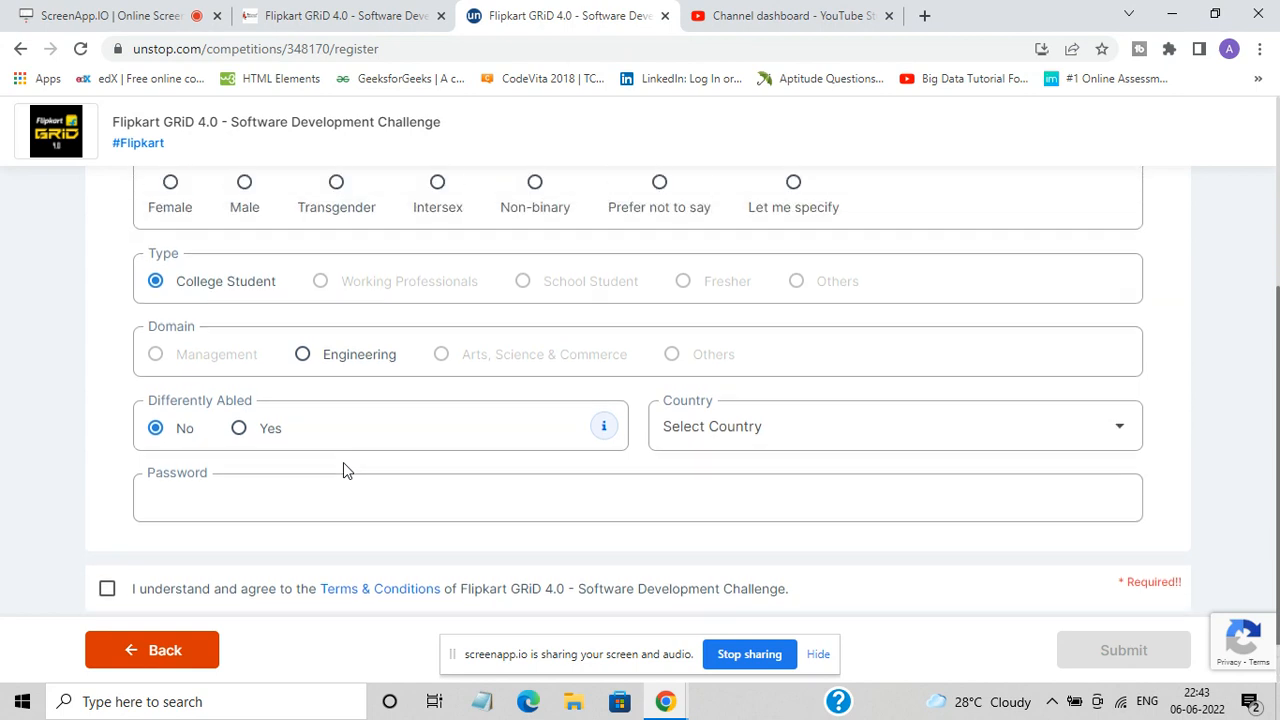
scroll("up", 3)
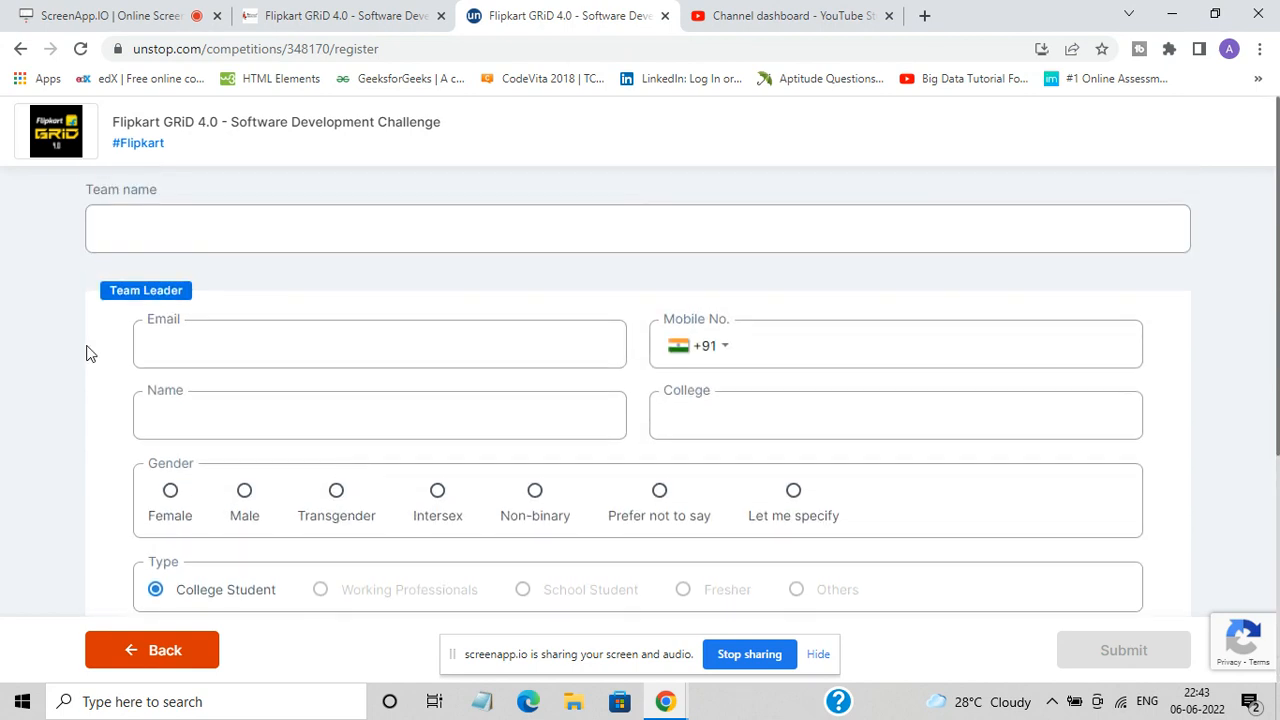
left_click(379, 345)
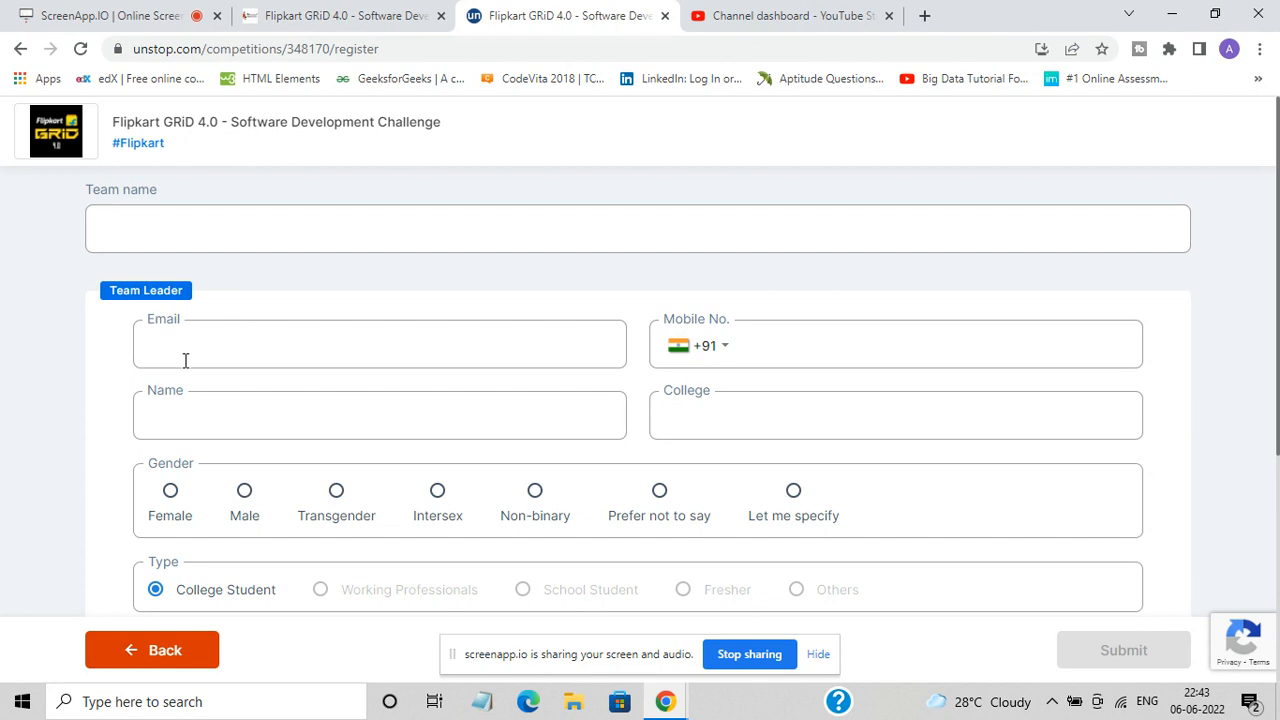
mouse_move(770, 429)
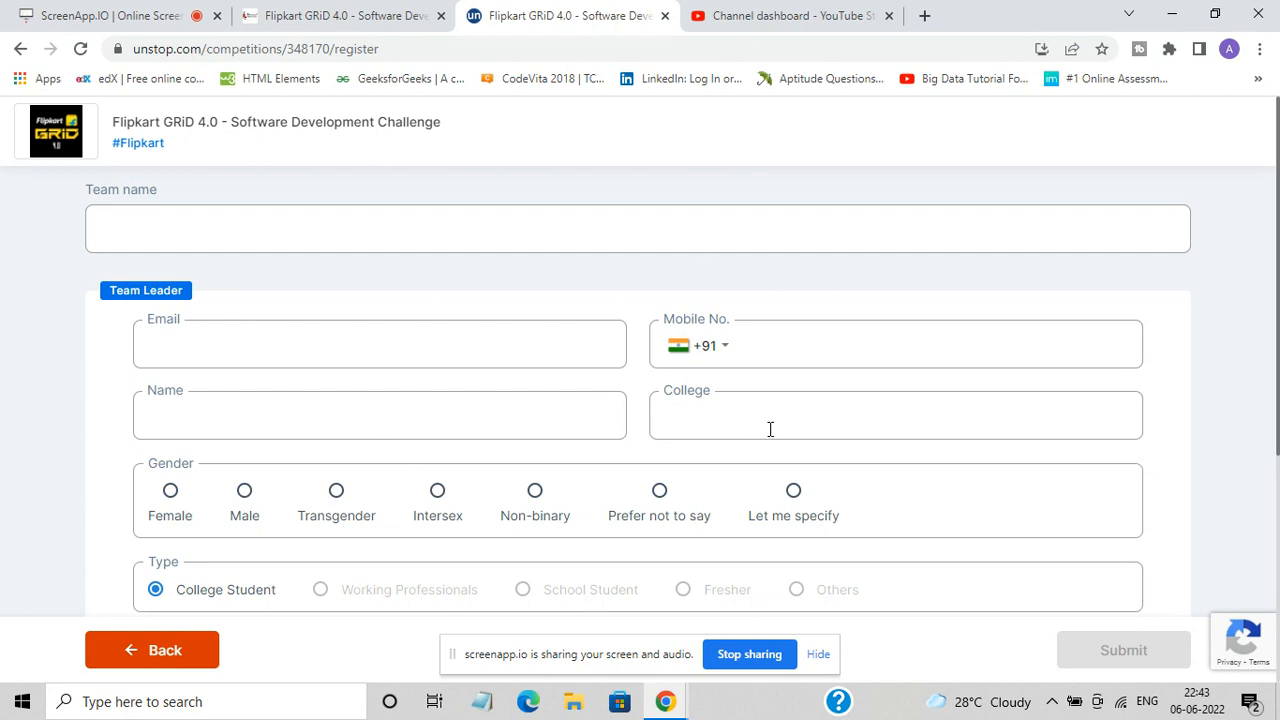
scroll("down", 3)
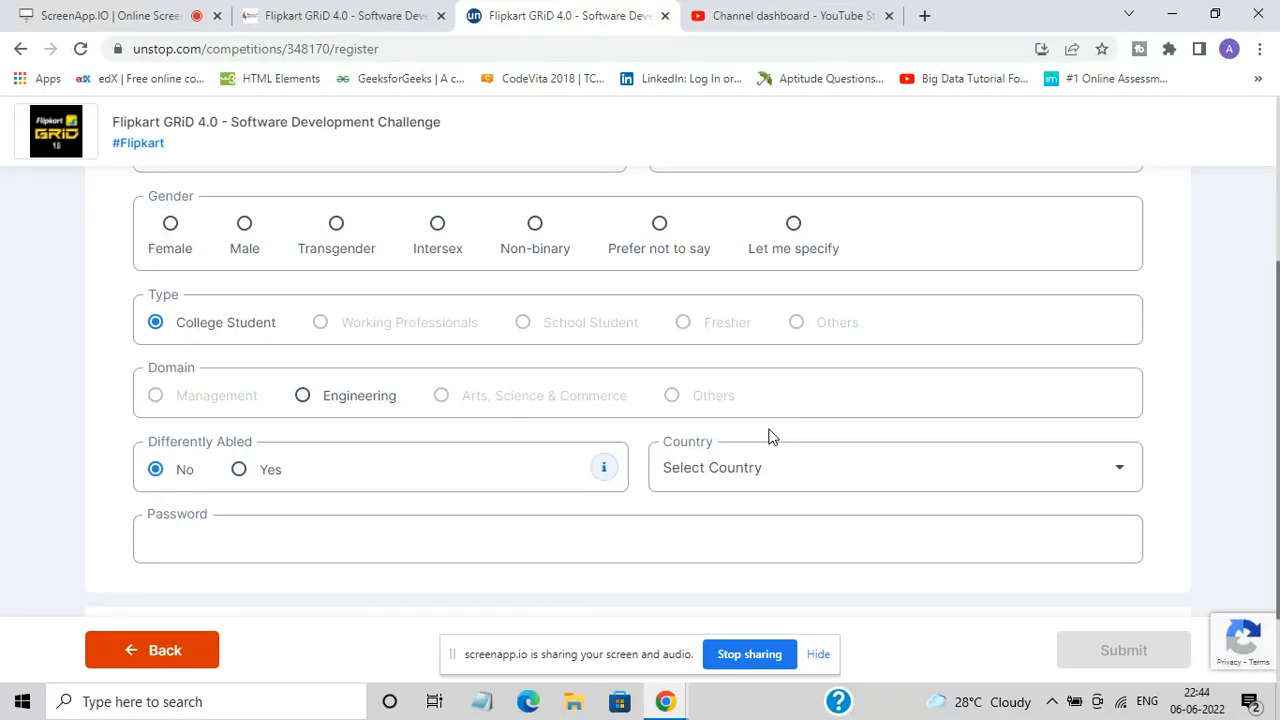
mouse_move(775, 443)
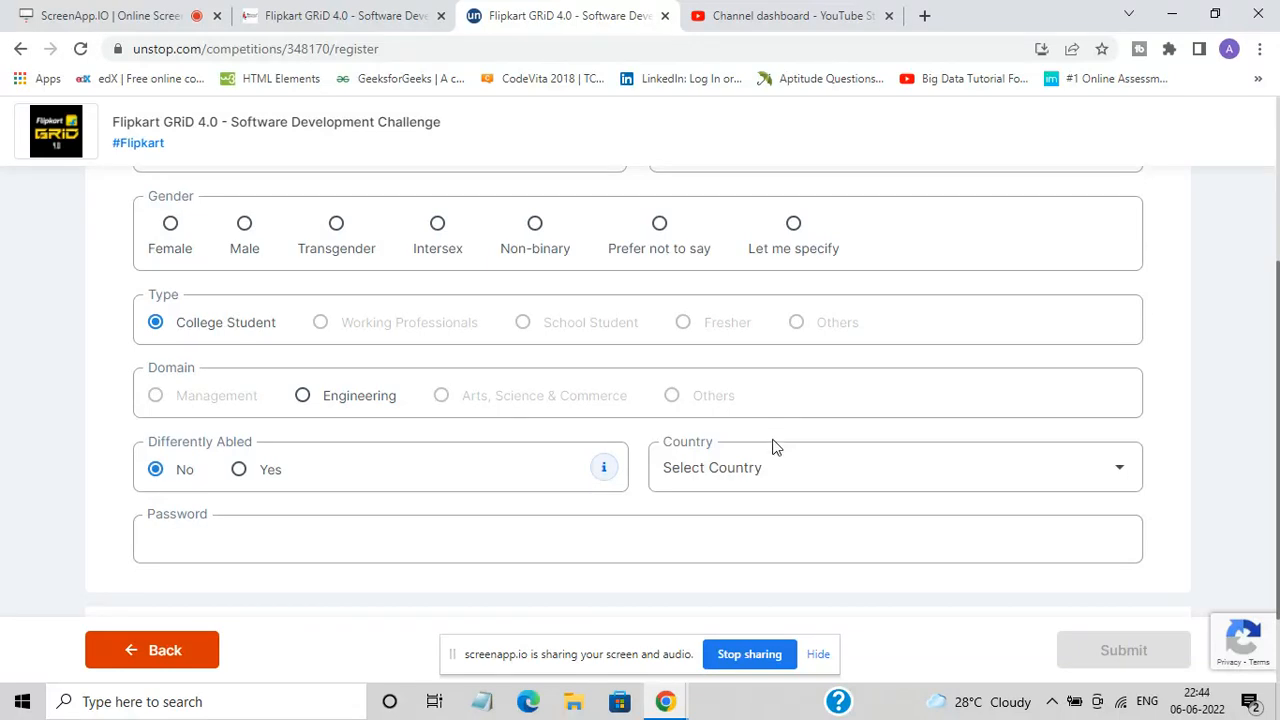